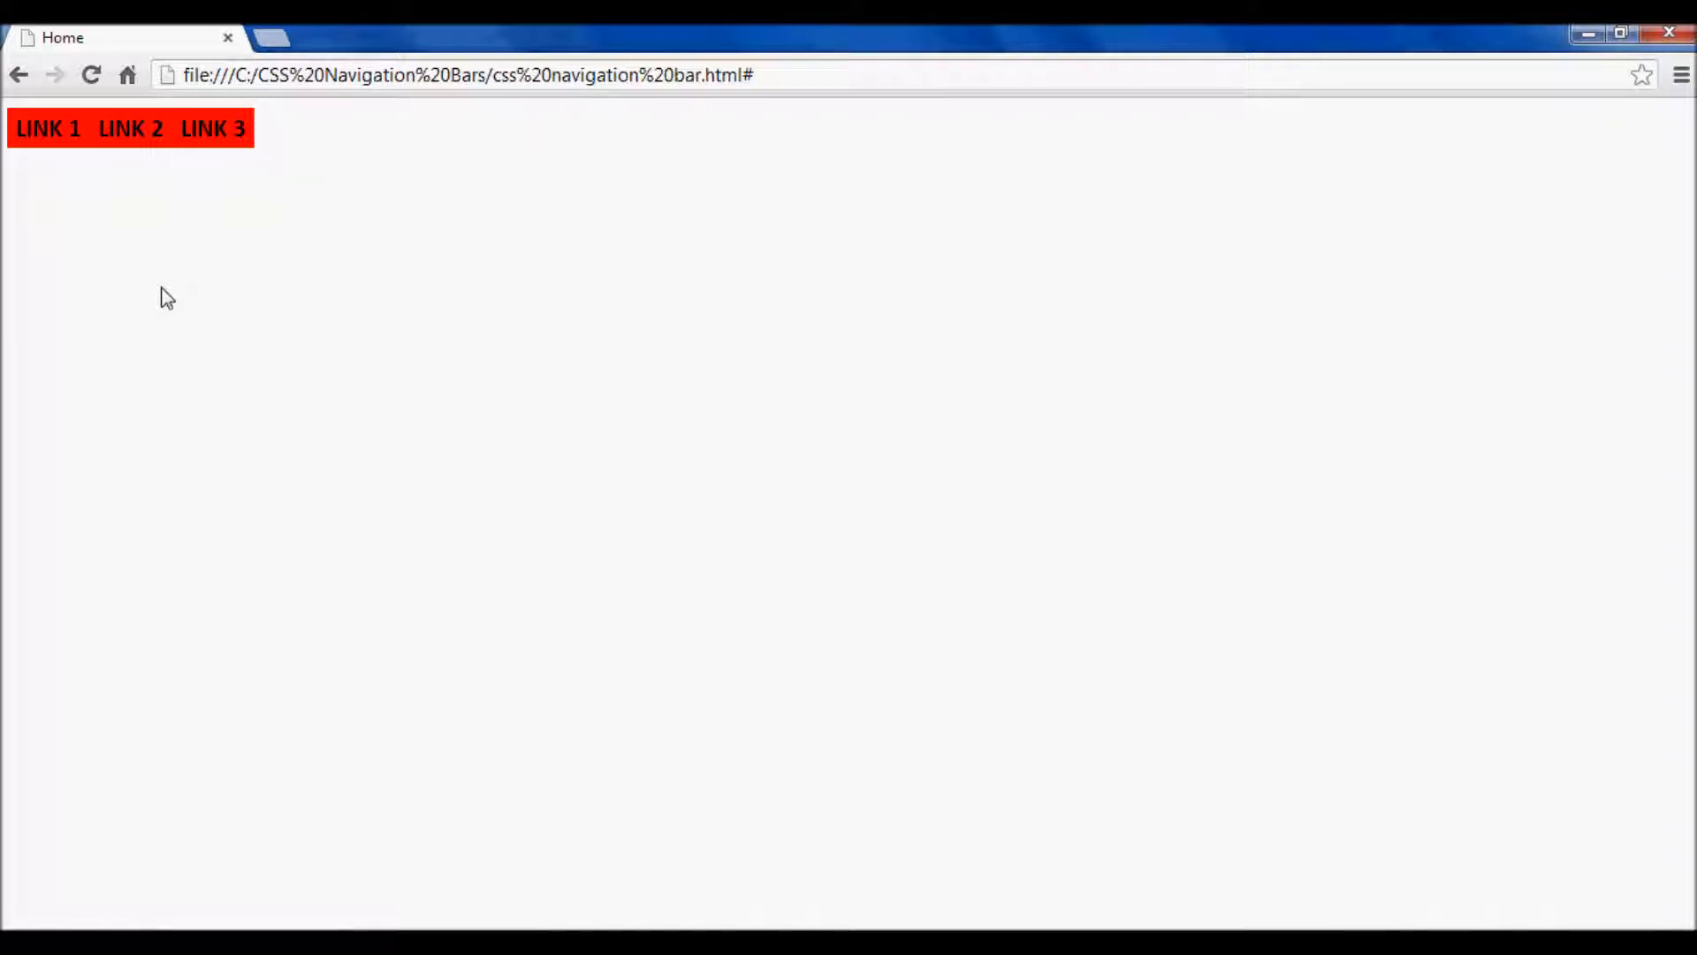
pyautogui.moveTo(184, 301)
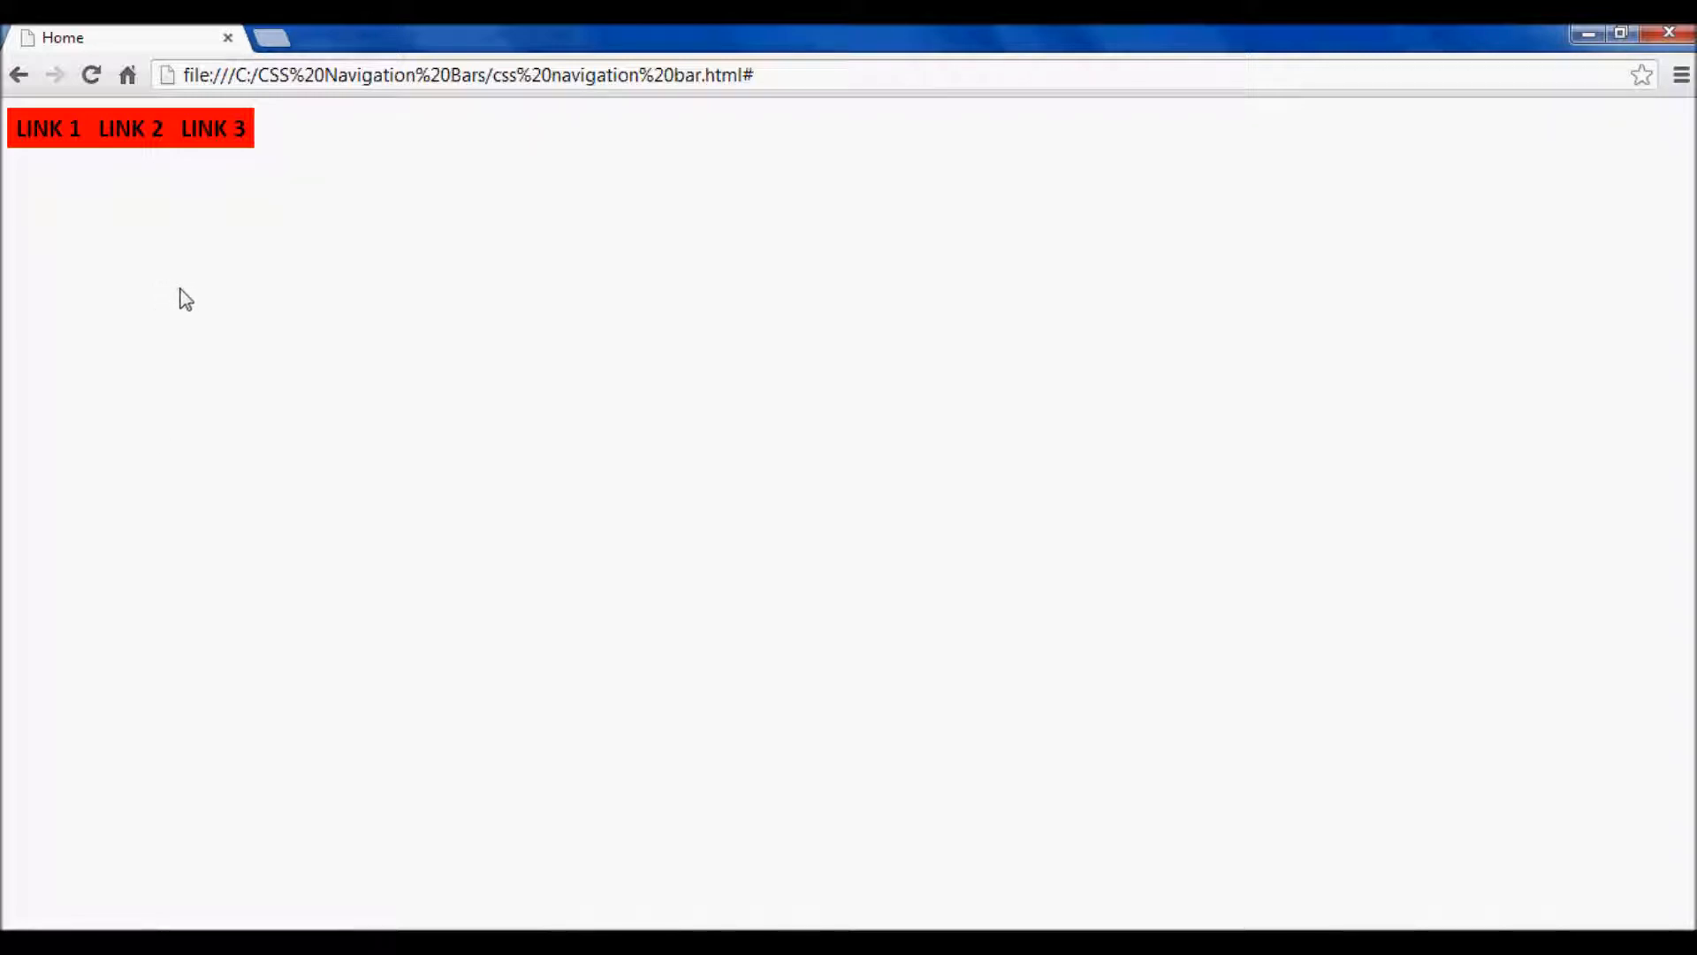
pyautogui.moveTo(90, 274)
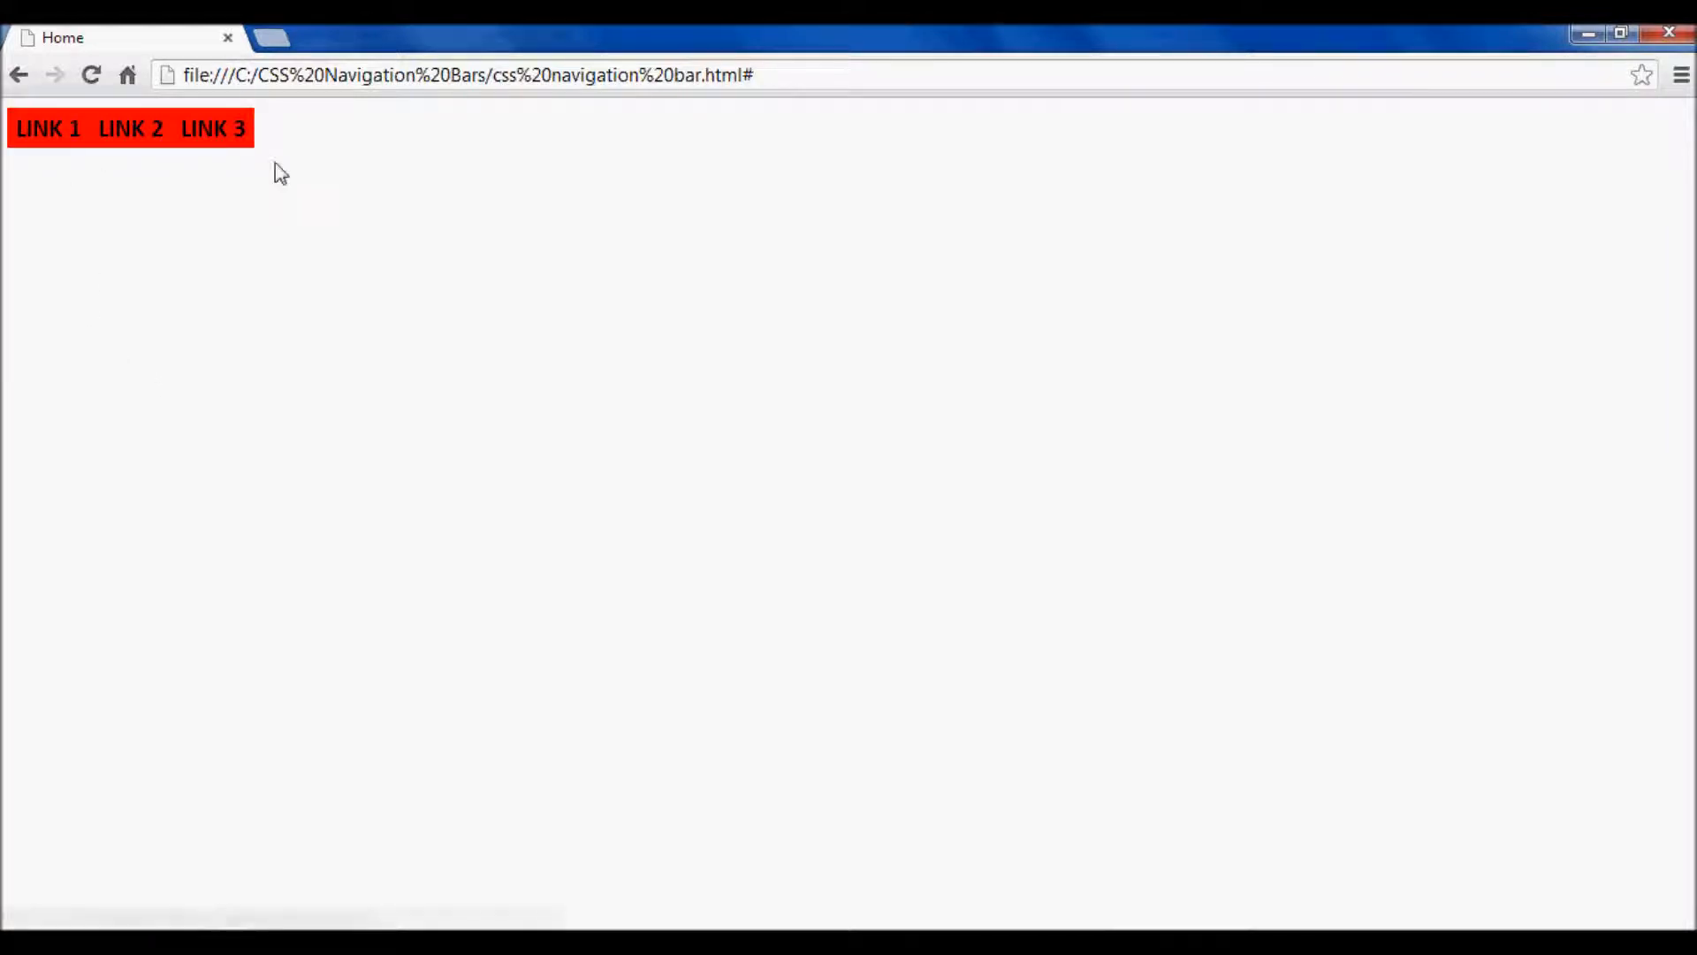
pyautogui.moveTo(46, 129)
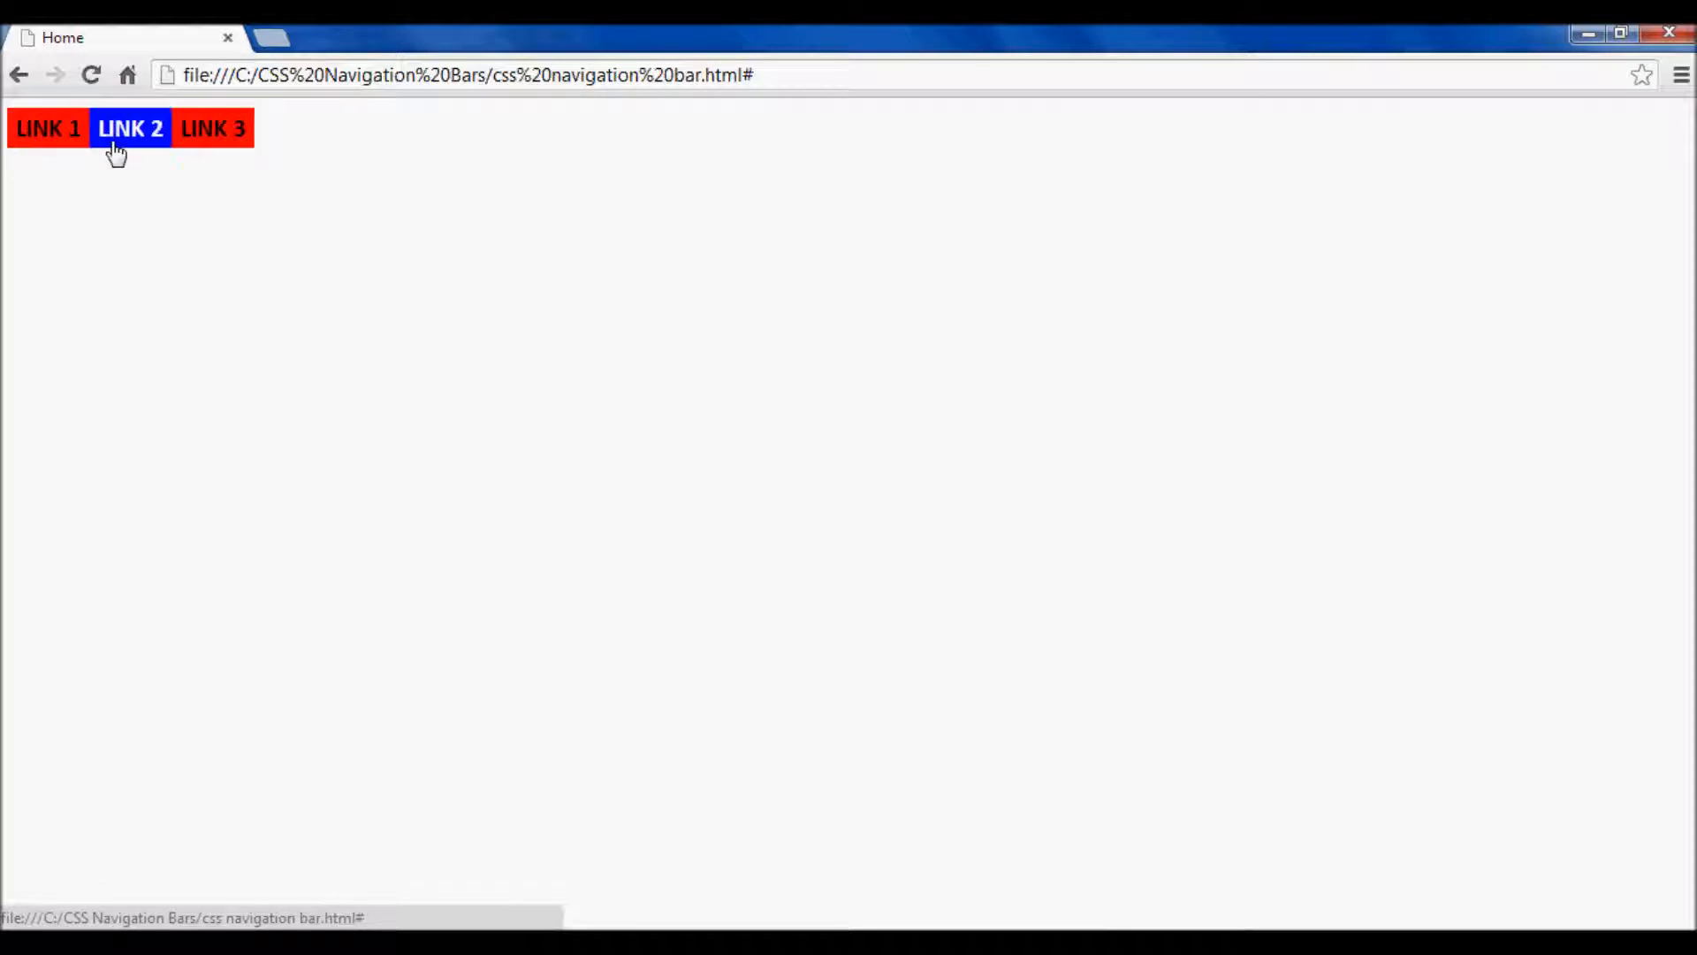
pyautogui.moveTo(47, 127)
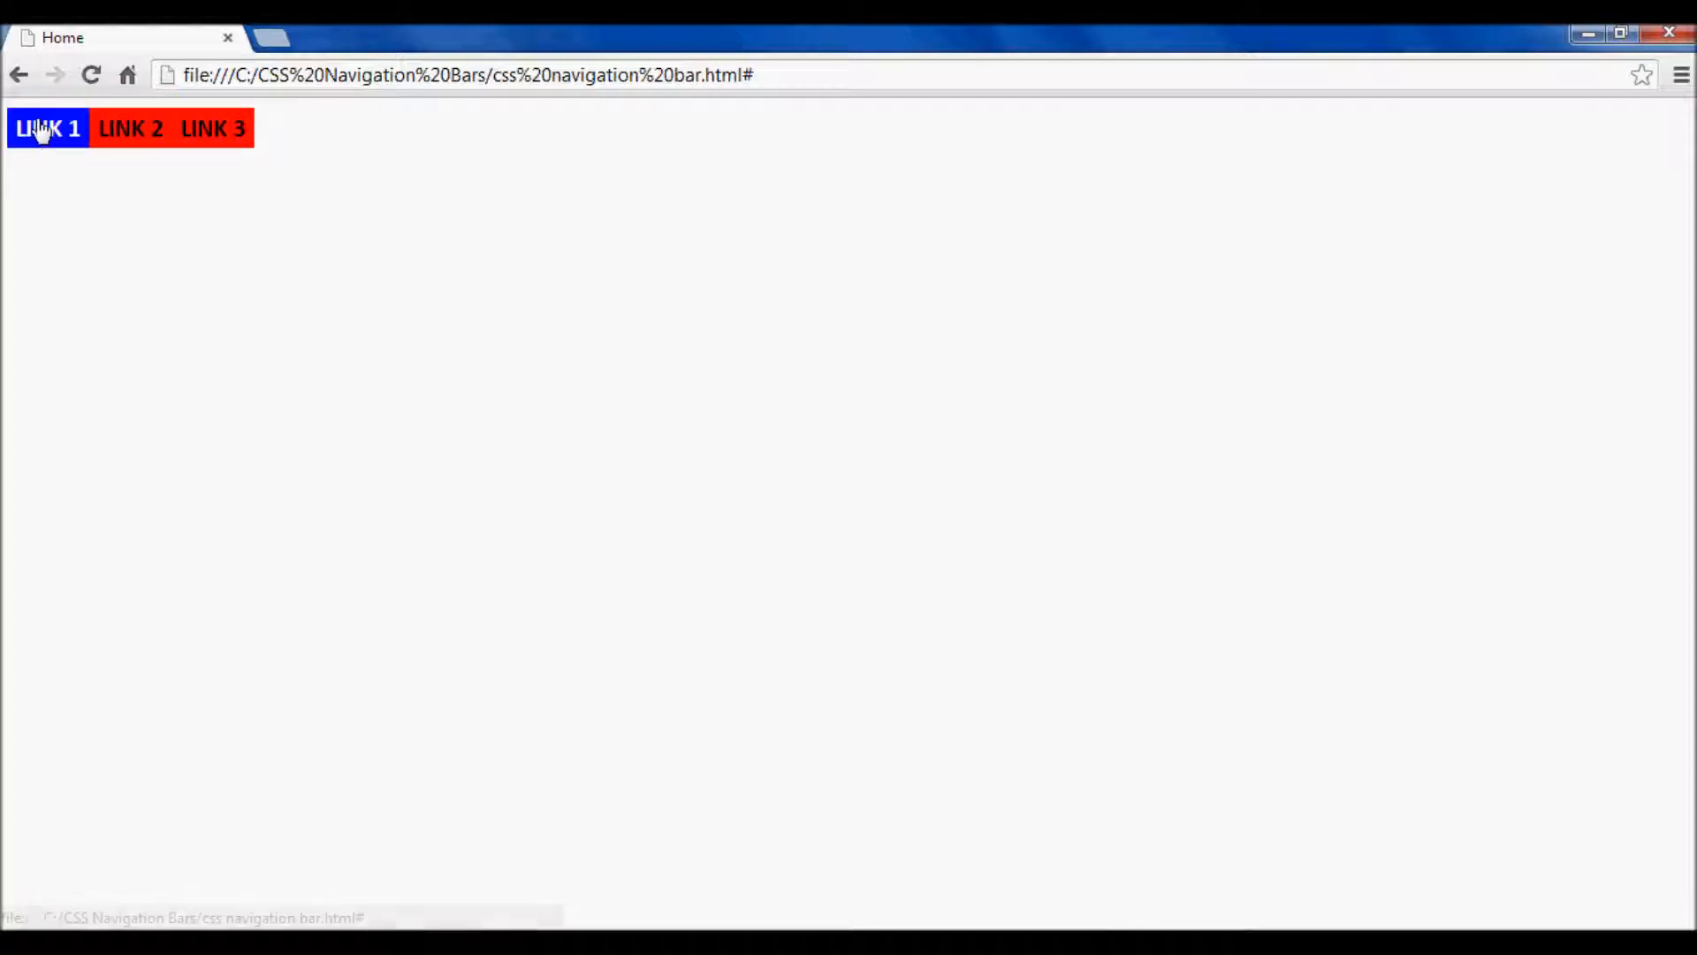
pyautogui.moveTo(129, 129)
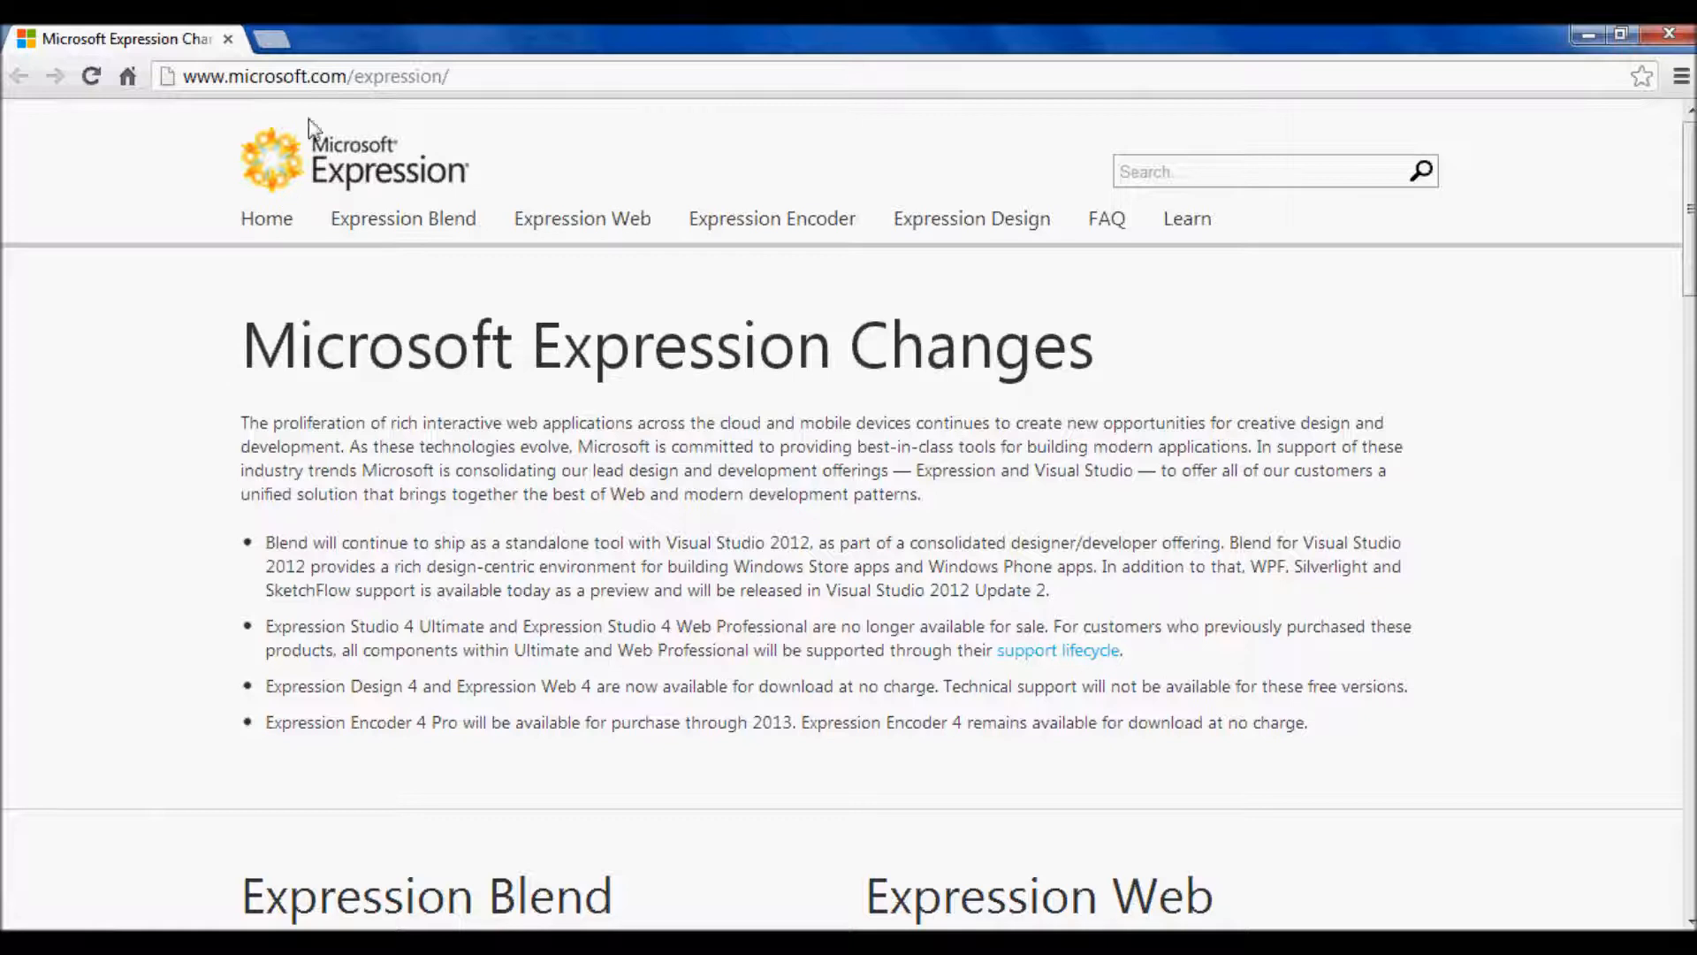
# - Highlight the microsoft.com/expression address and scroll to the Expression Web download section
pyautogui.click(314, 76)
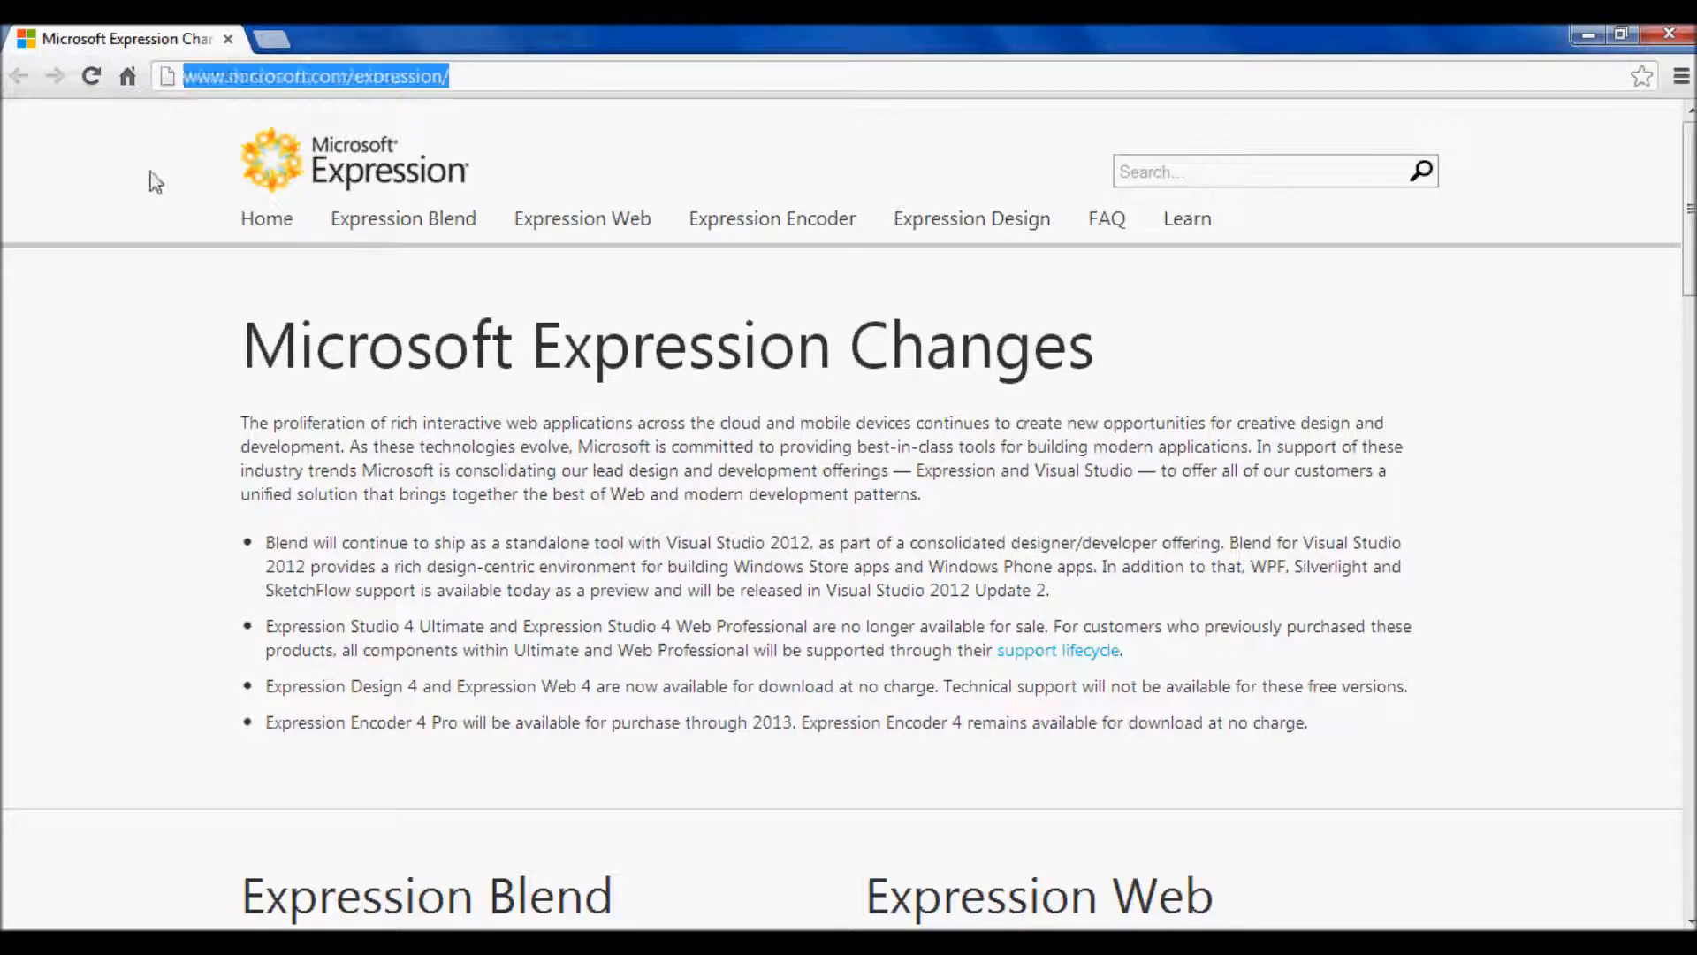
pyautogui.scroll(-3)
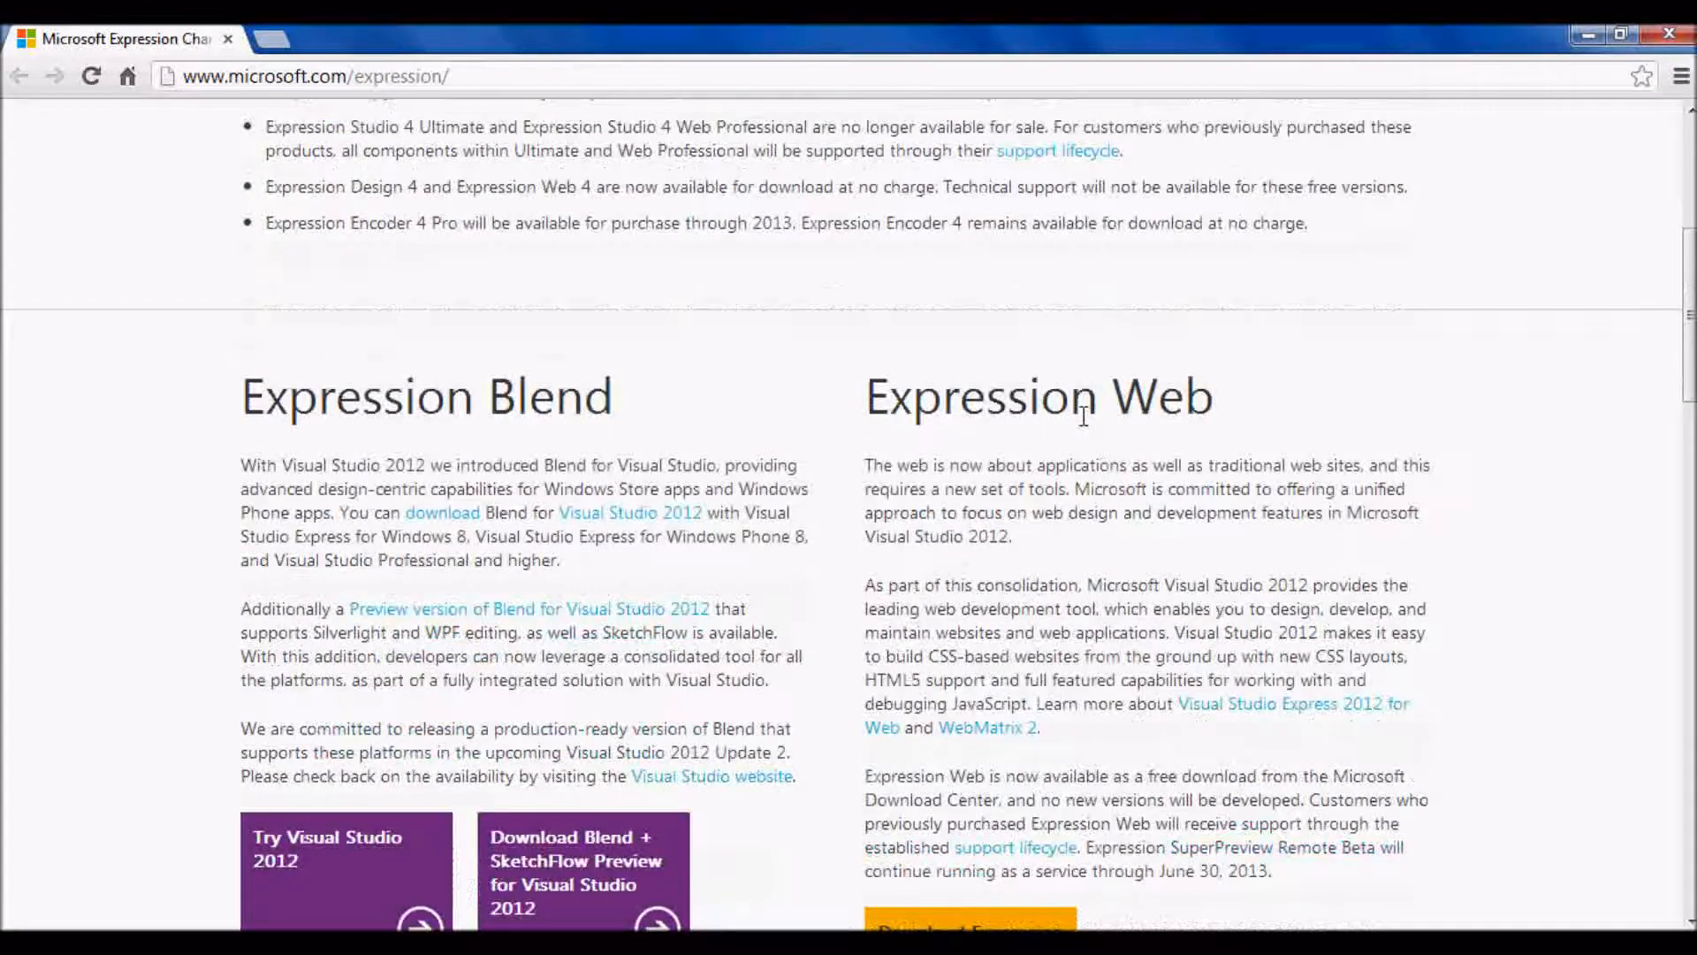
pyautogui.scroll(-3)
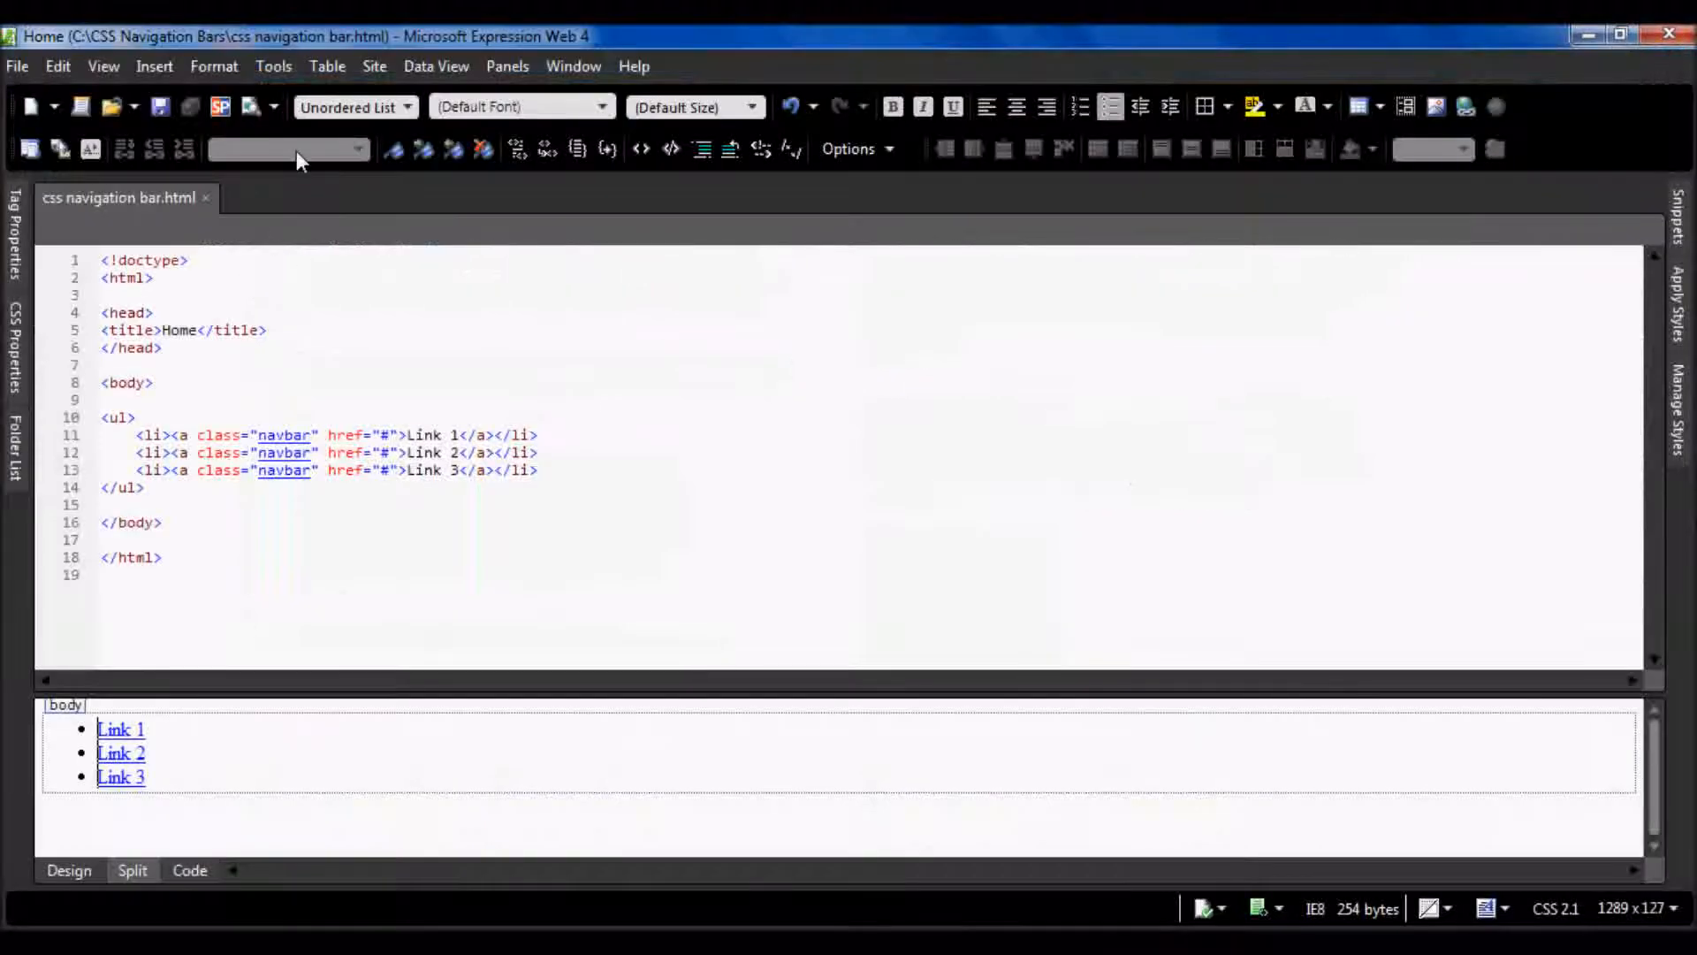
pyautogui.moveTo(698, 376)
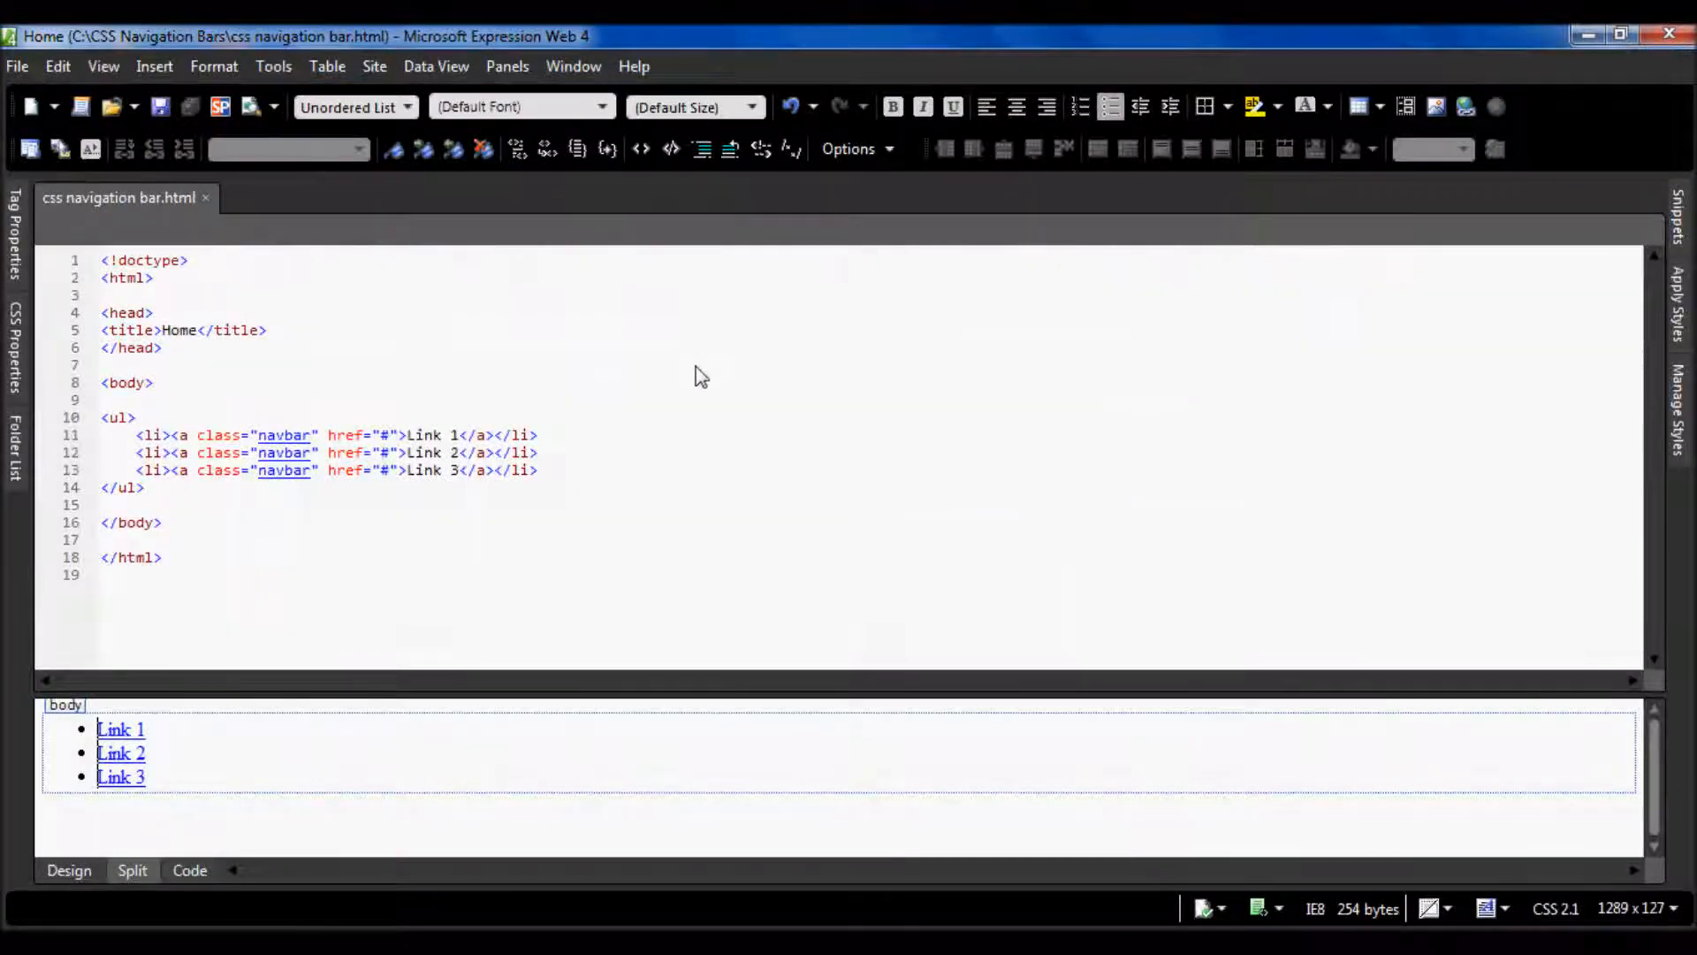
pyautogui.moveTo(682, 390)
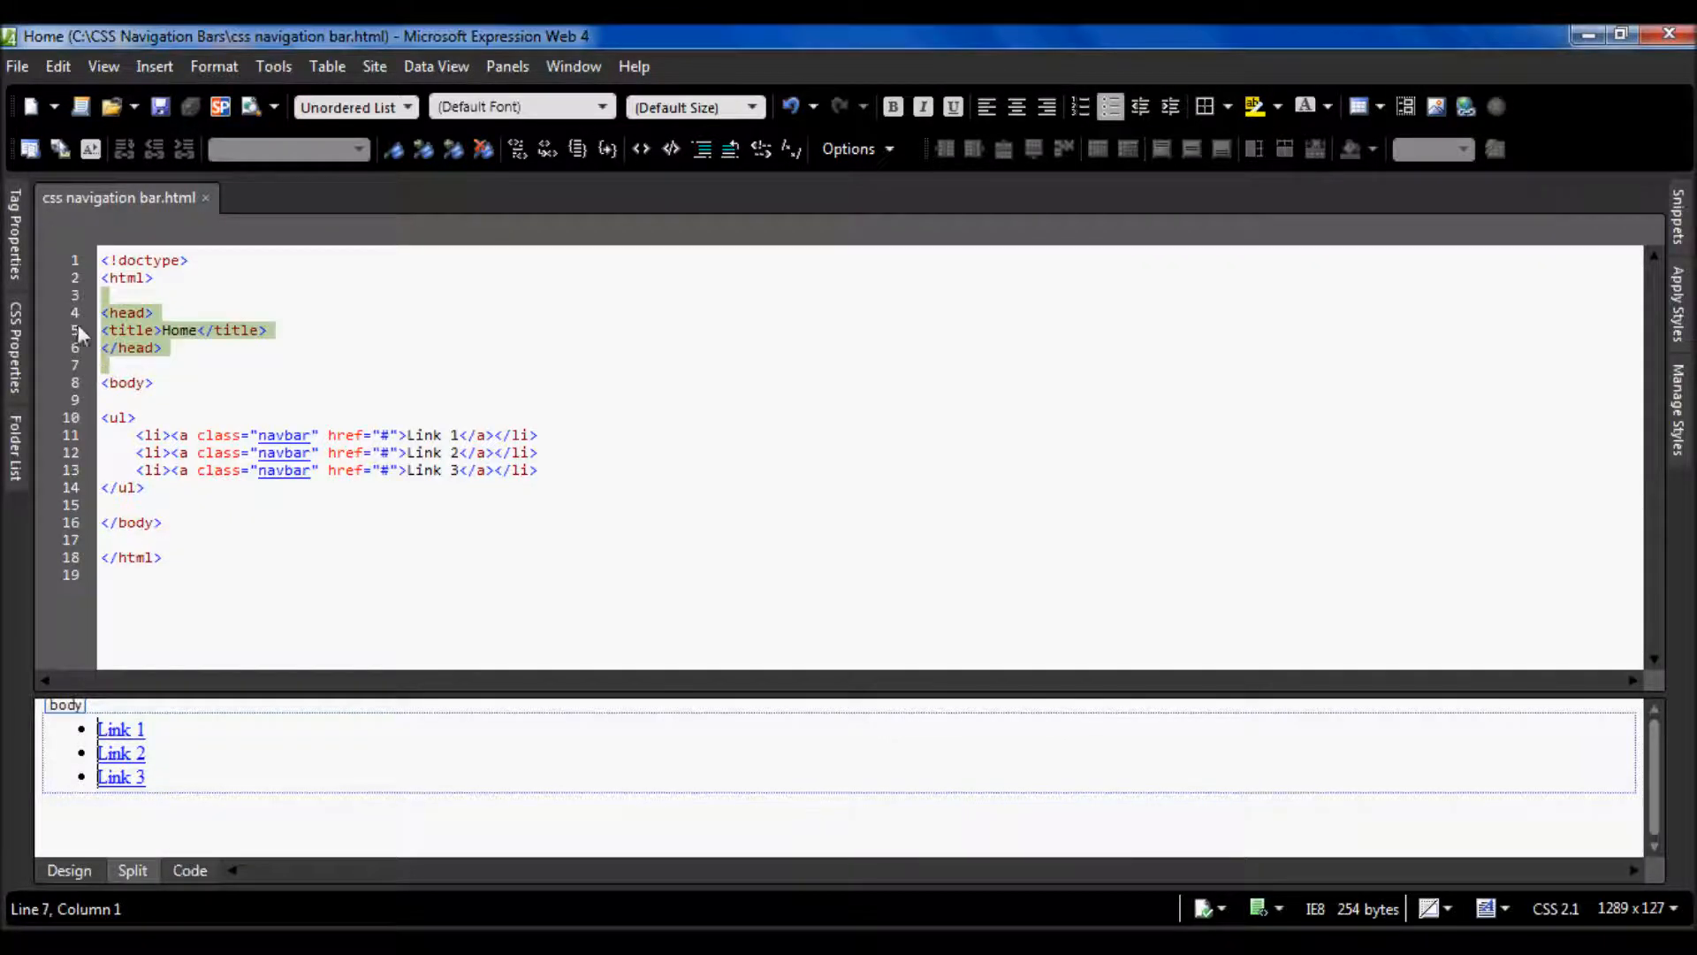
# - Highlight the body section, then place the cursor right after the </title> line
pyautogui.click(173, 331)
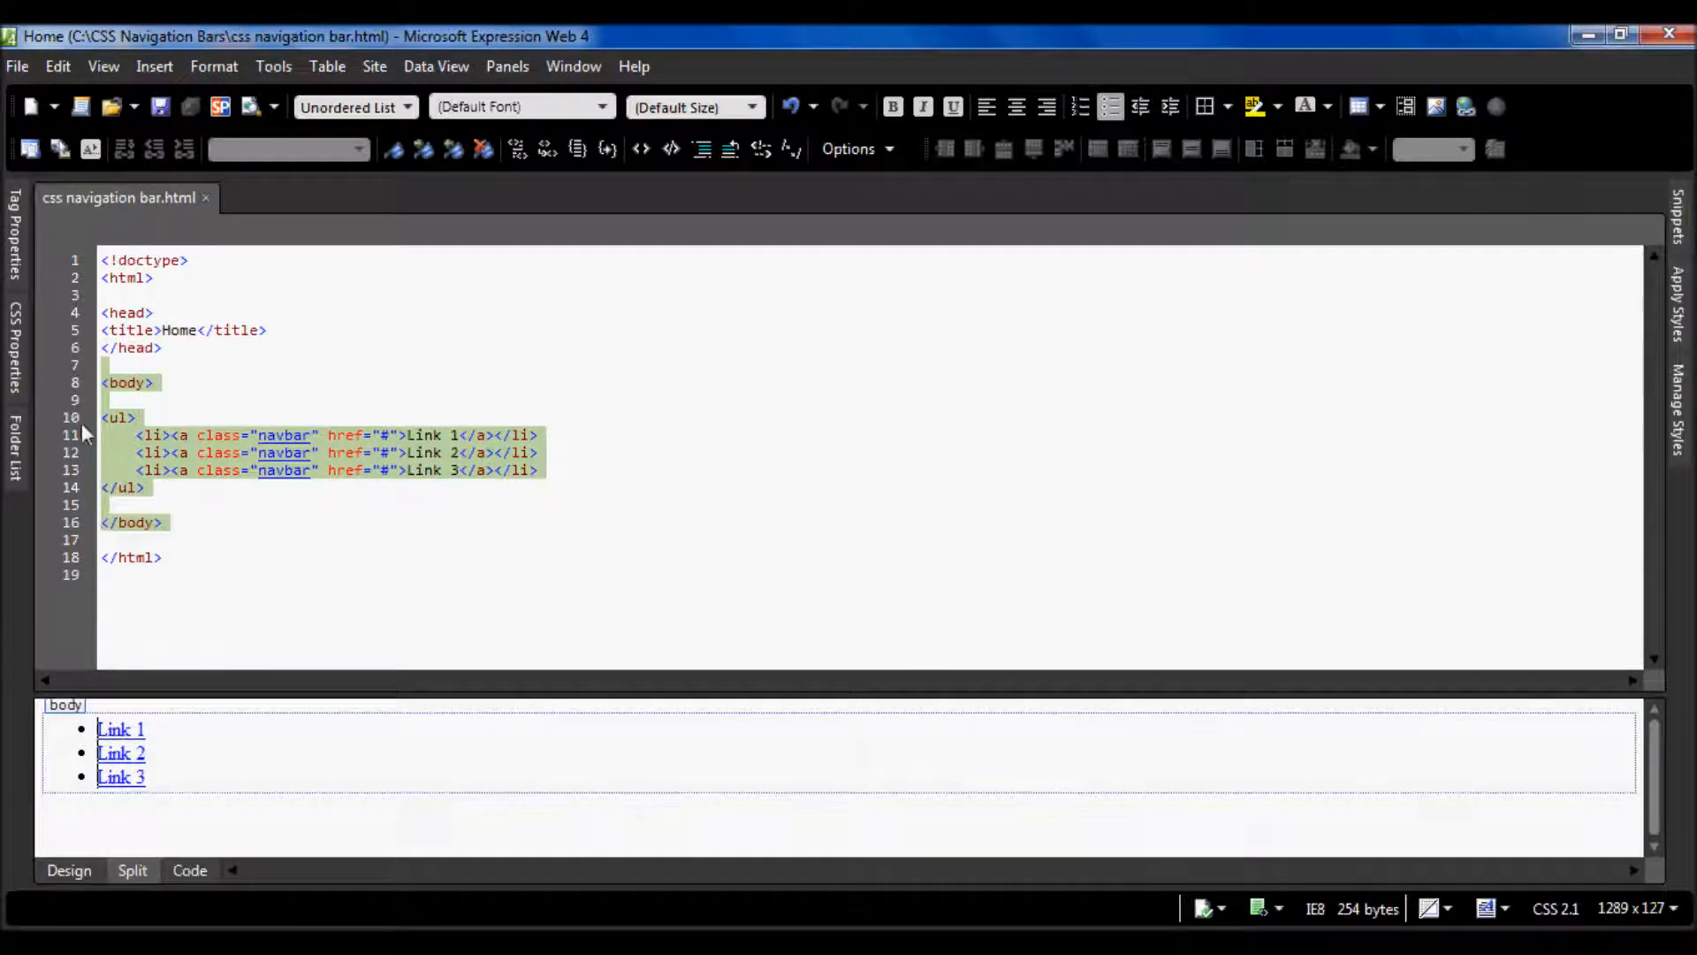
pyautogui.click(122, 753)
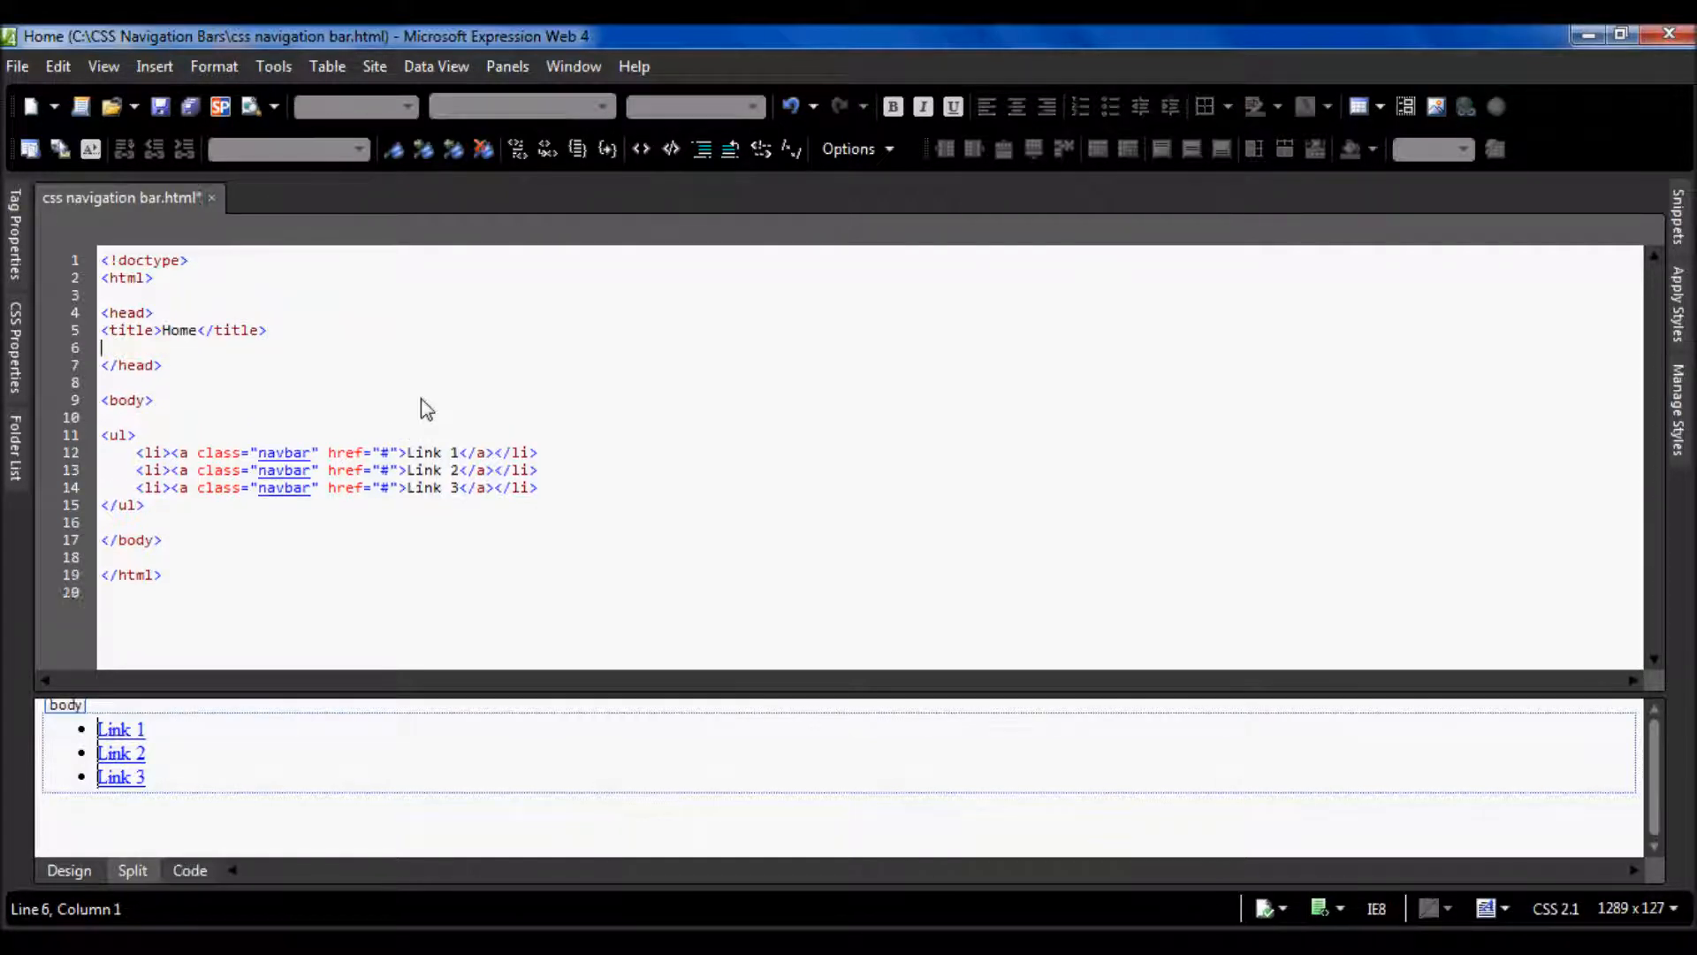
# - Write a <style type="text/css"> block in the head with its closing tag
pyautogui.write('<style')
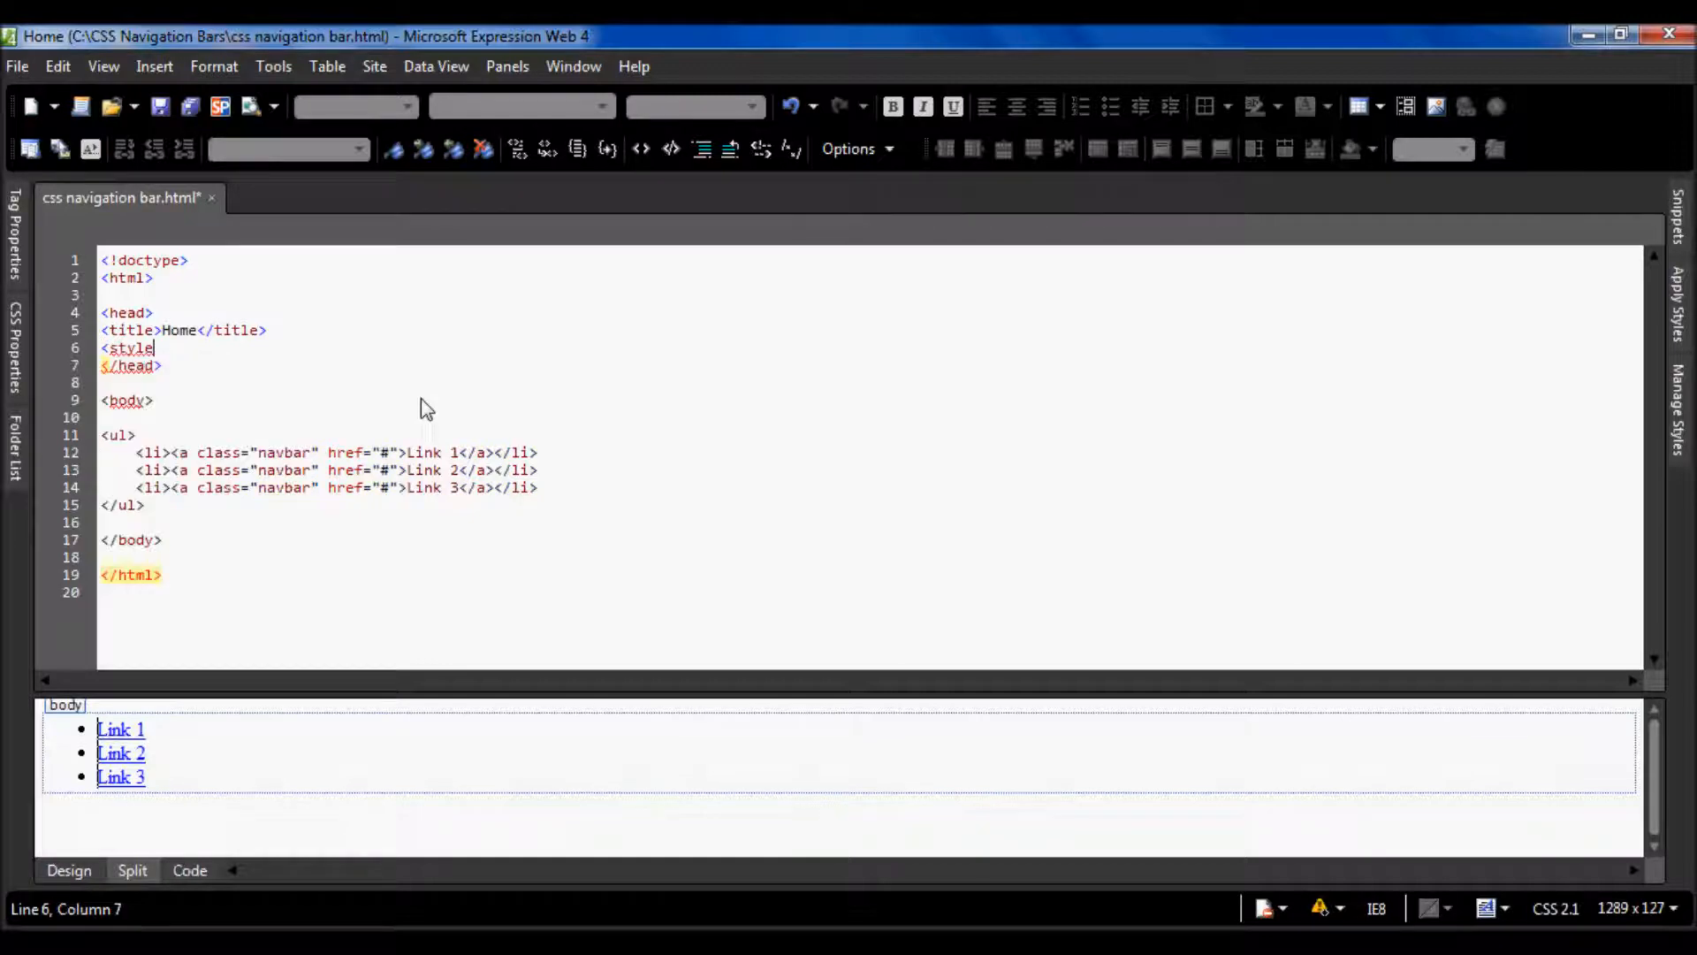
pyautogui.write('type="text/css">')
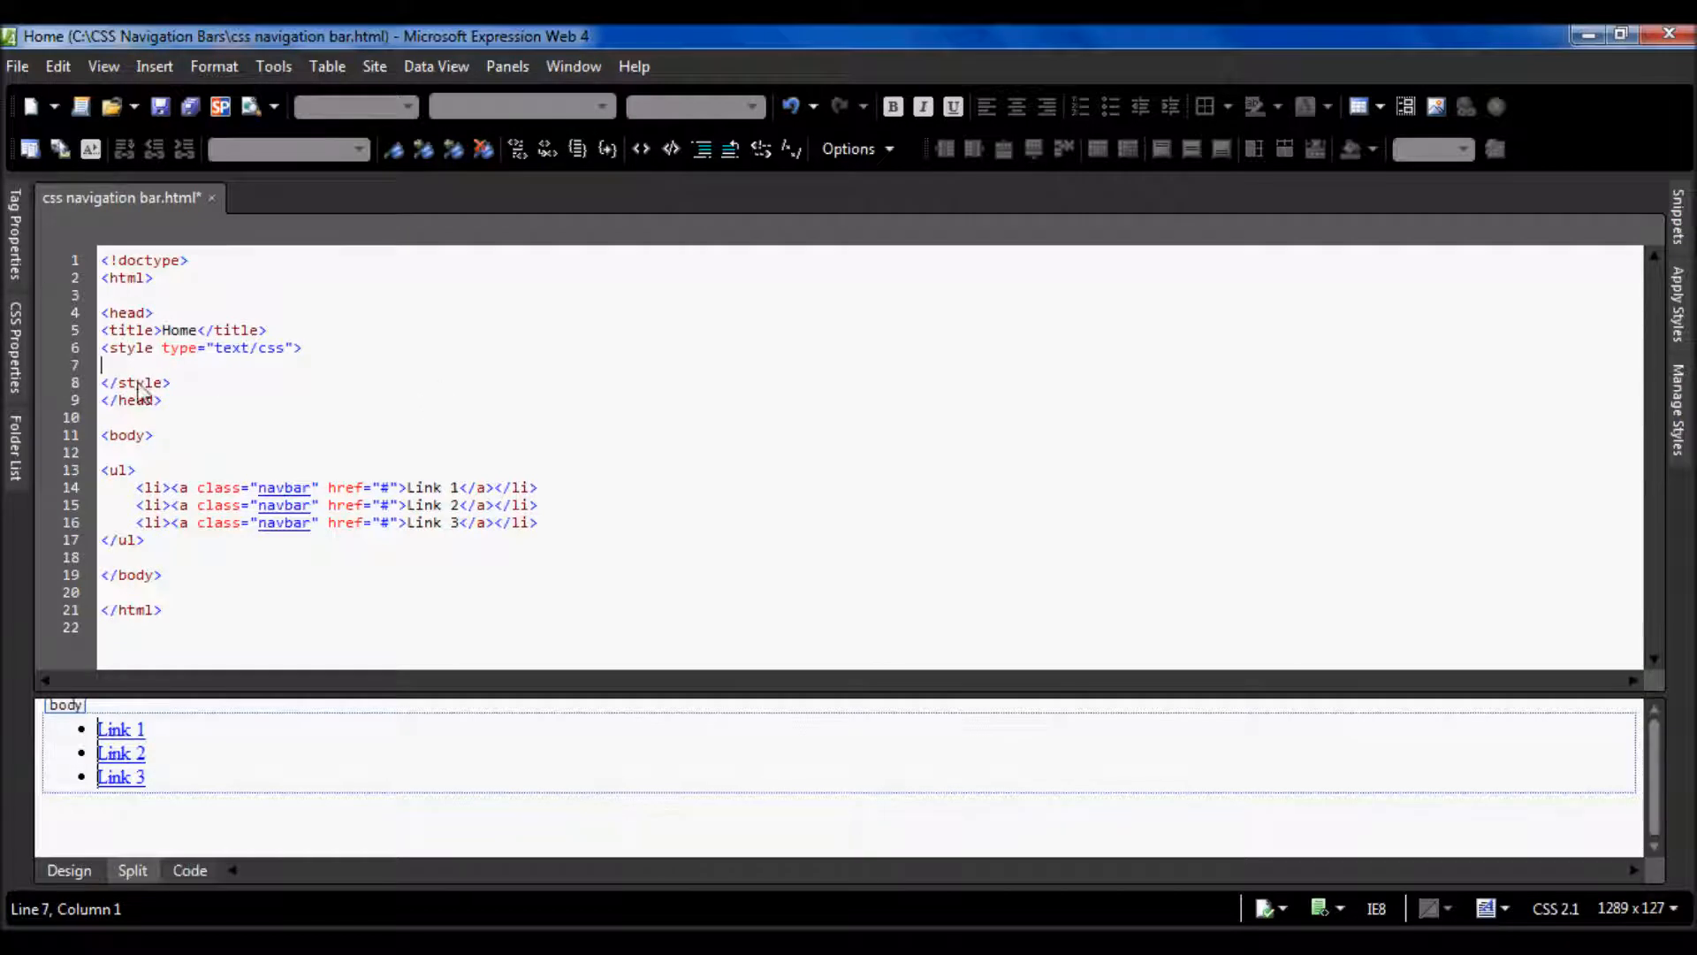
pyautogui.moveTo(263, 390)
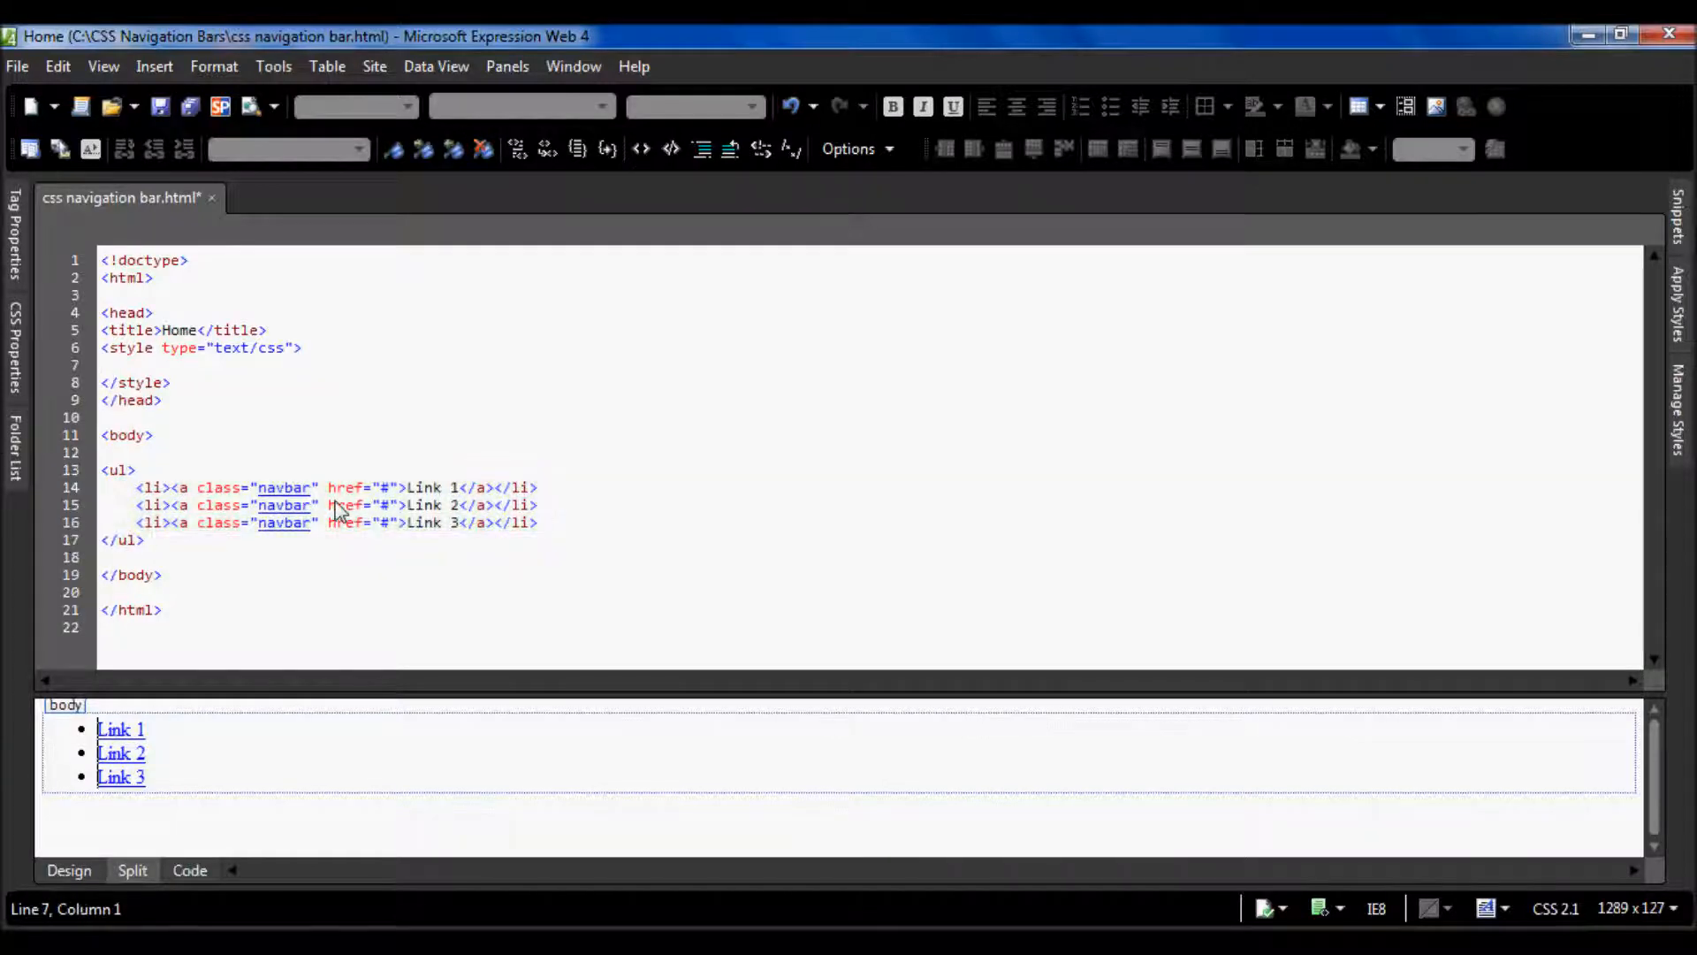
# - Write a ul rule with list-style-type none, margin 0px and padding 0px
pyautogui.write('ul {')
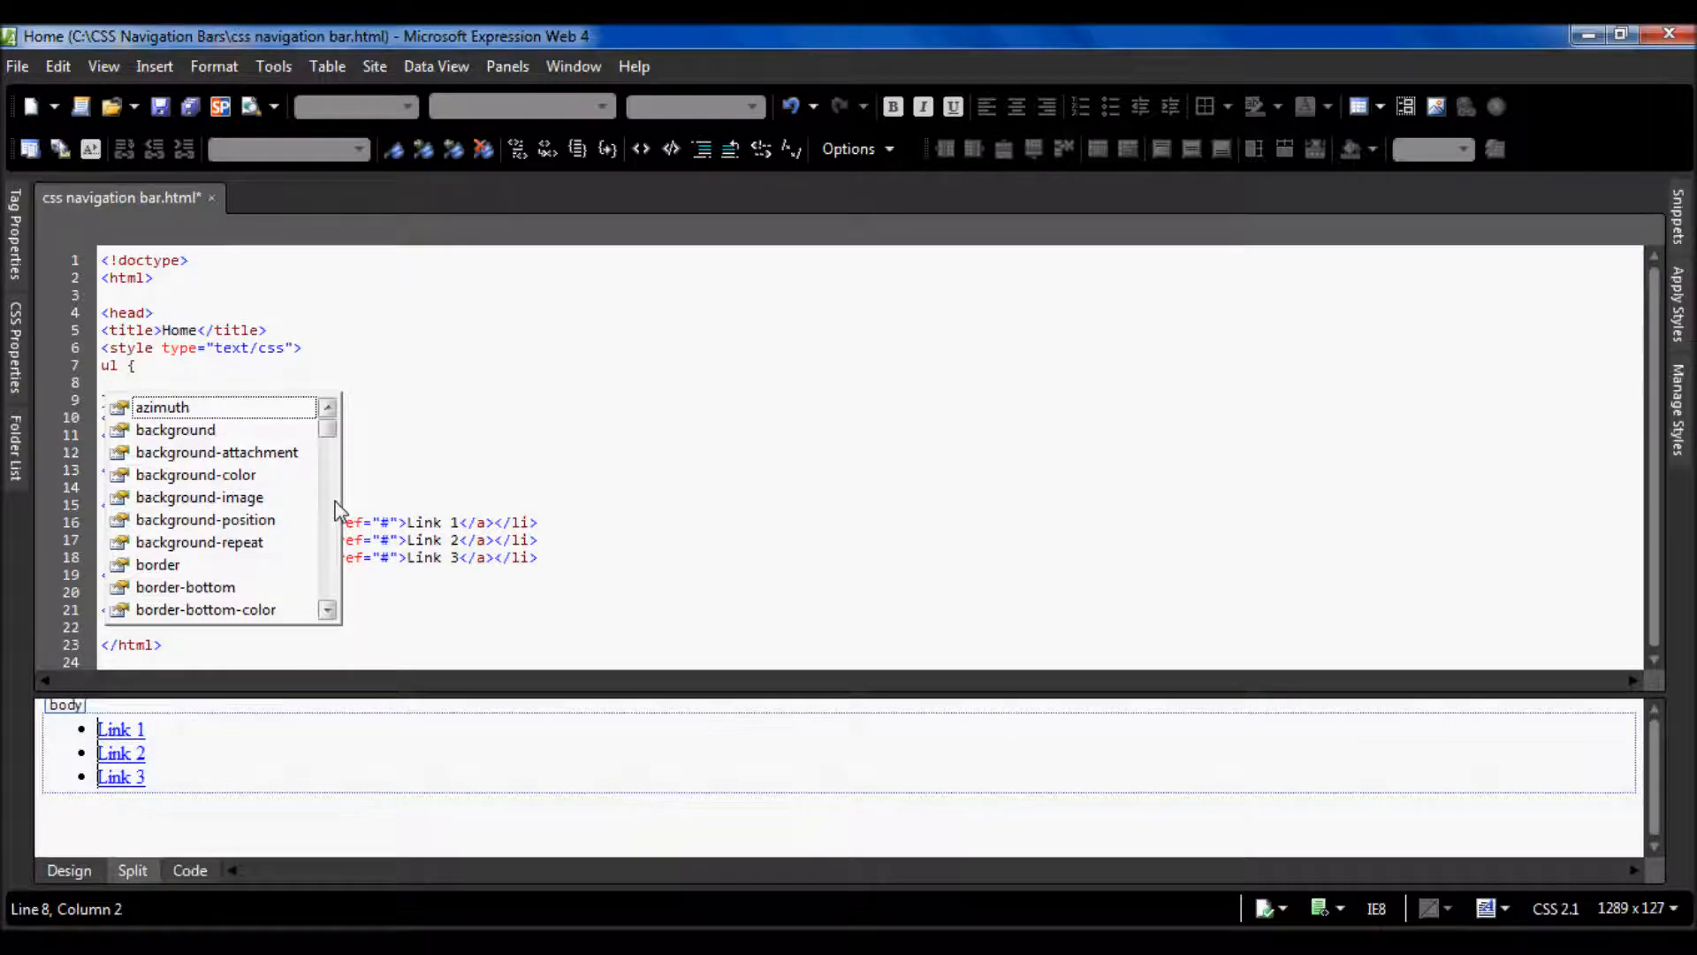
pyautogui.write('list-style-type:none')
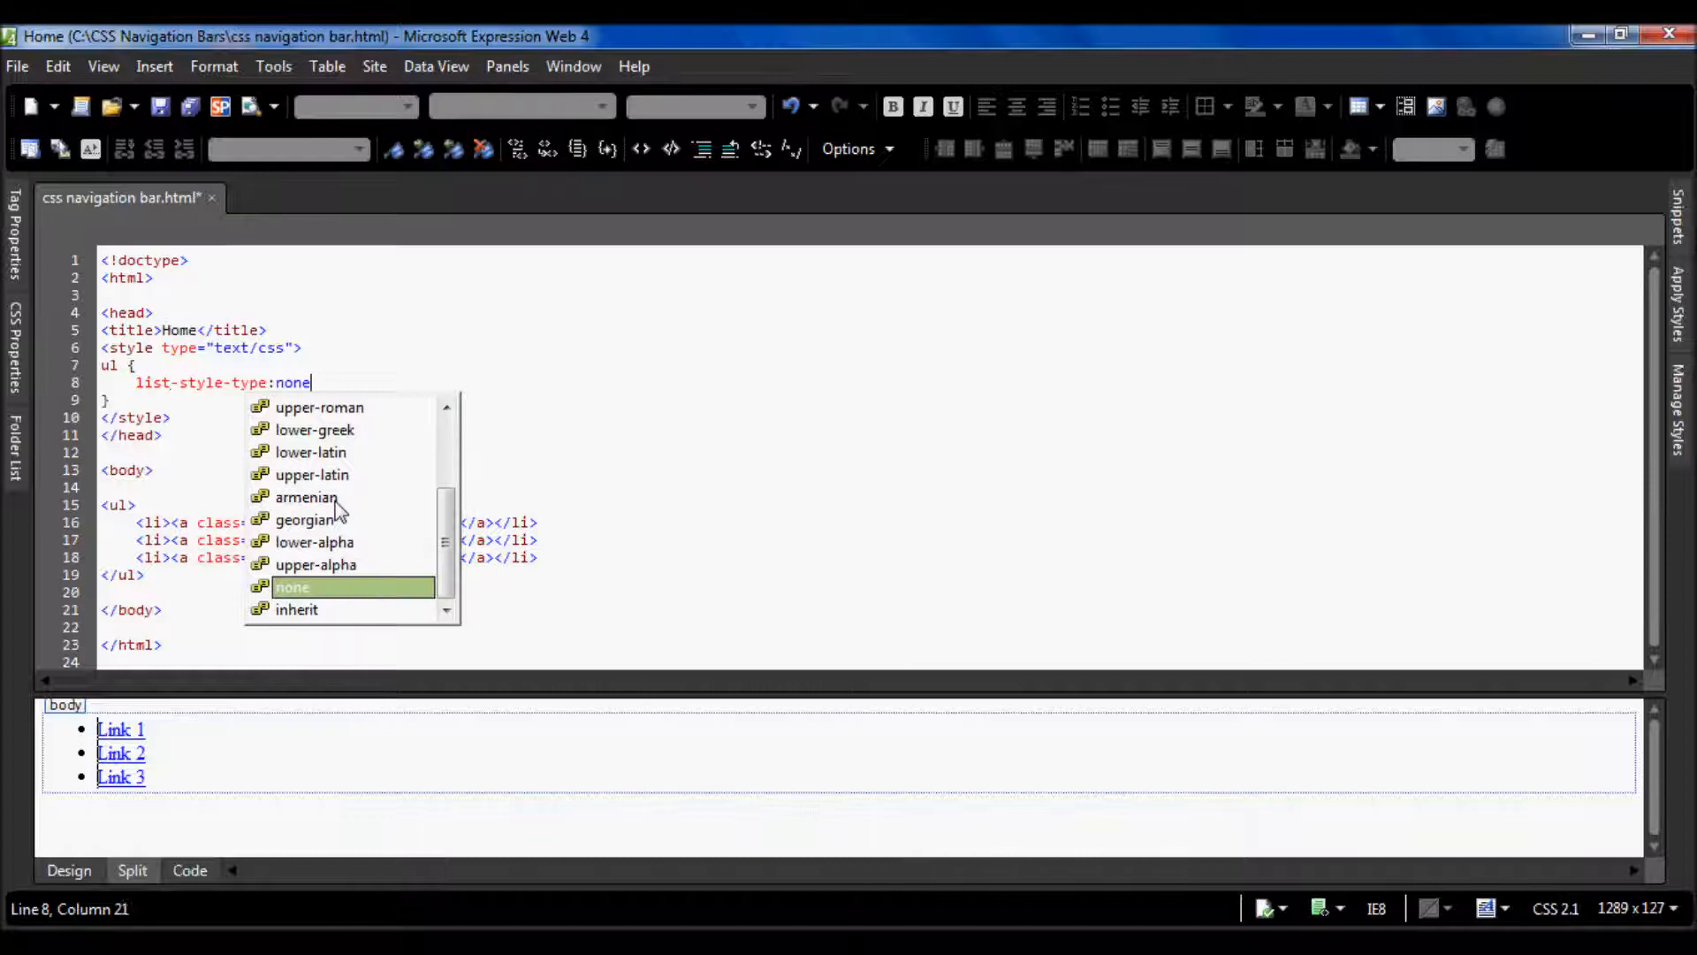
pyautogui.write(';')
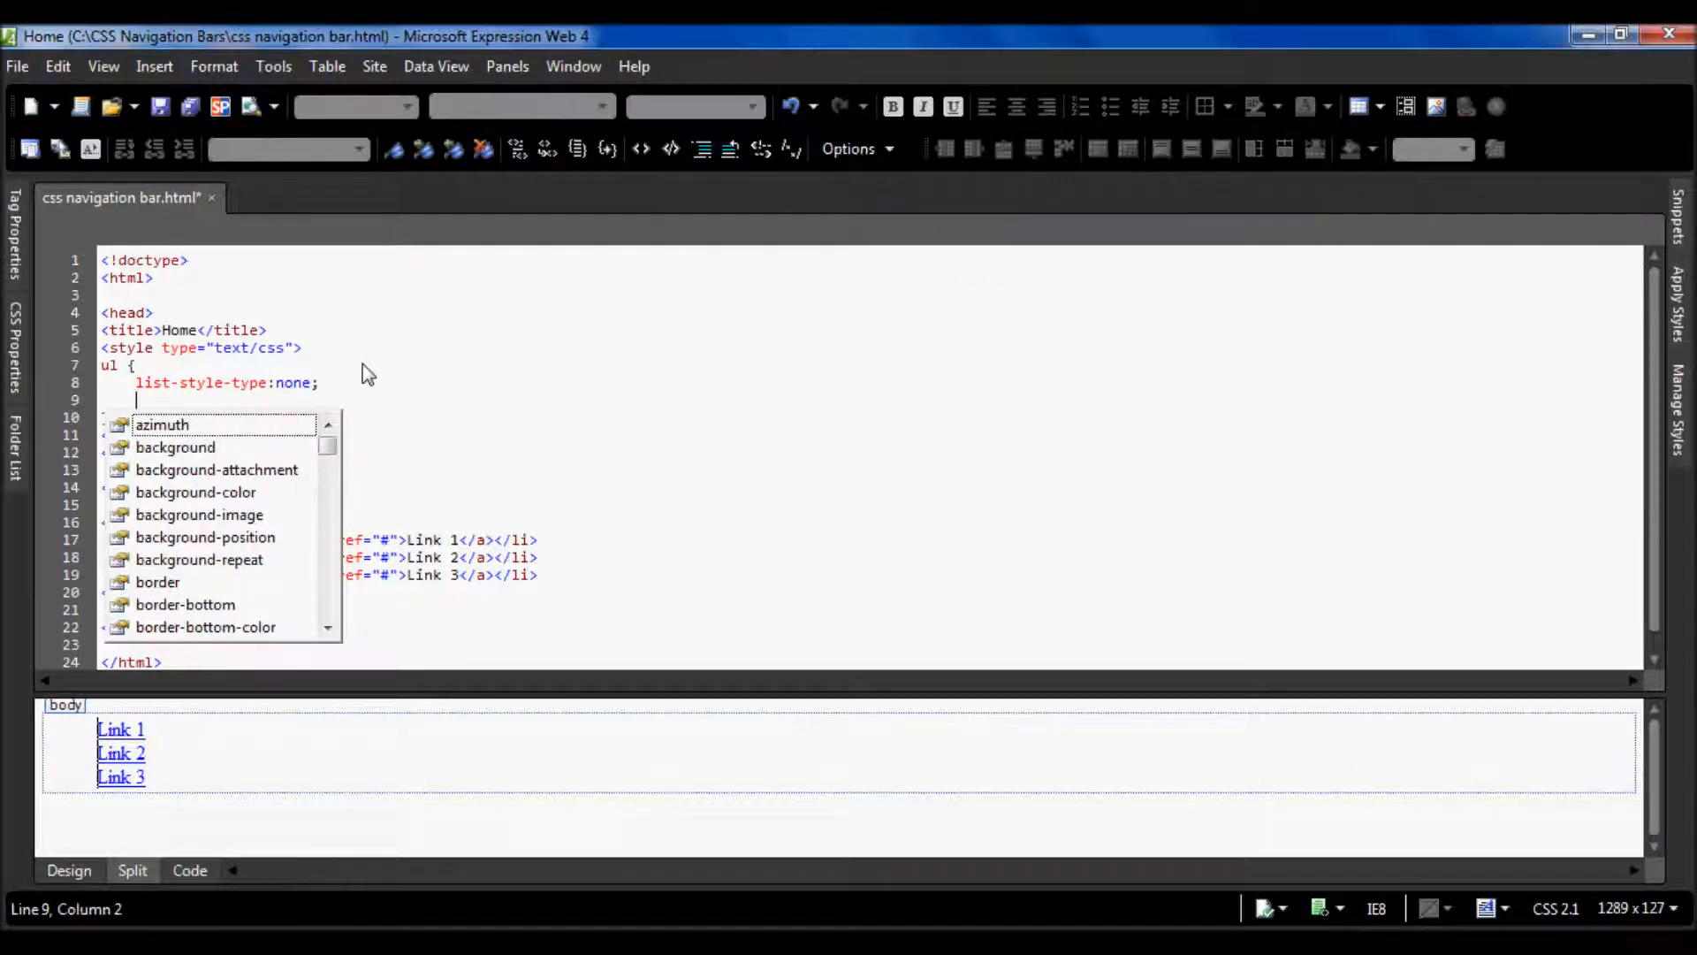
pyautogui.write('margin:0px')
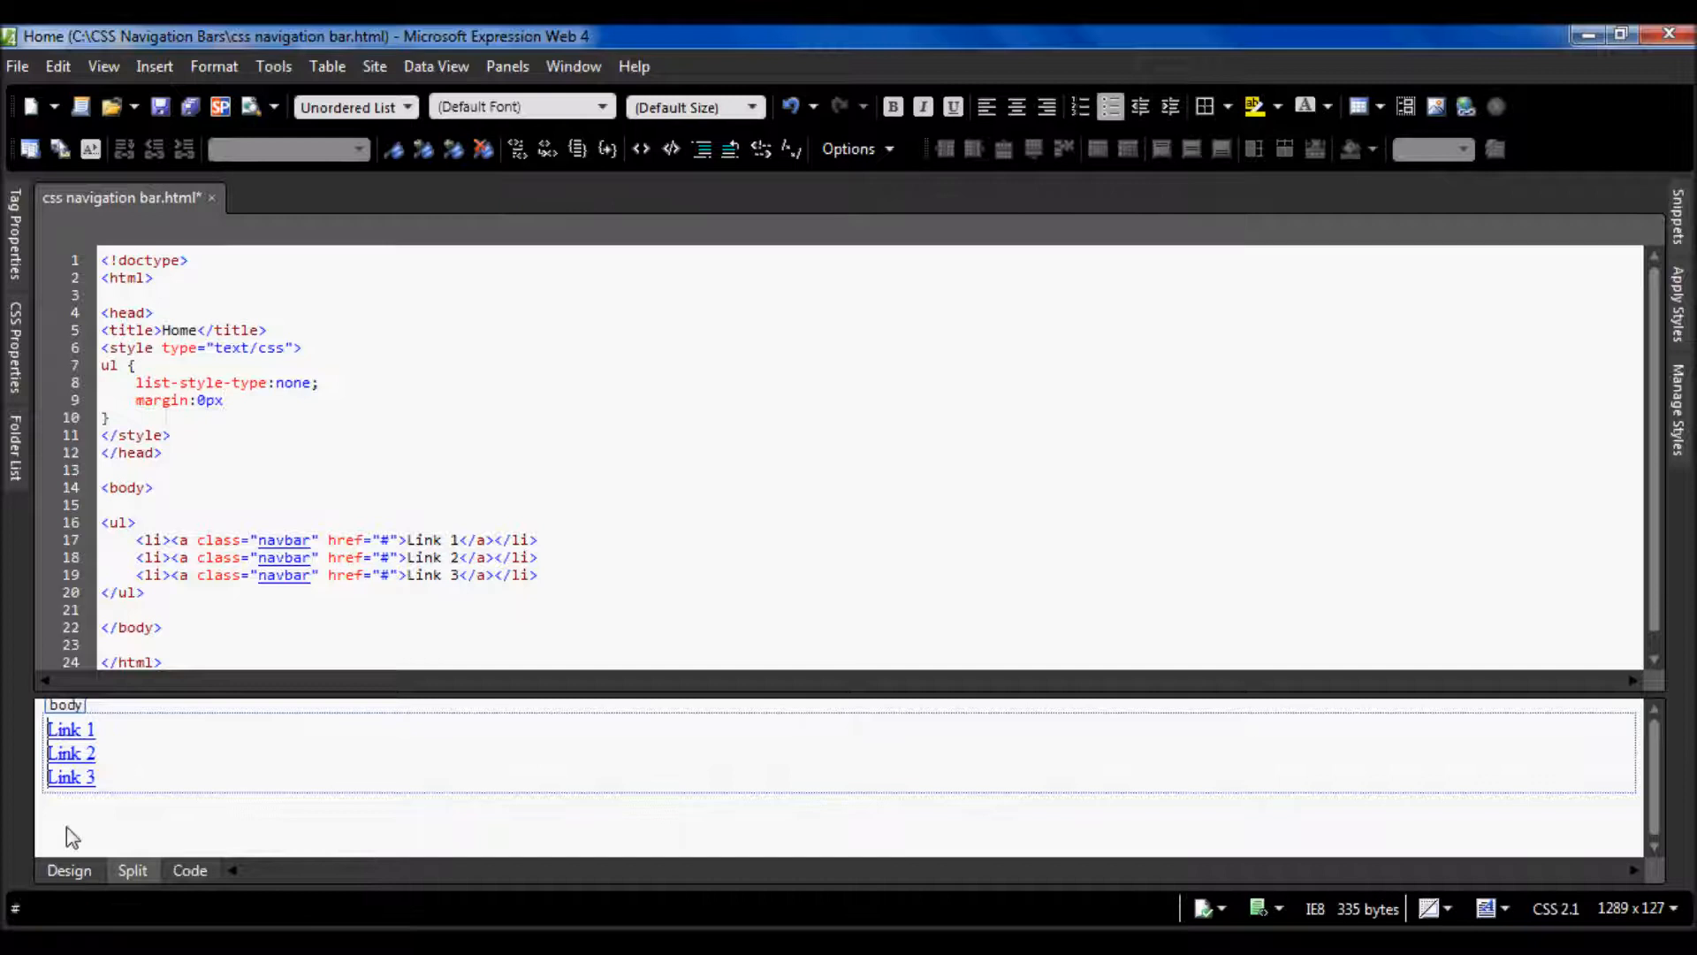
pyautogui.write('padding:0px;')
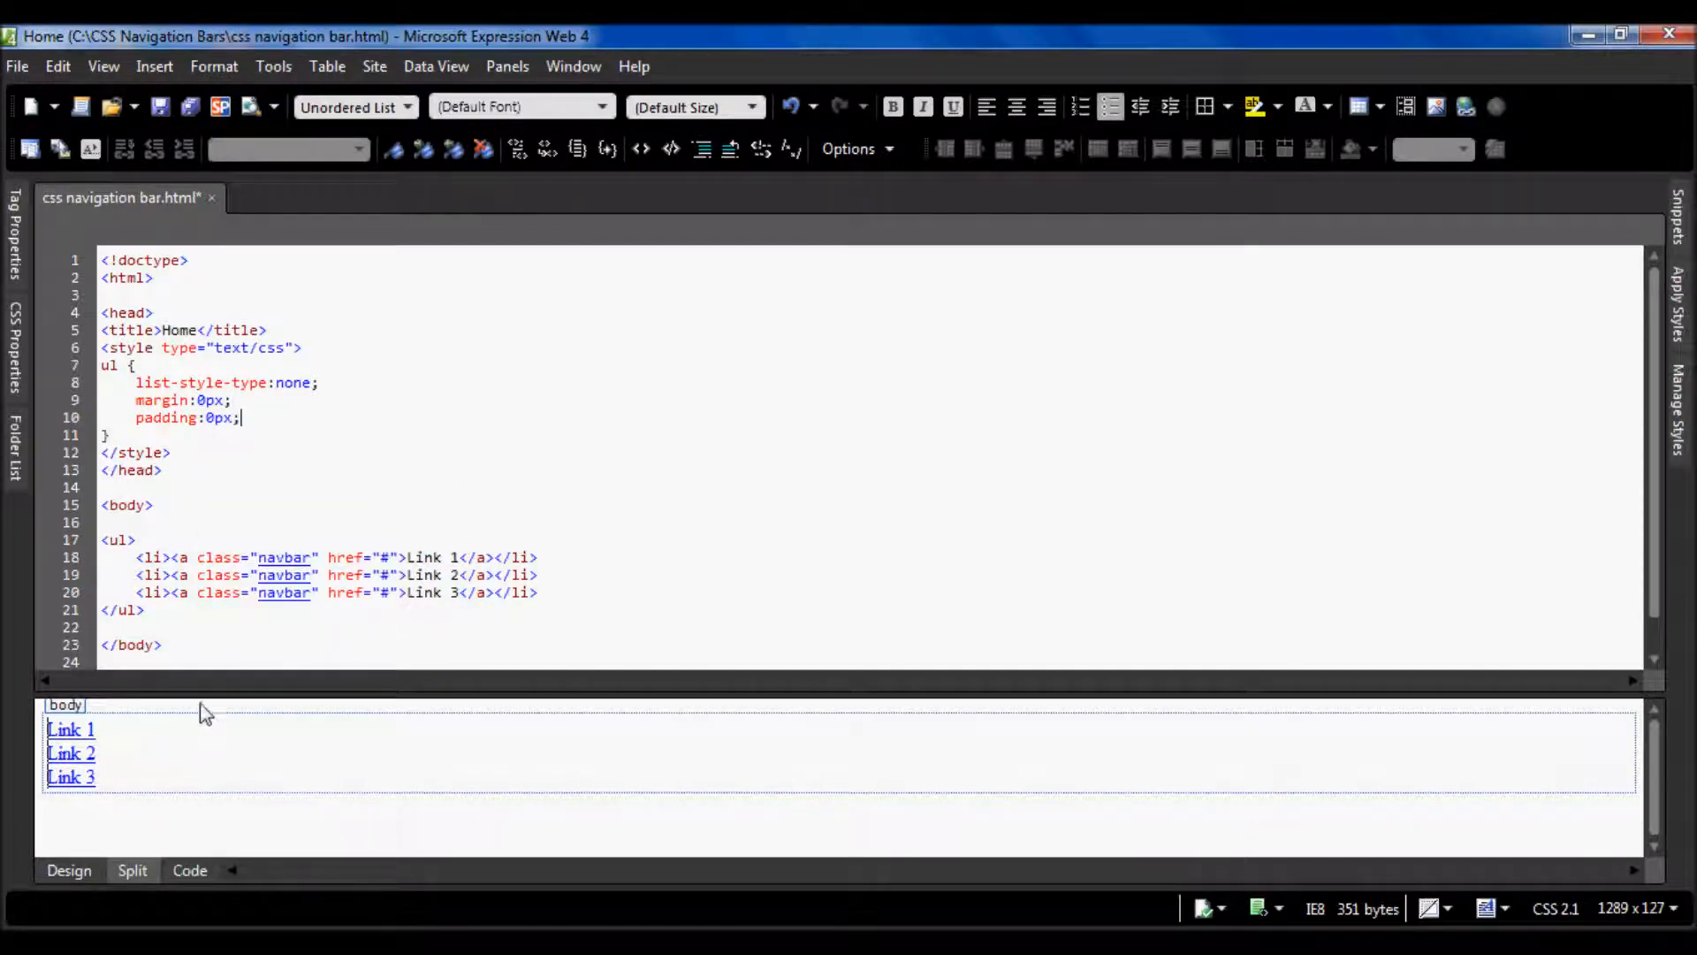
# - Begin an li rule on a new line after the ul rule
pyautogui.click(105, 435)
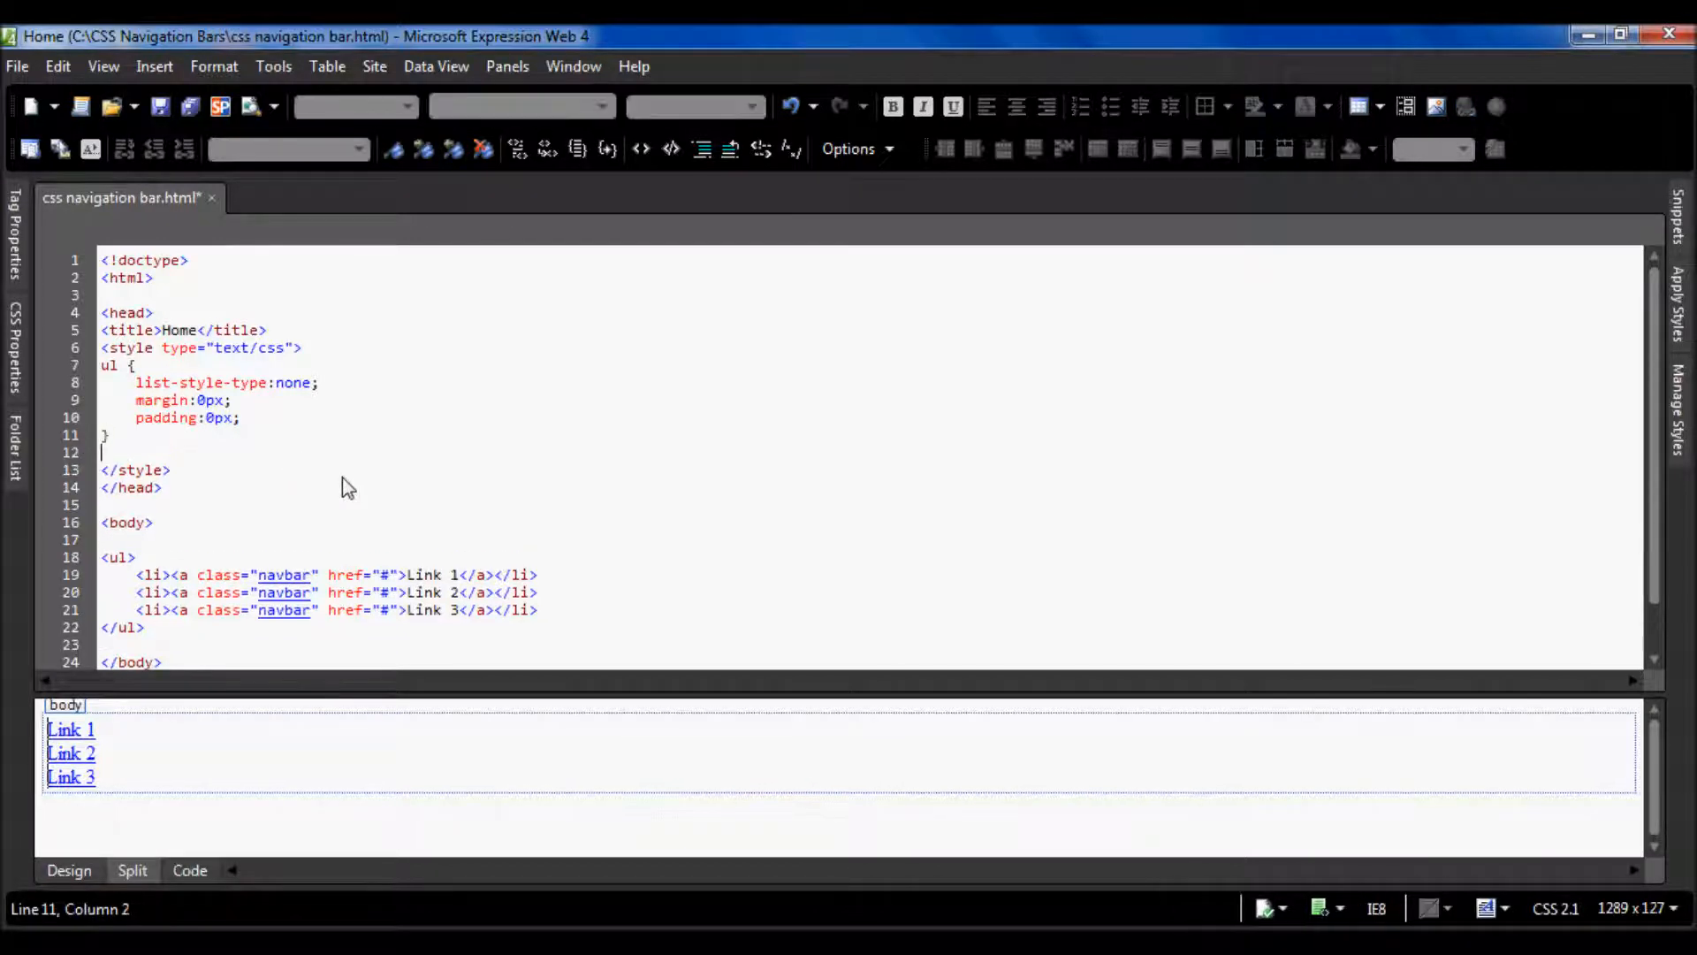
pyautogui.write('li {')
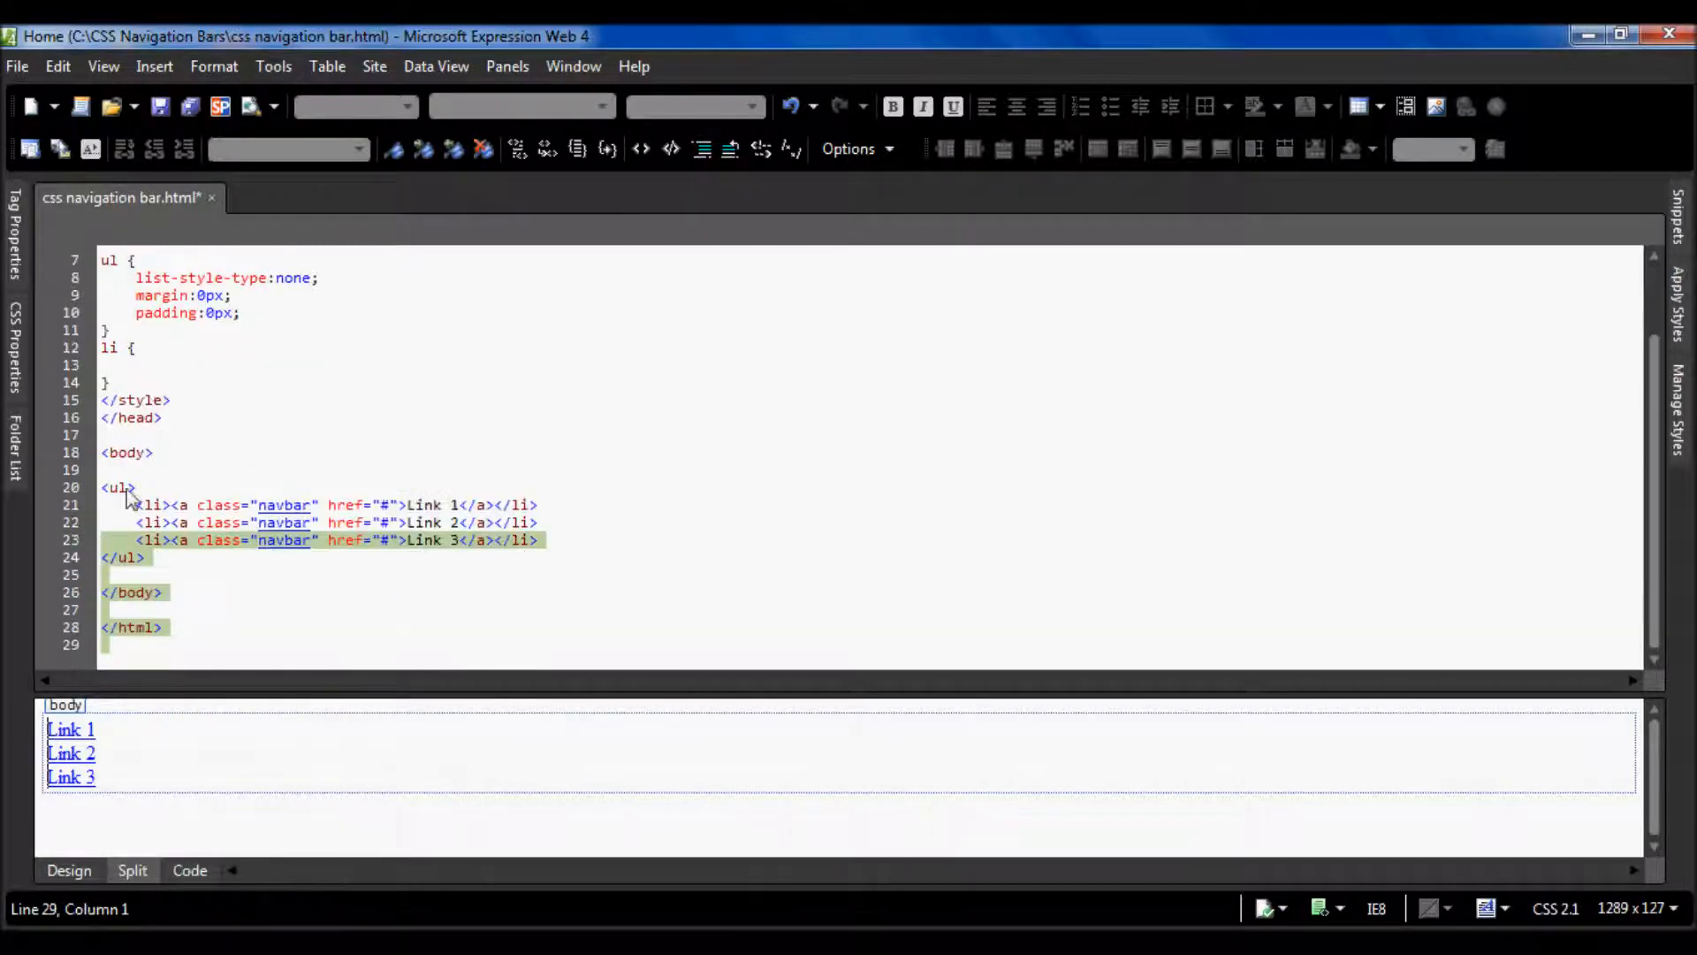
# - Give the li rule float:left so the three links sit in one row
pyautogui.write('float:left')
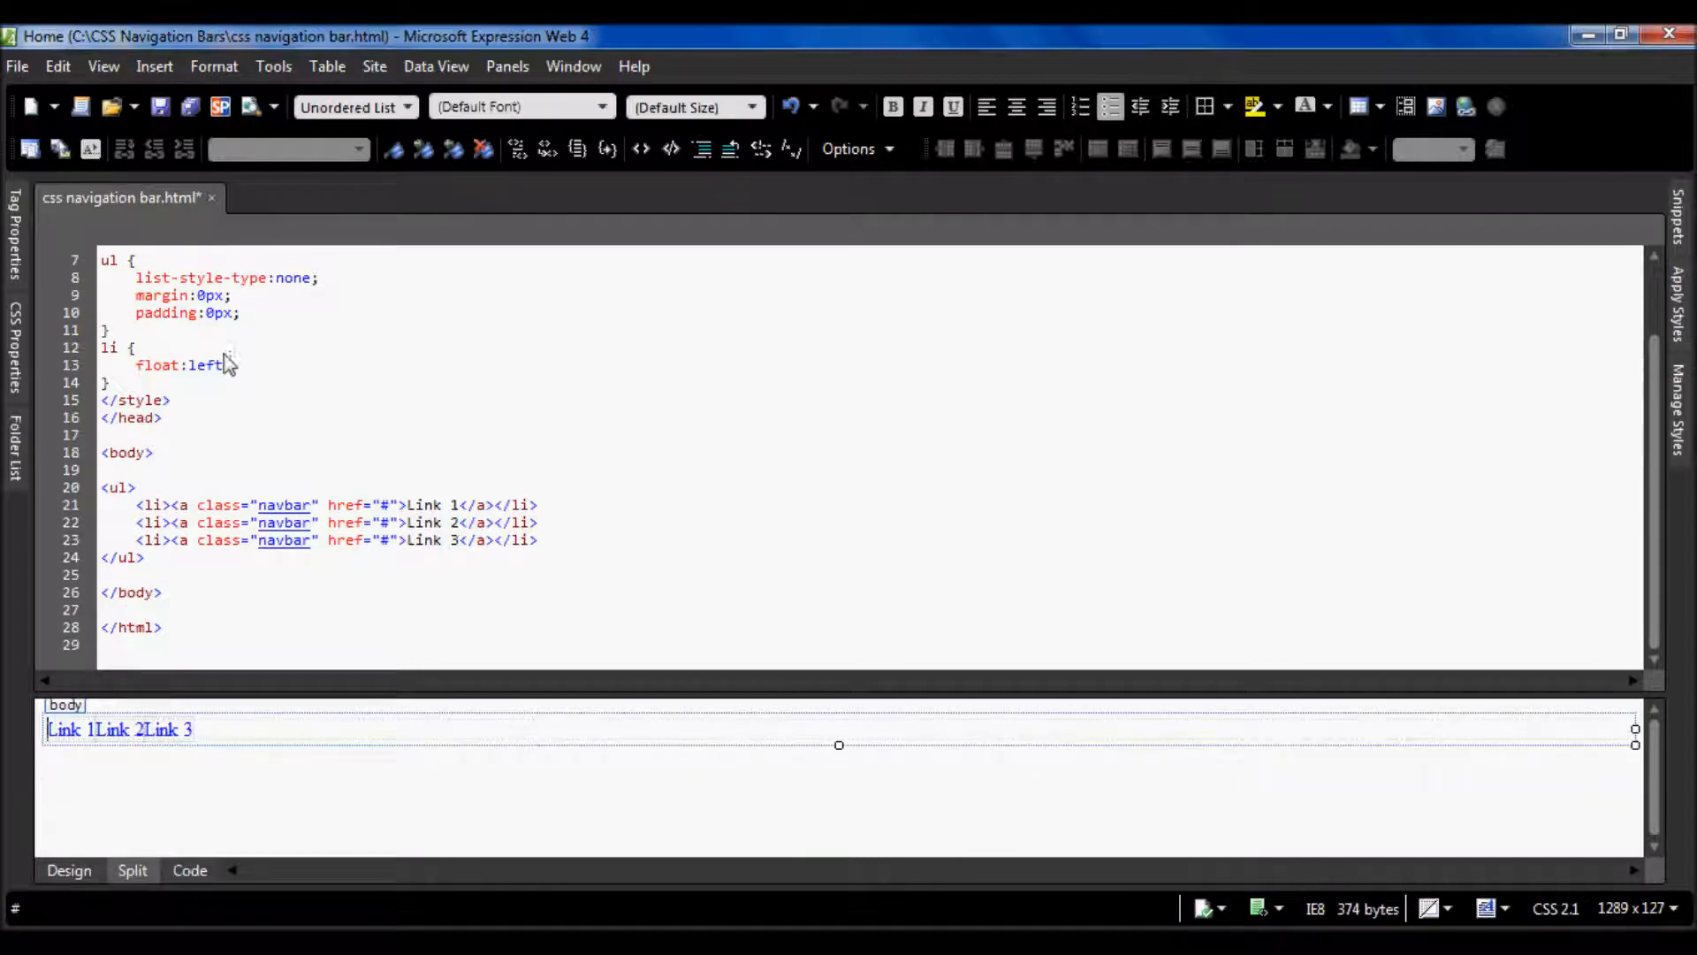
pyautogui.write(';')
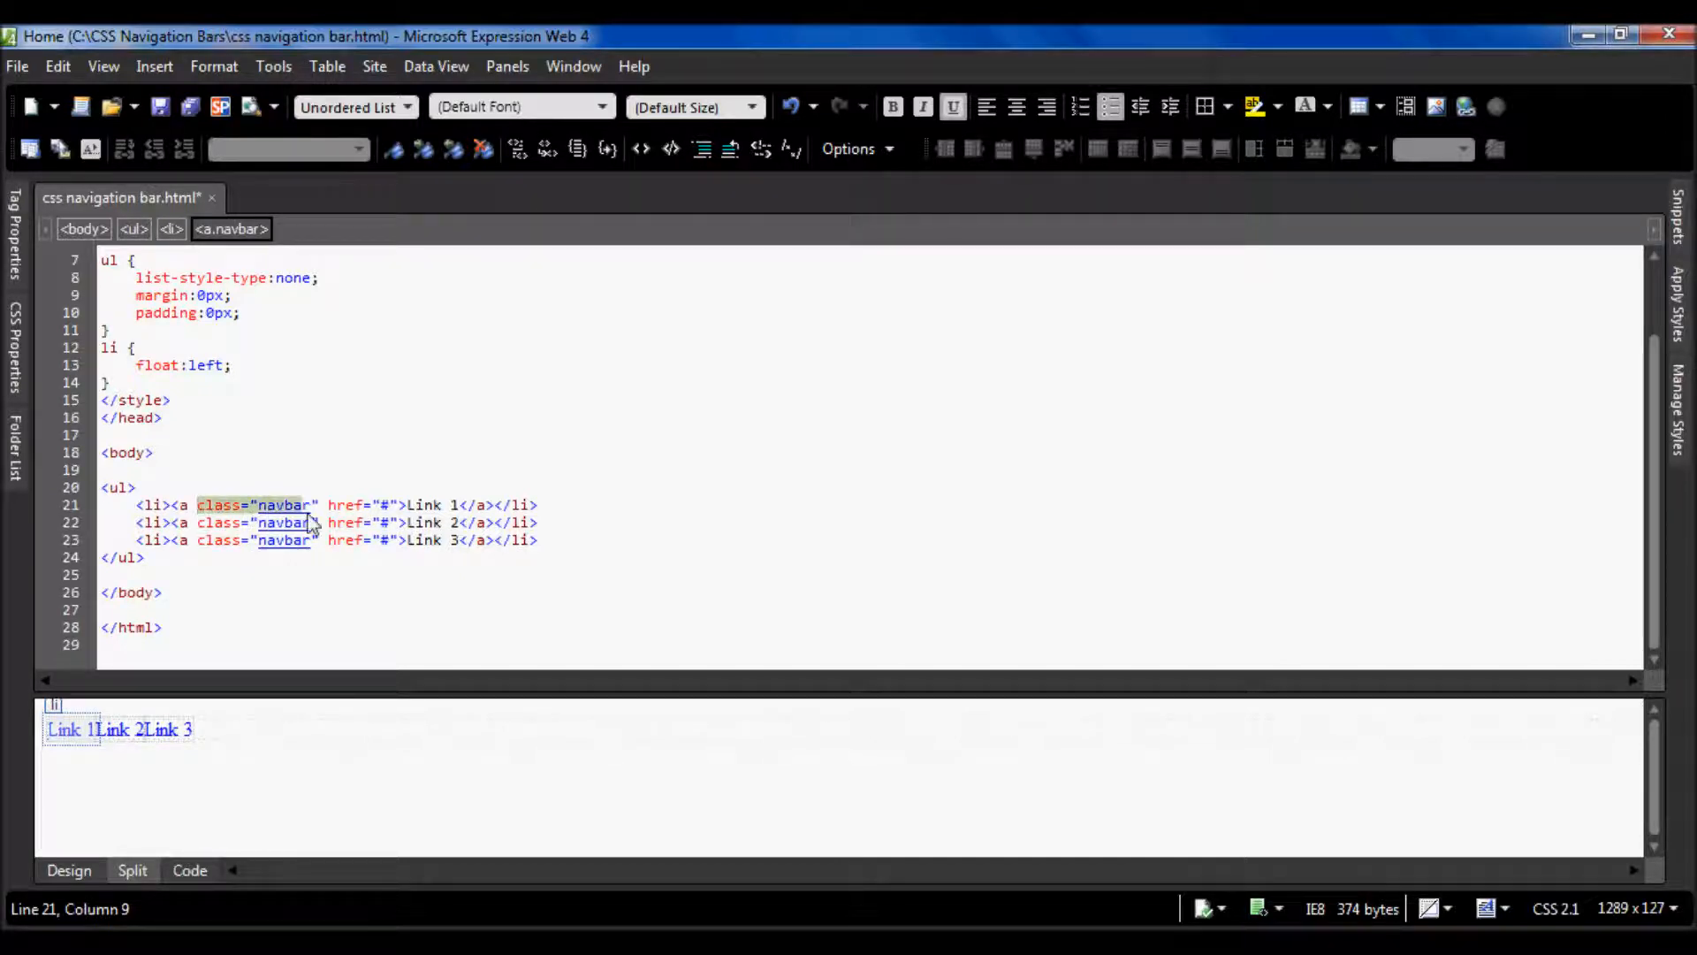
# - Start an a selector on a new line after the li rule
pyautogui.click(283, 521)
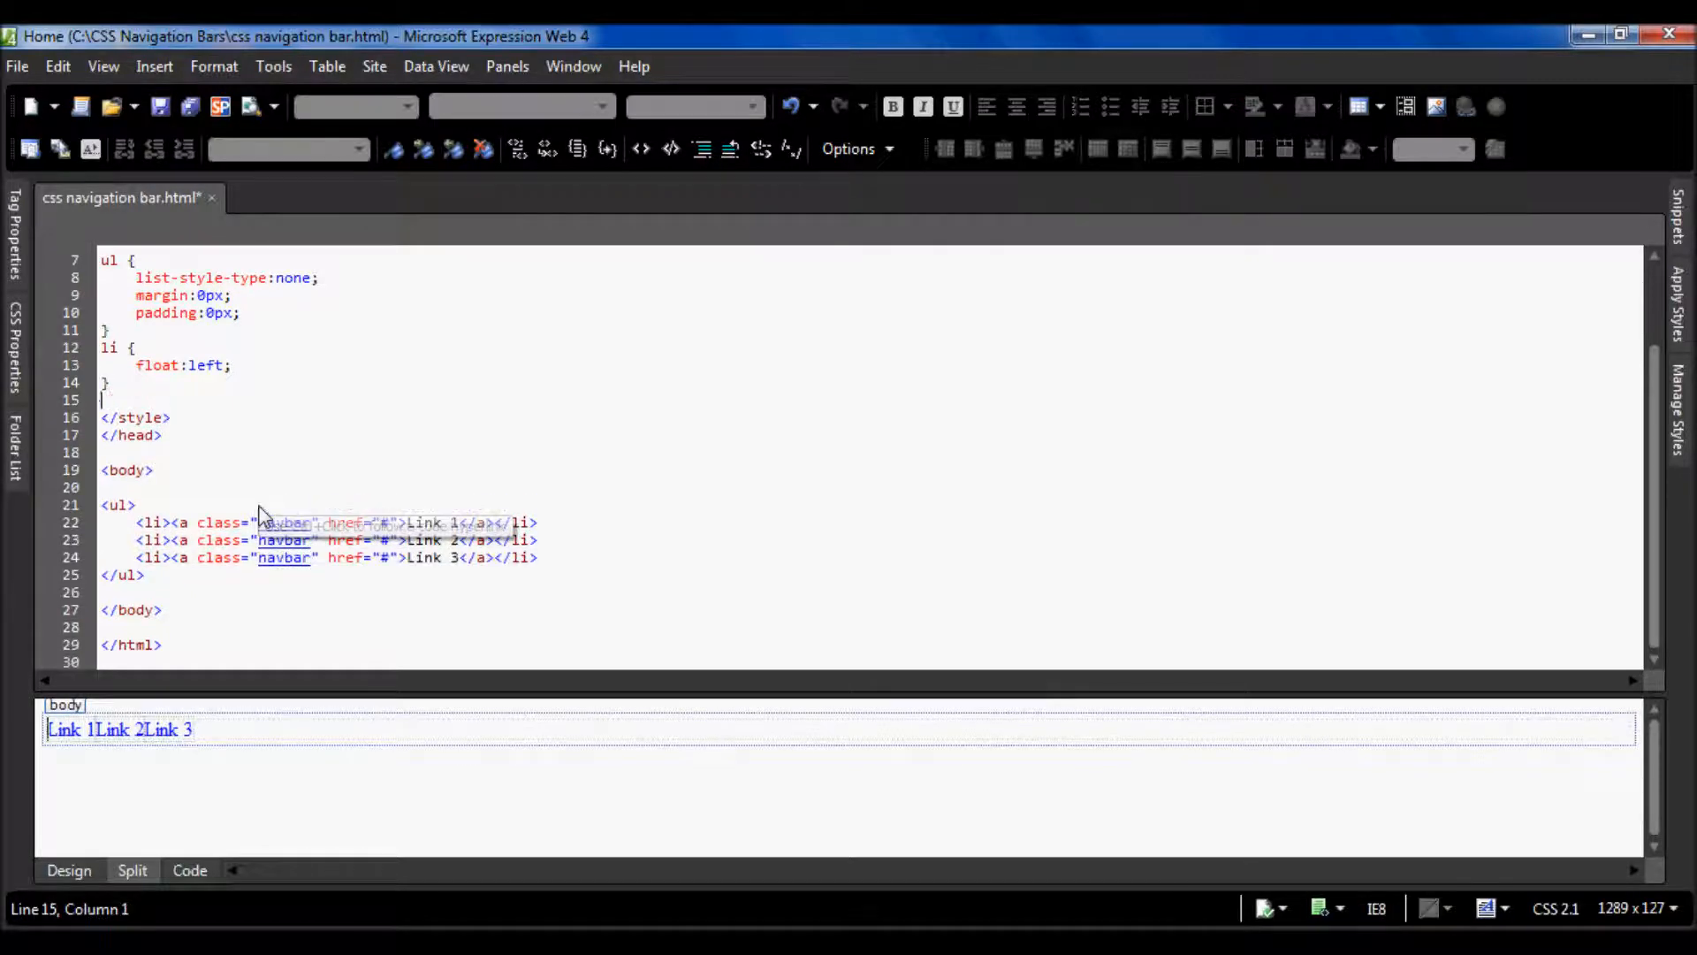
pyautogui.write('a')
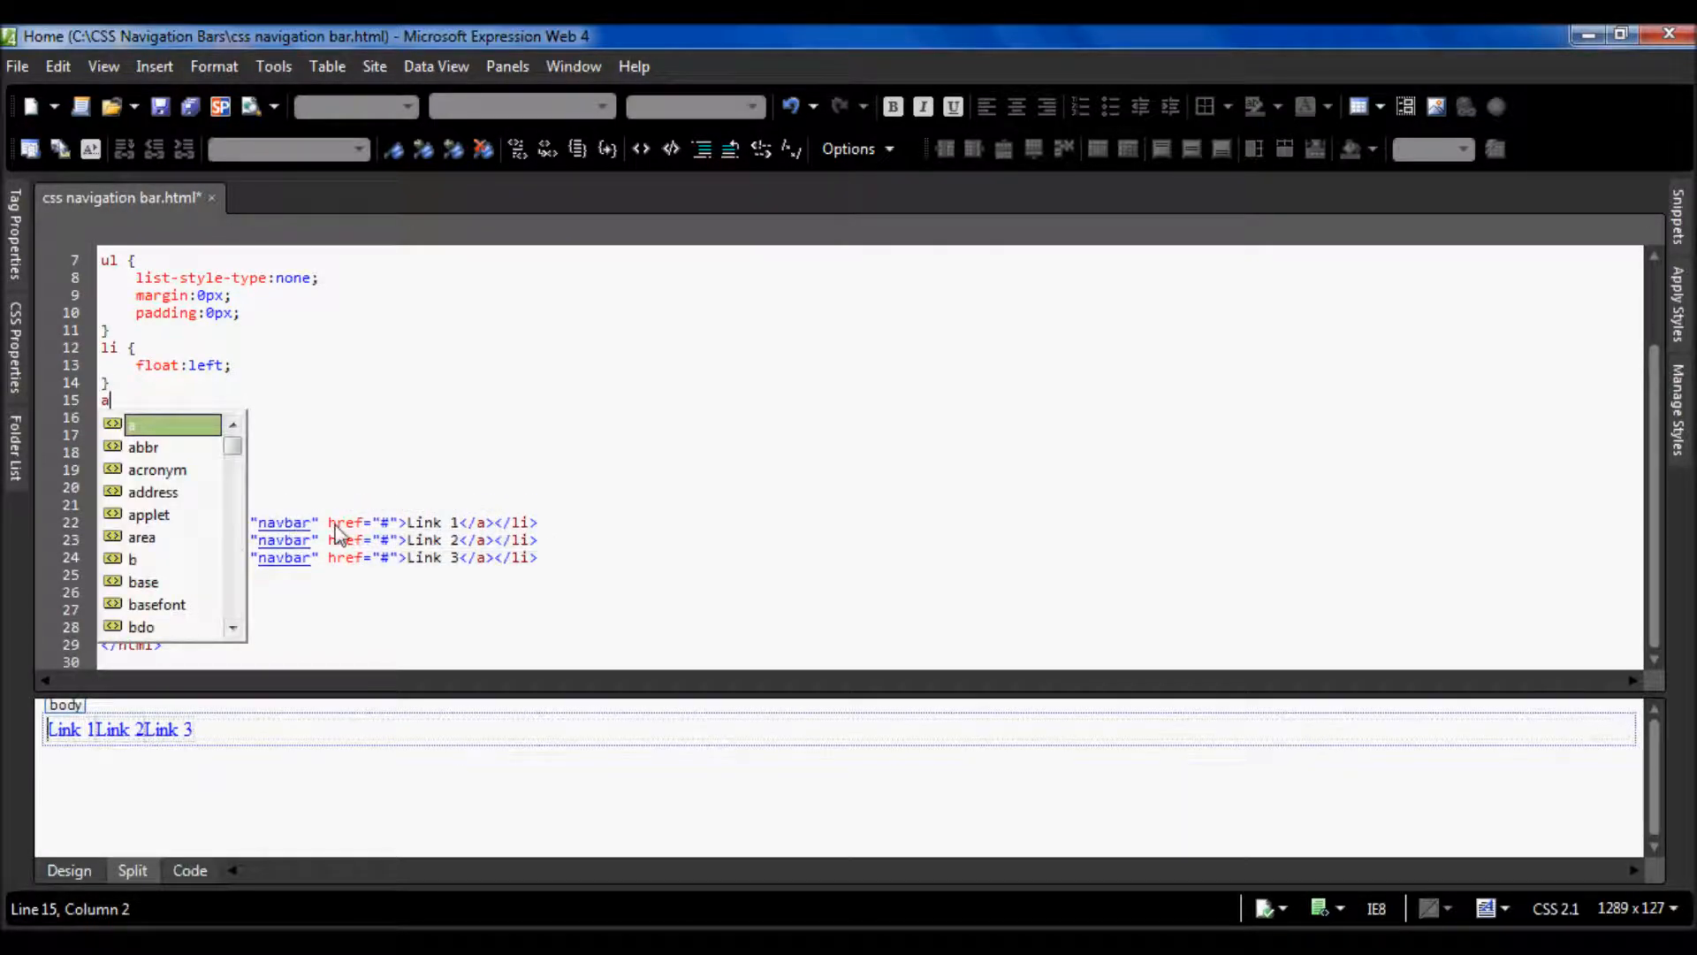
pyautogui.moveTo(279, 389)
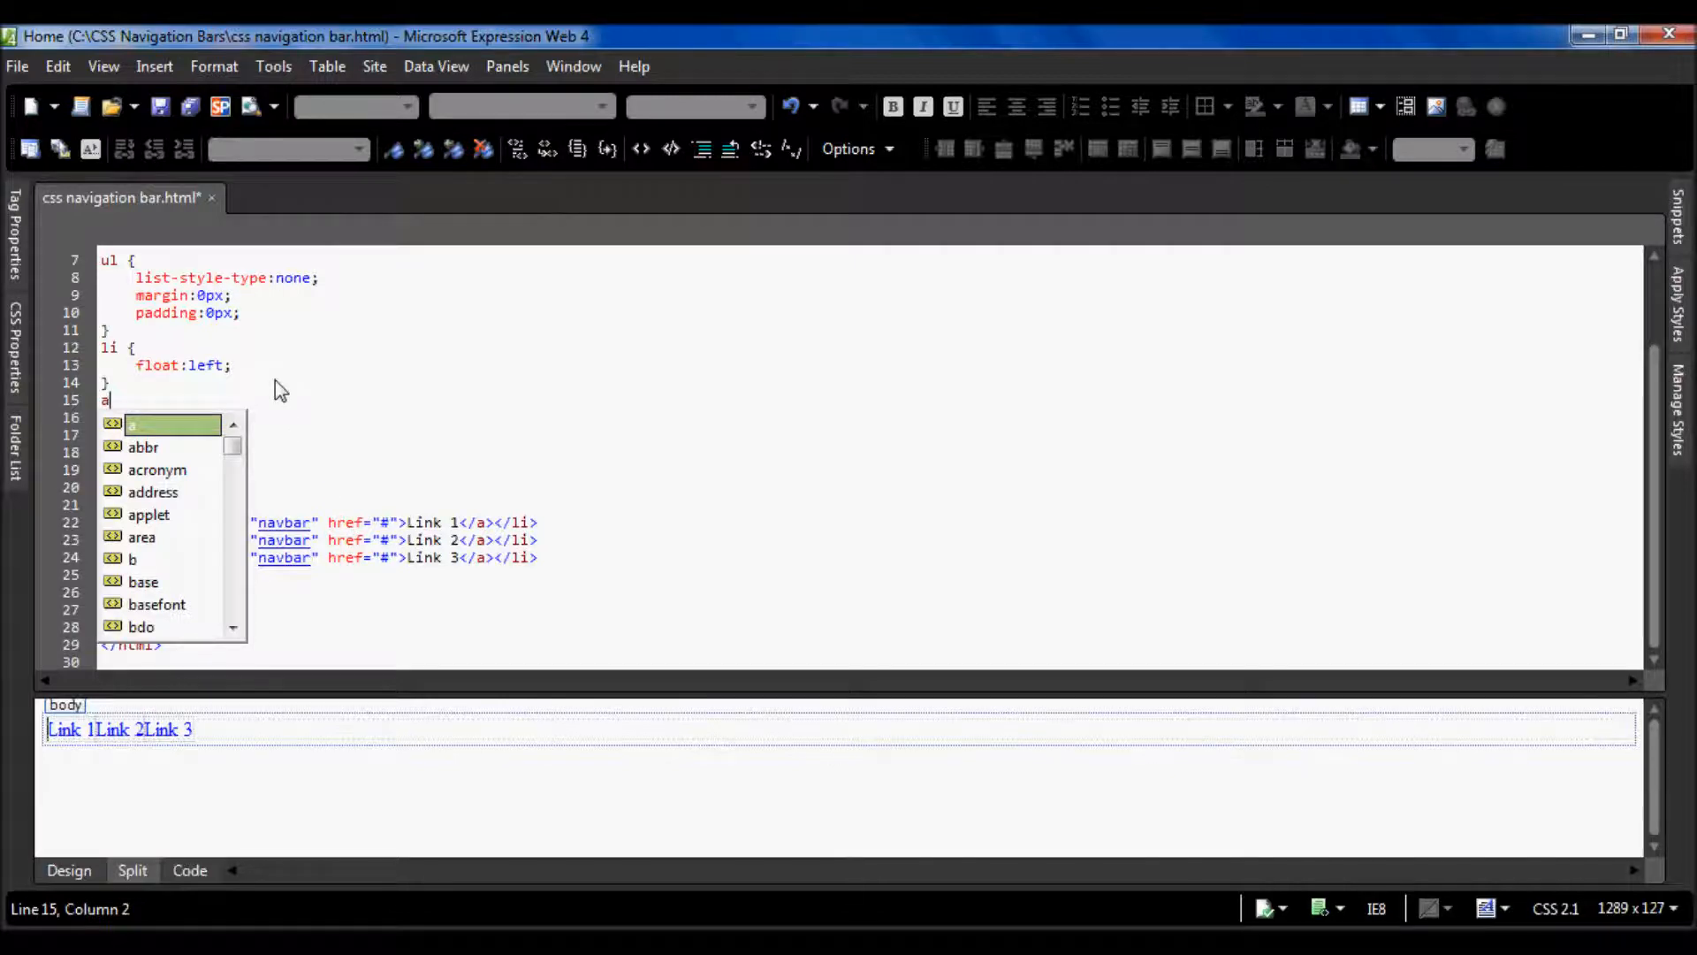
# - Write an a.navbar rule with display:block and a fitted width
pyautogui.write('.n')
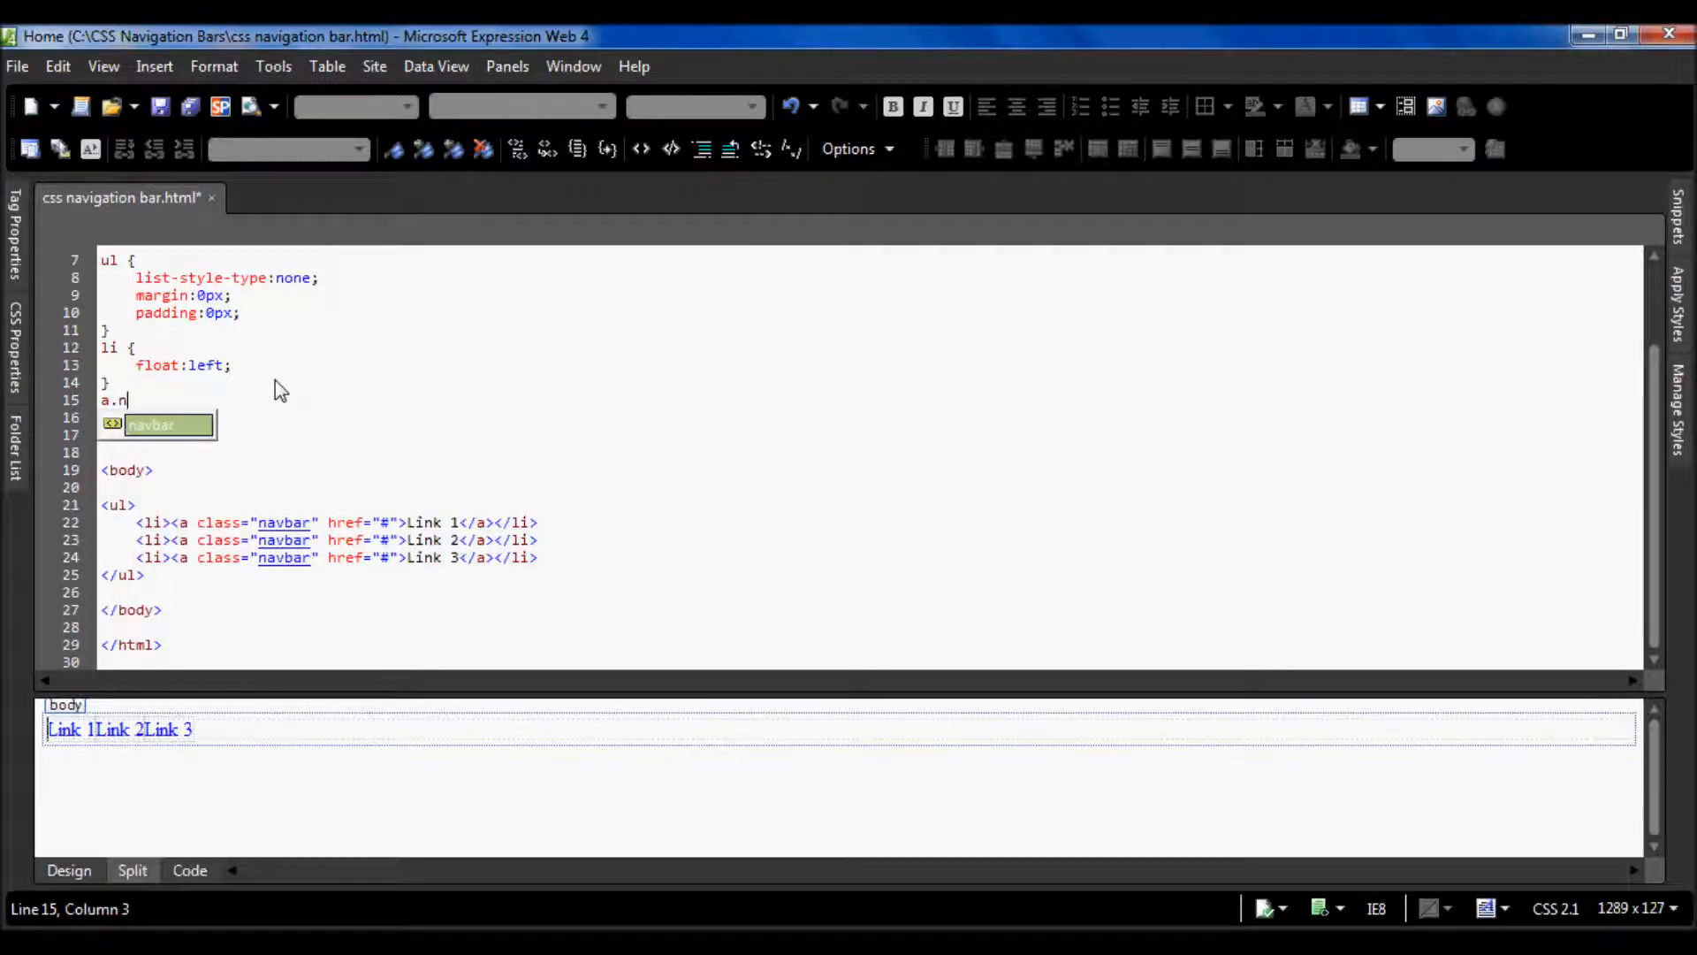
pyautogui.write('avbar {')
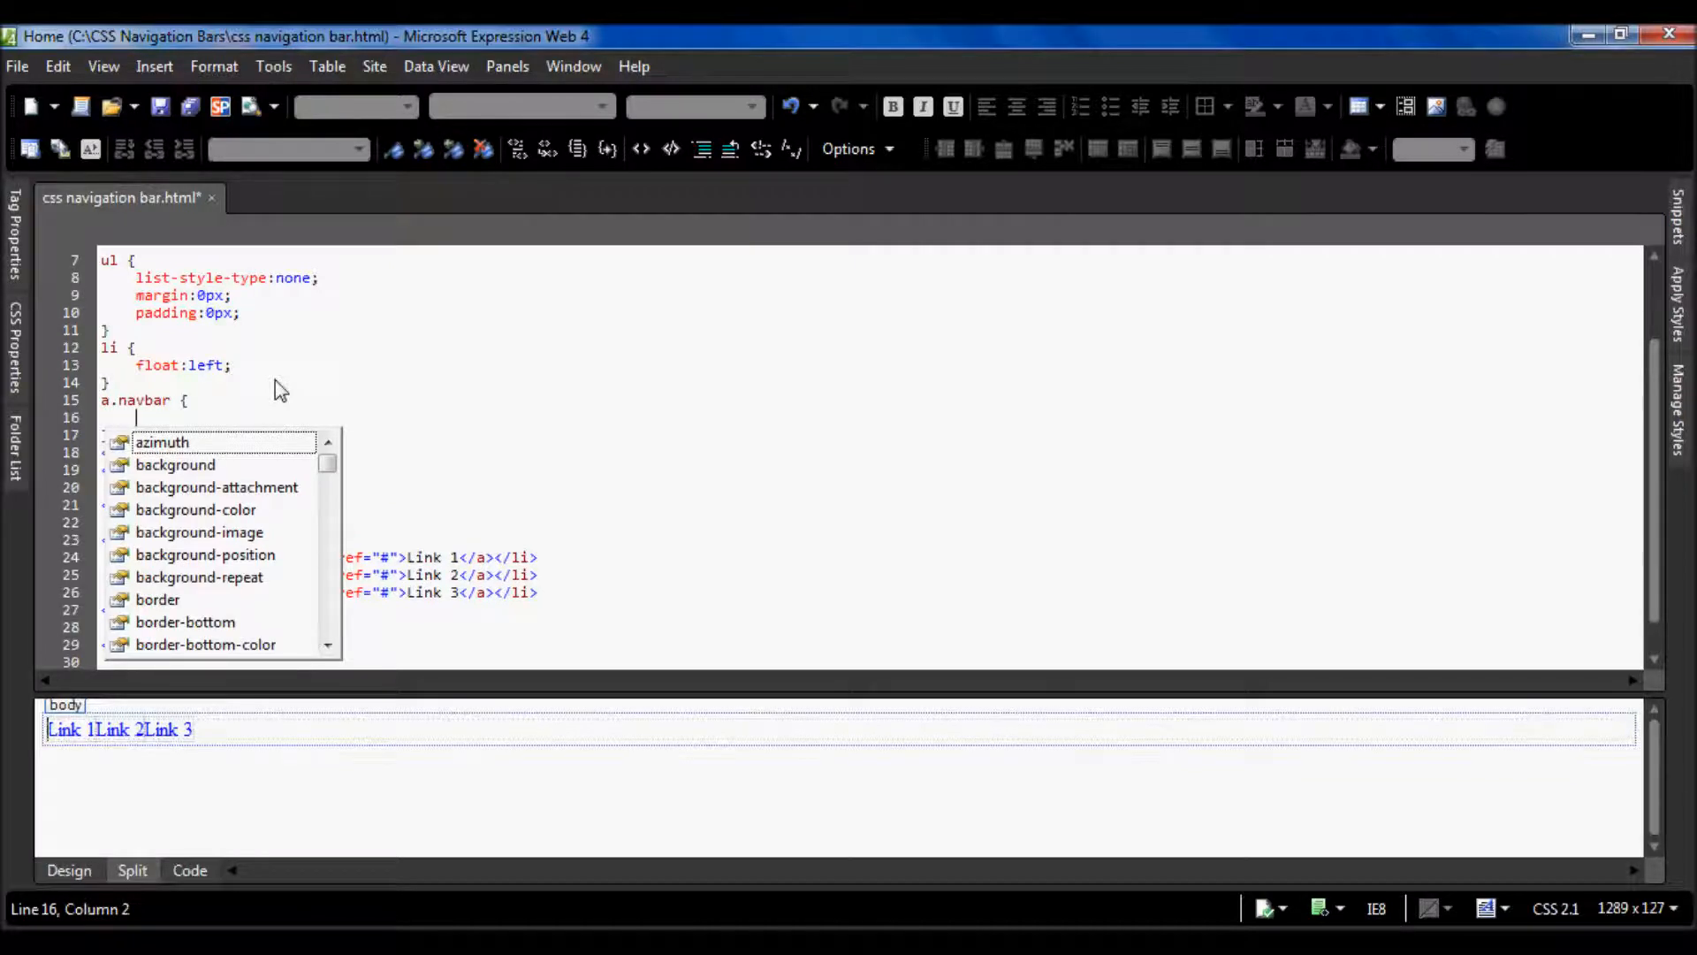
pyautogui.write('display:')
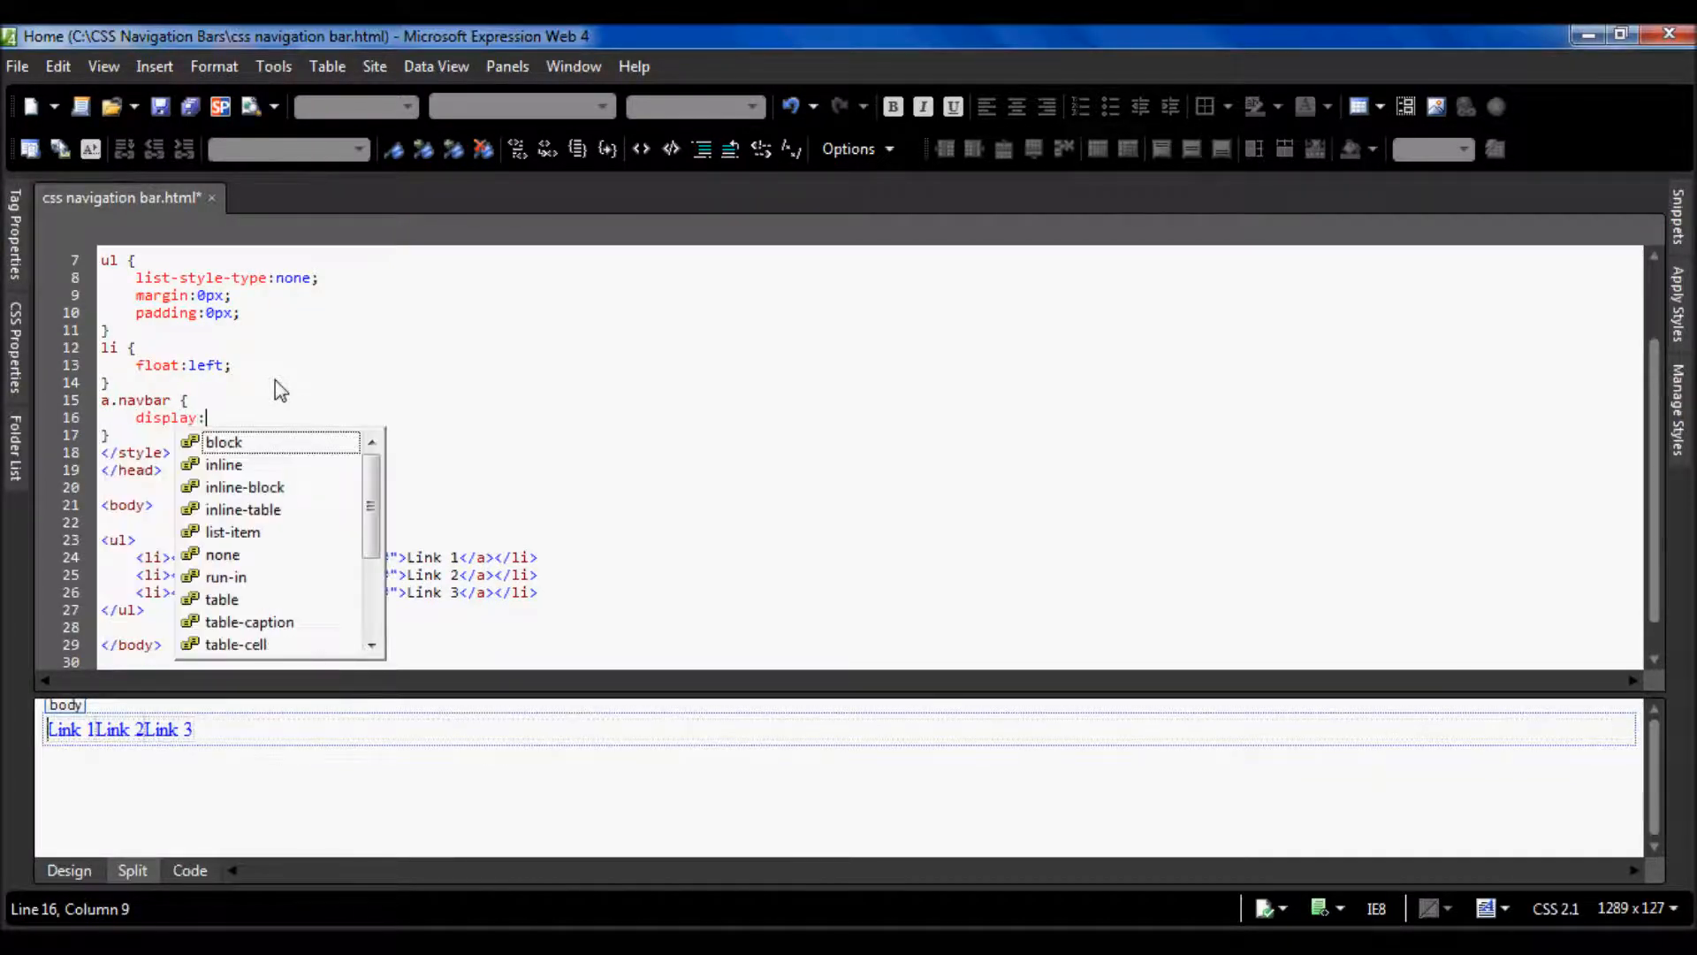
pyautogui.write('blc')
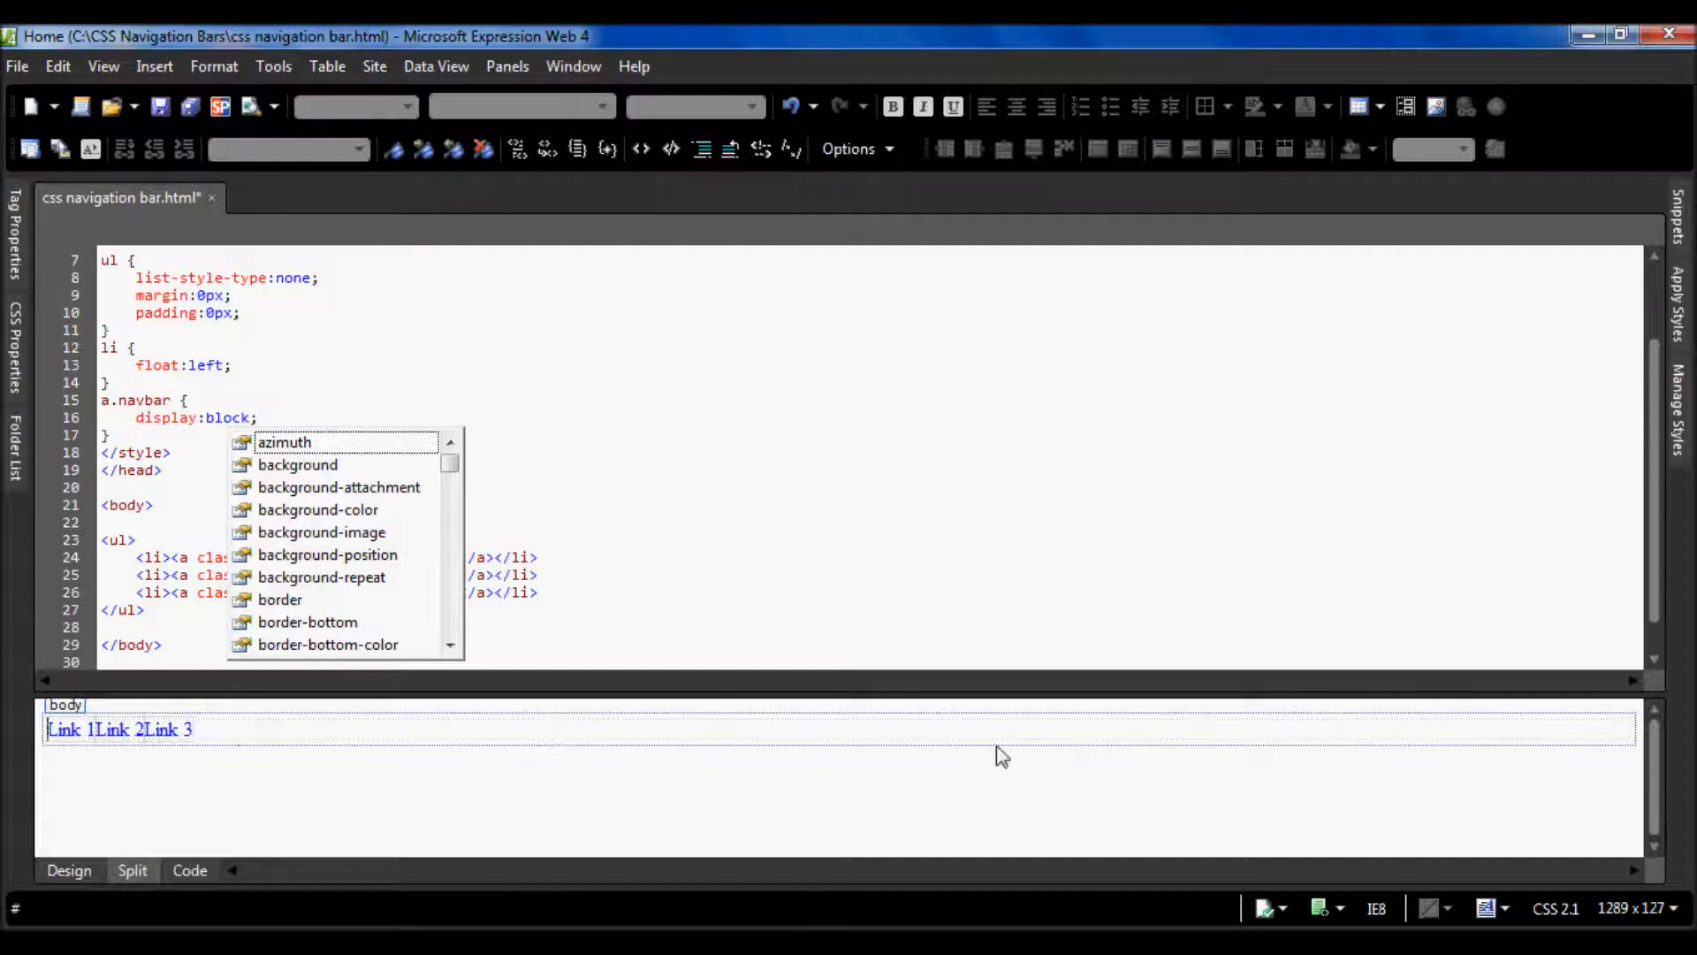
pyautogui.moveTo(216, 368)
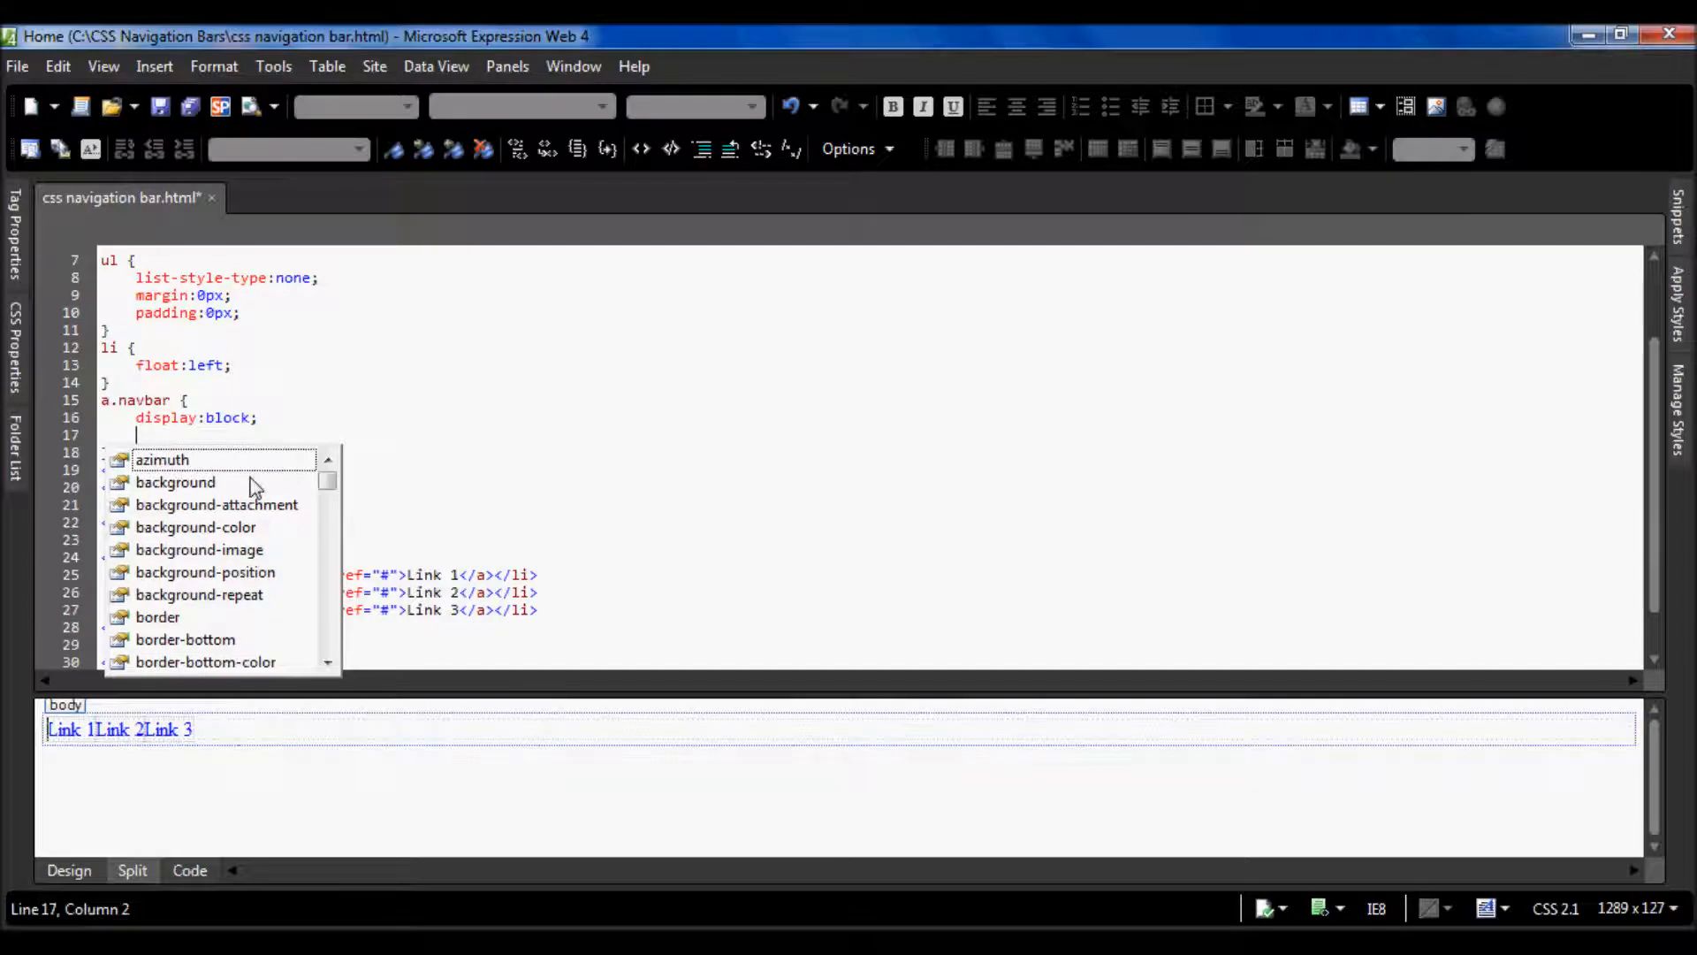
pyautogui.write('width:')
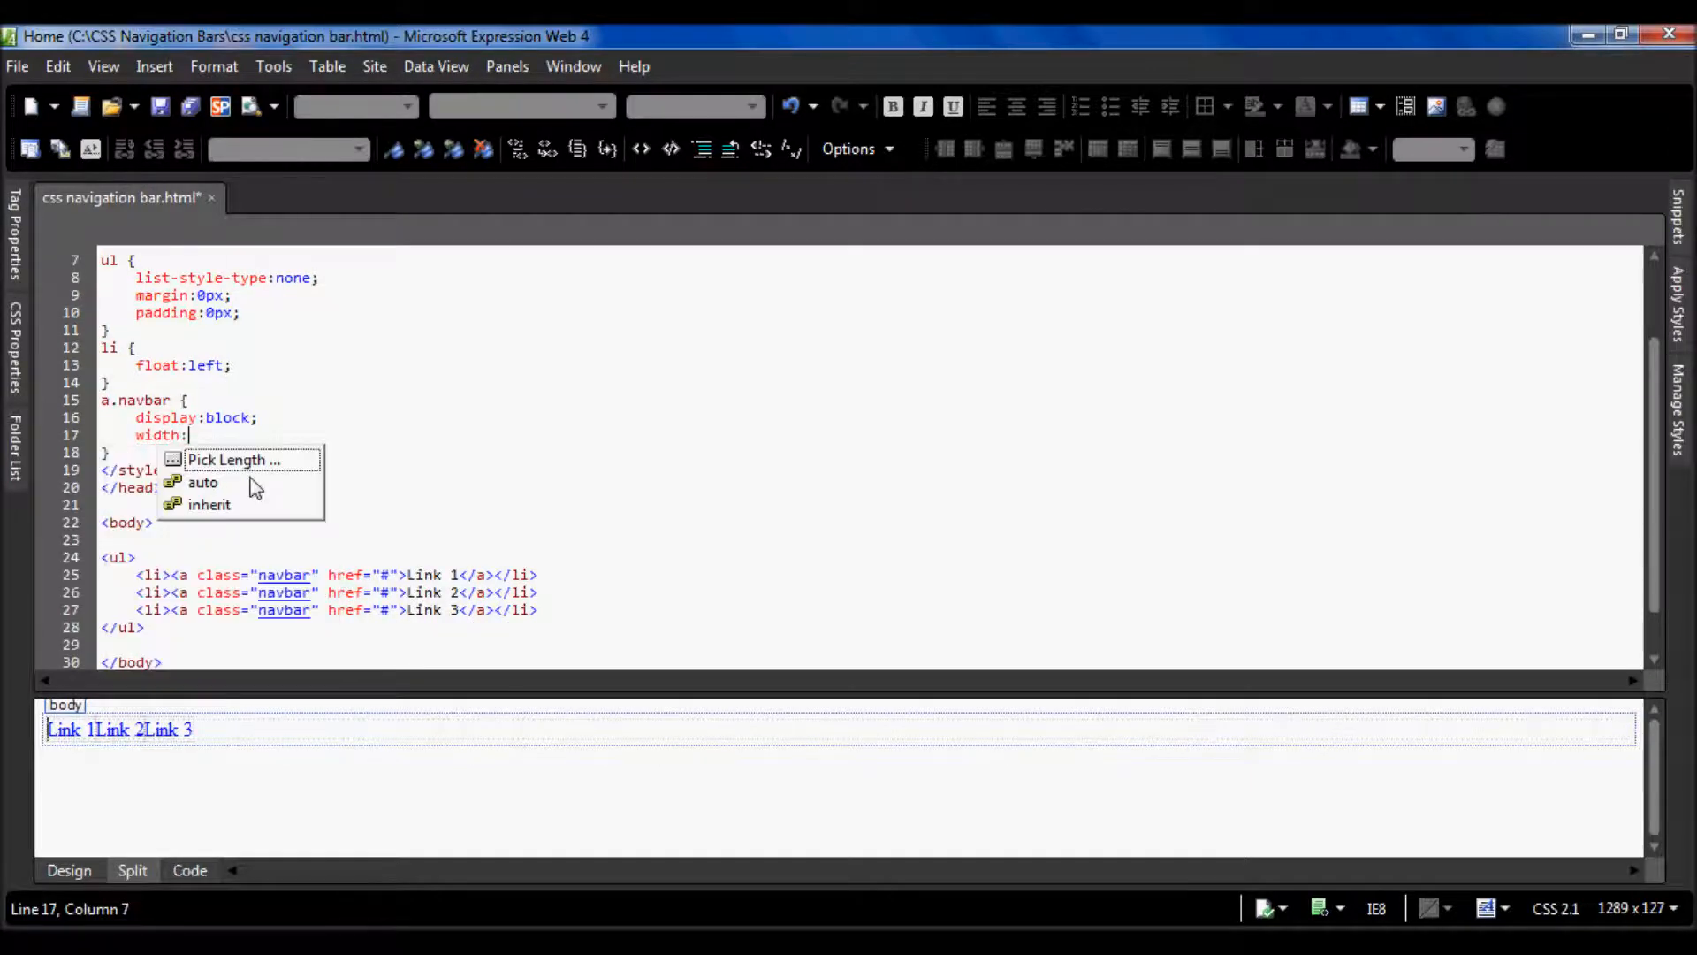
pyautogui.write('fit;')
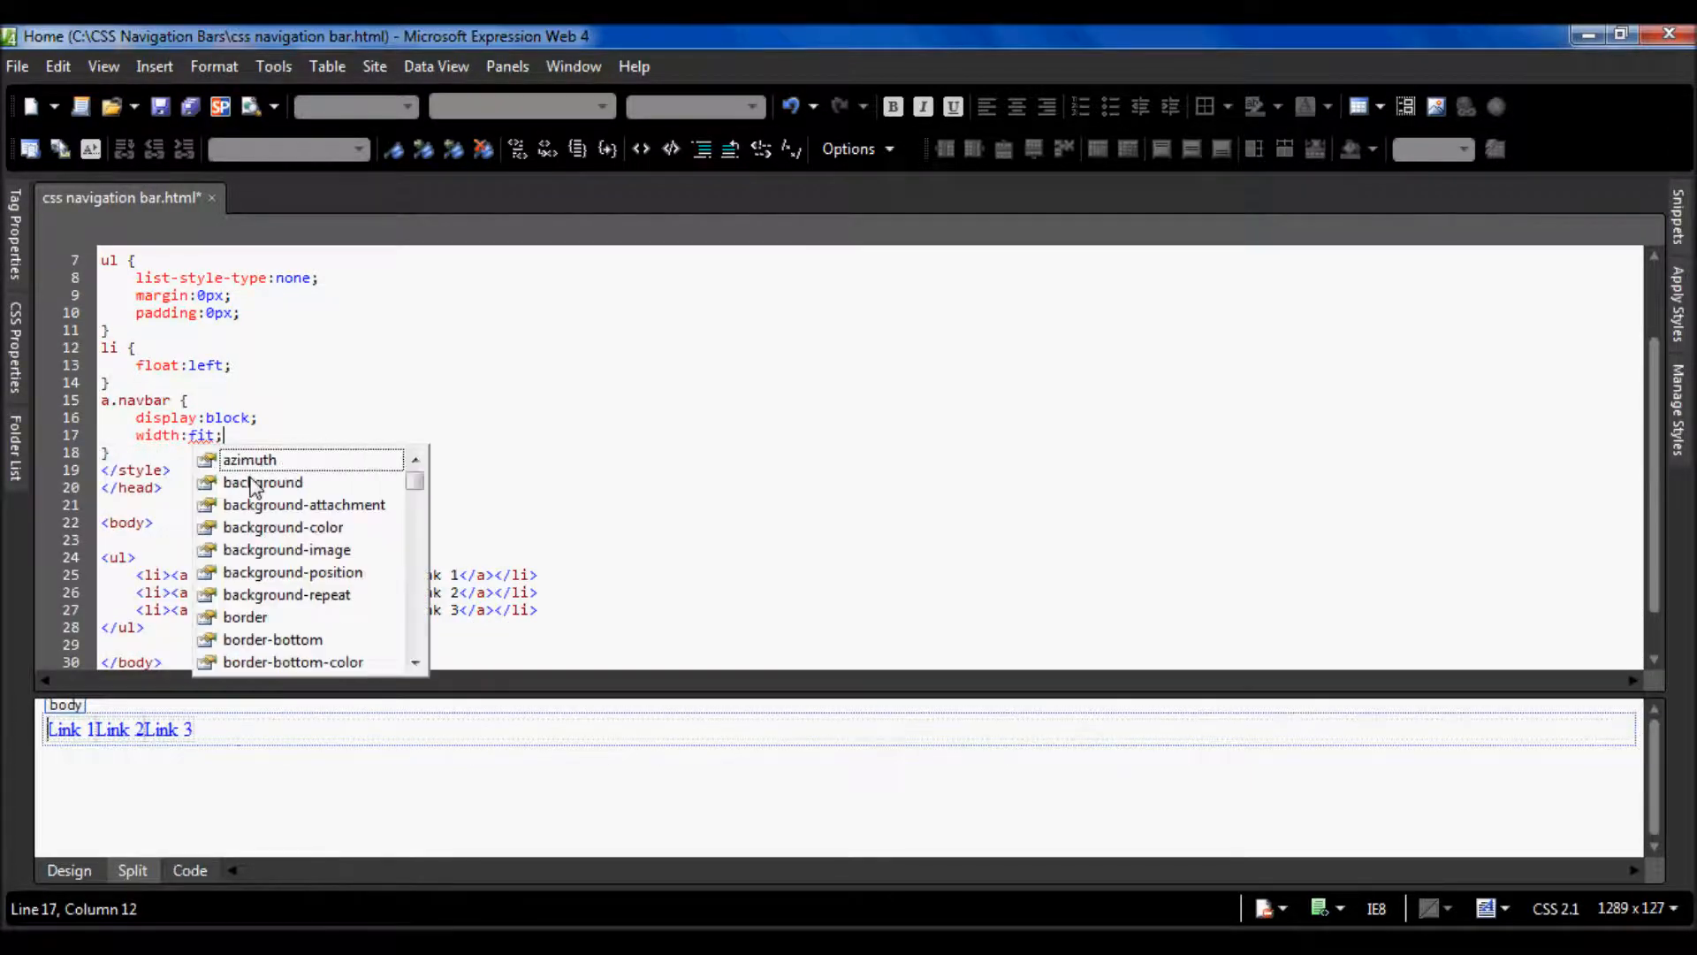
# - Add bold Calibri 20px black text, red background and centred alignment to a.navbar
pyautogui.write('font')
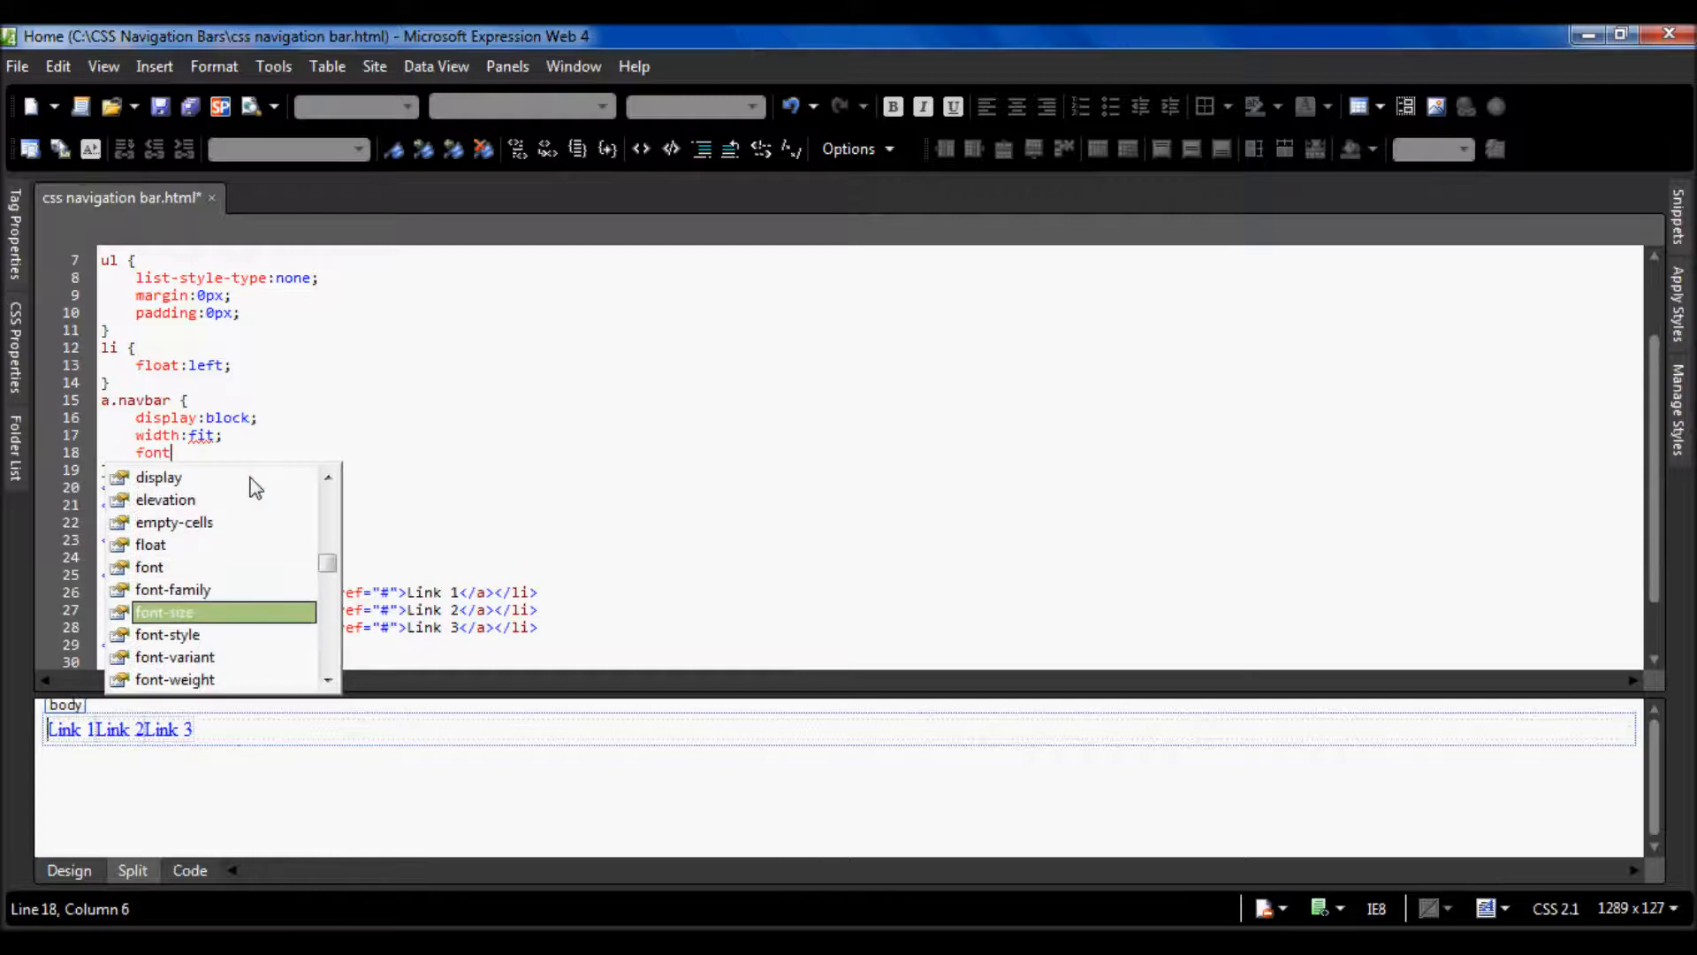
pyautogui.write('-weight:bold;')
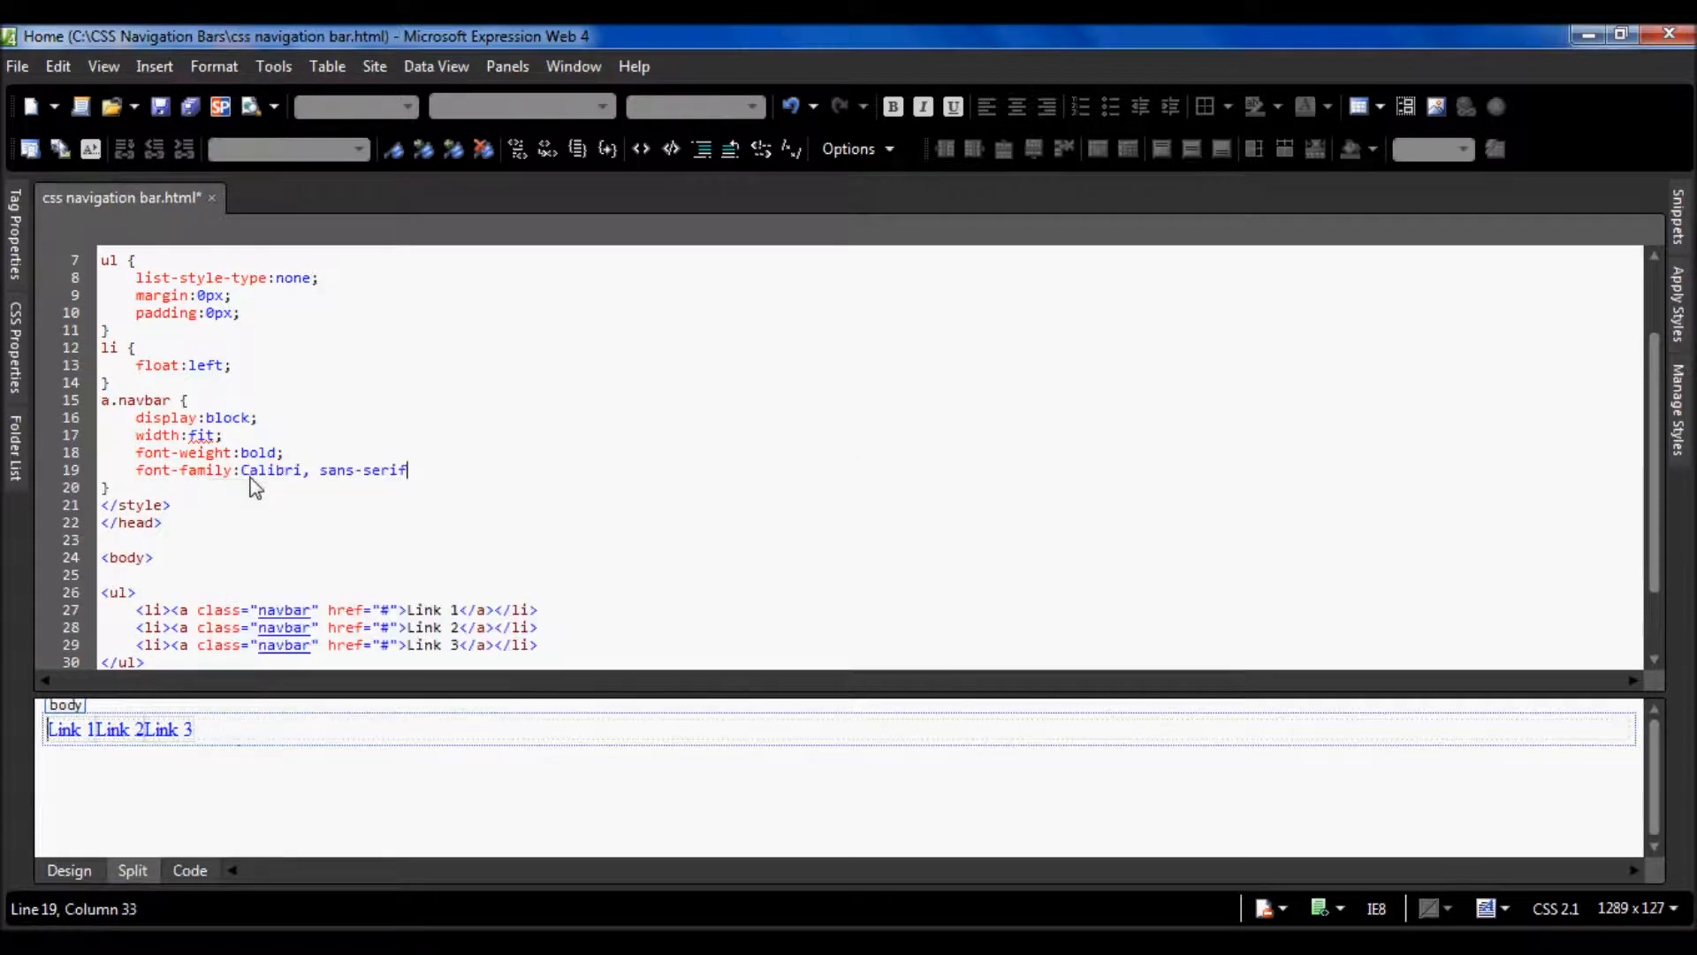
pyautogui.press('enter')
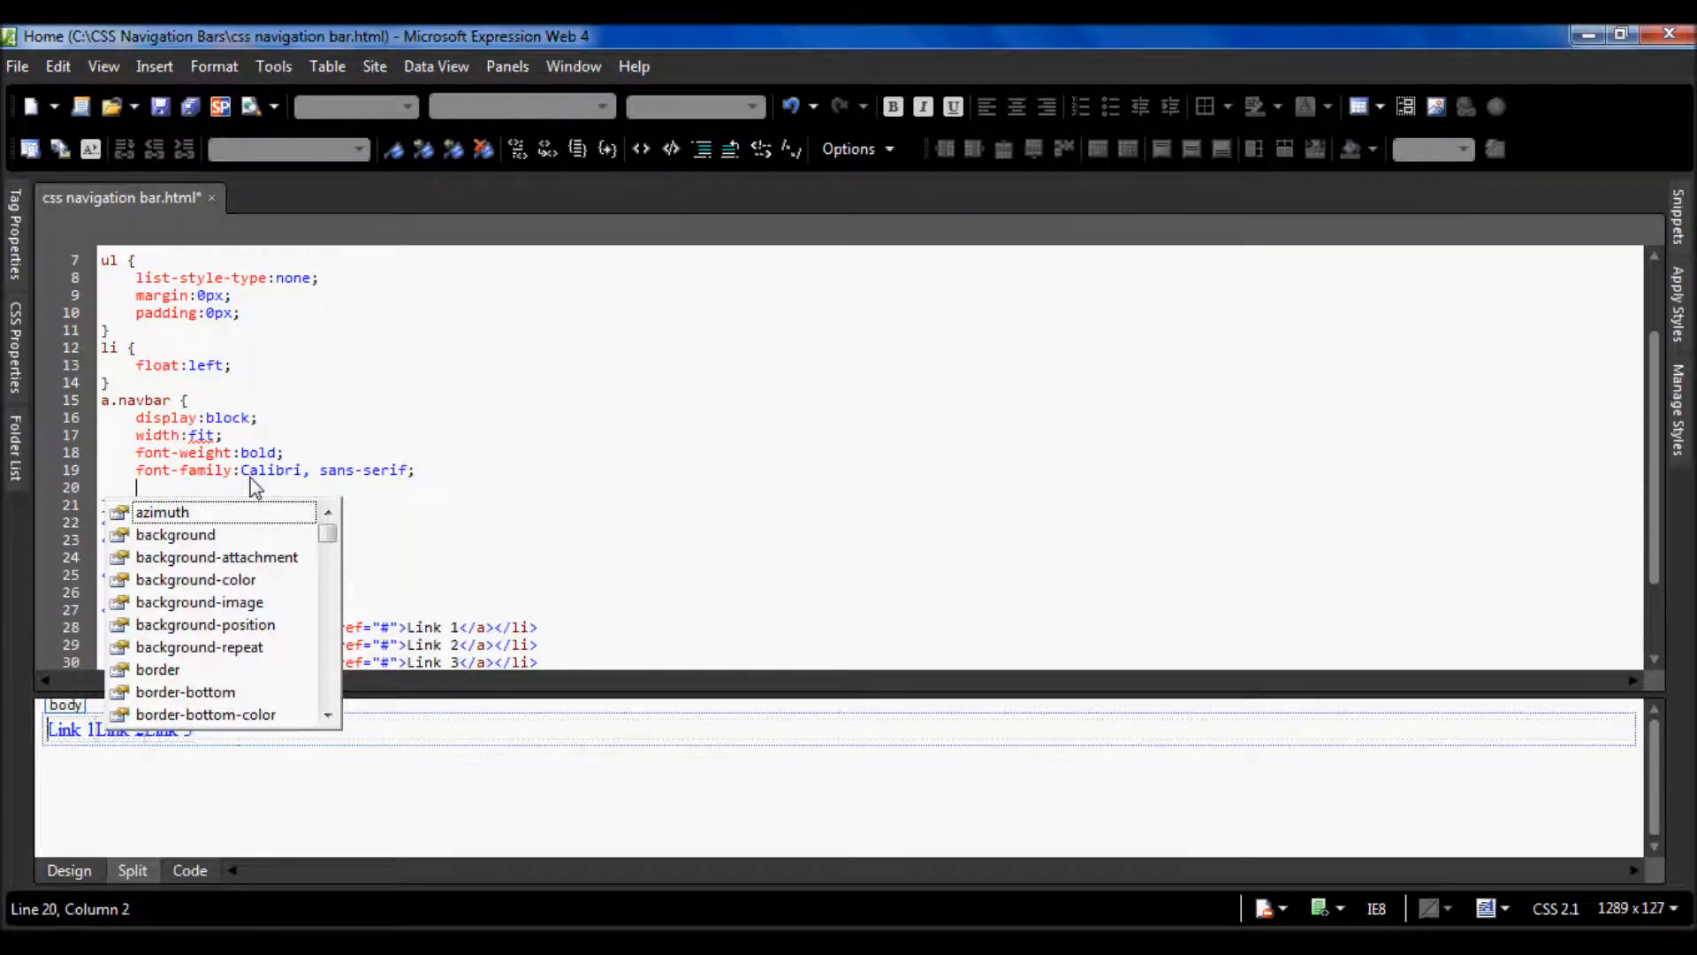
pyautogui.write('font-size:20')
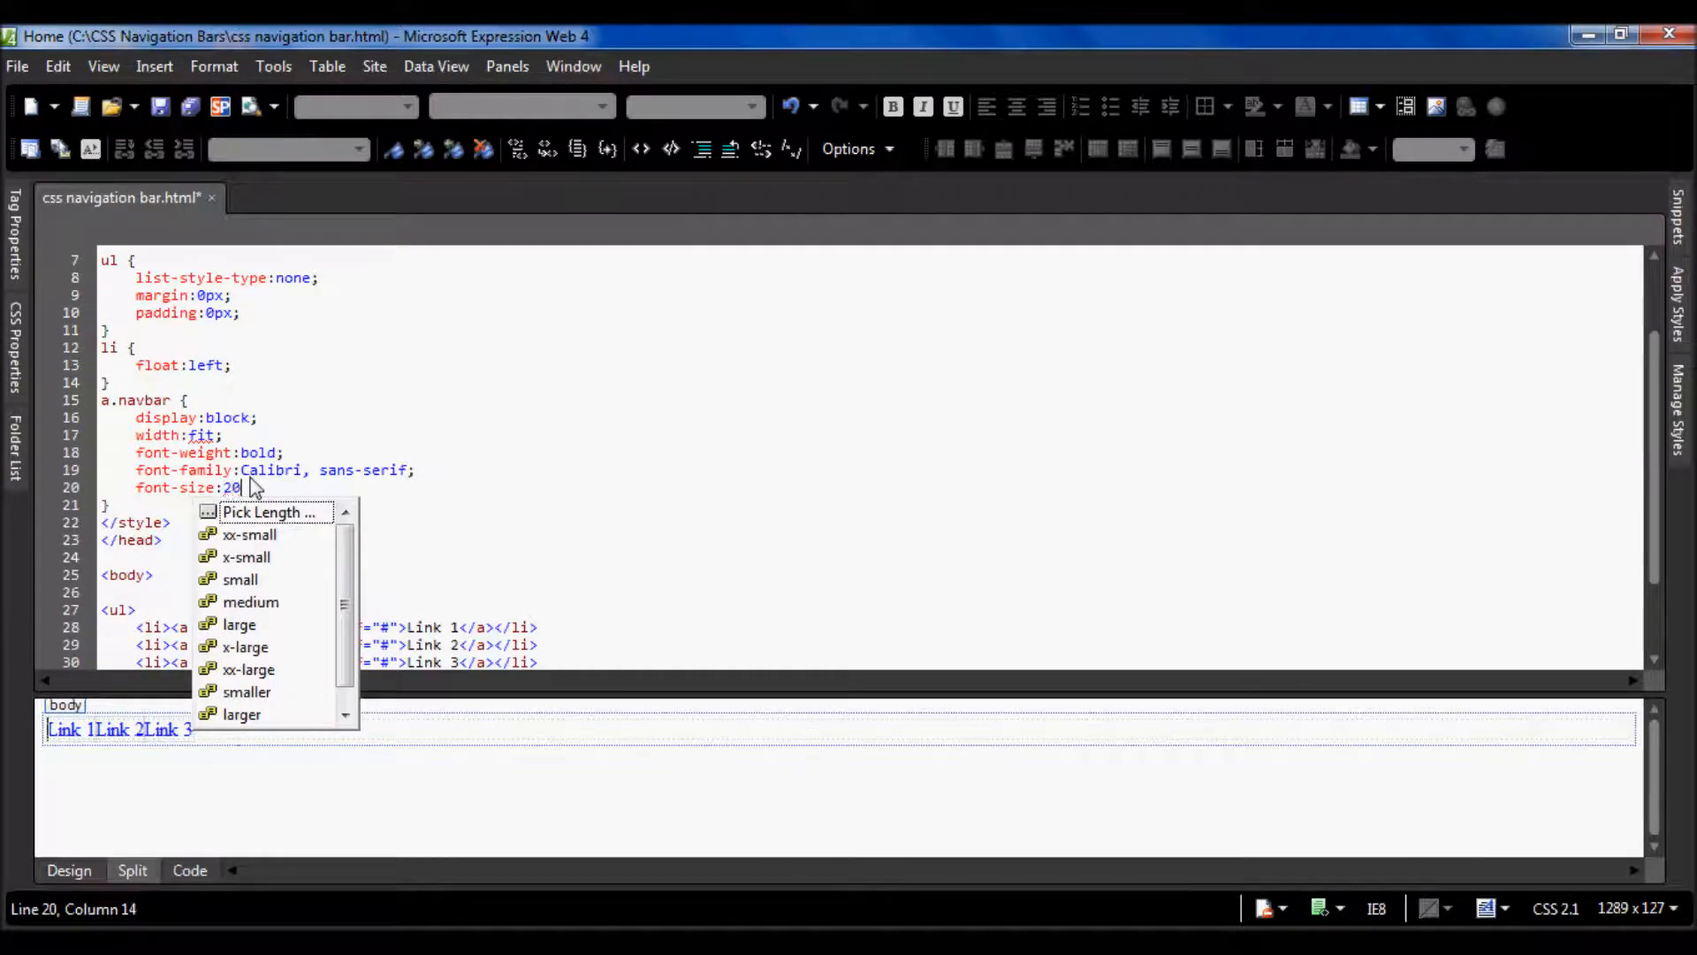
pyautogui.write('px;')
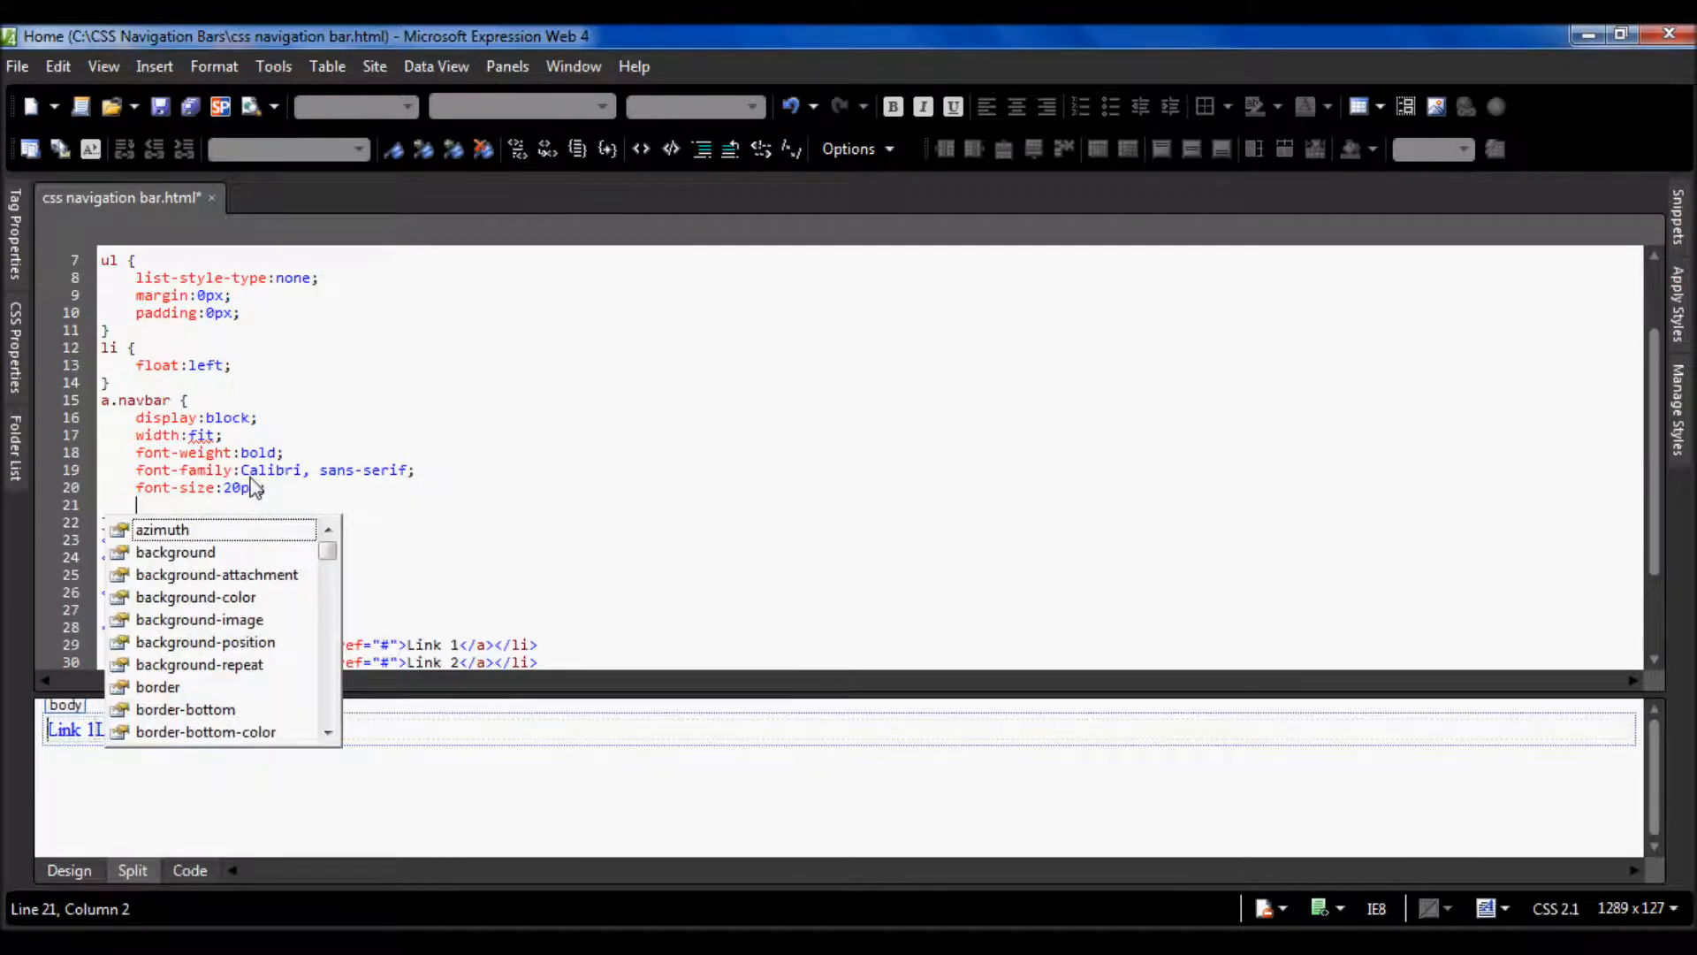
pyautogui.write('color:black;1')
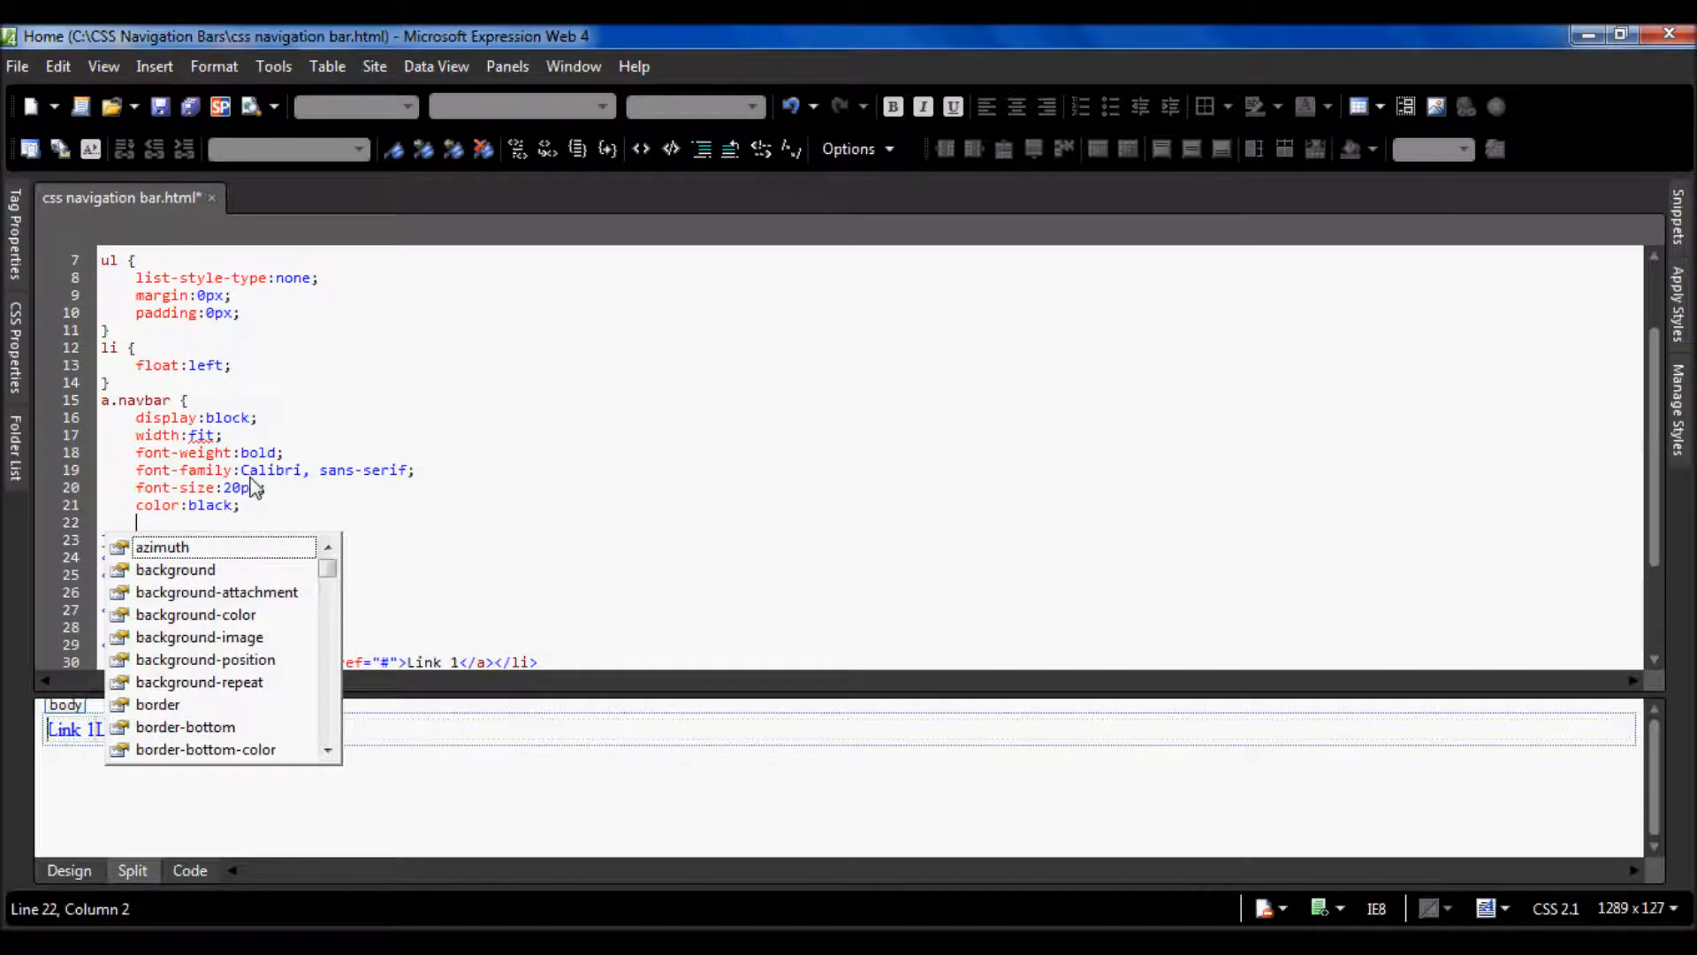
pyautogui.write('background-color:red;')
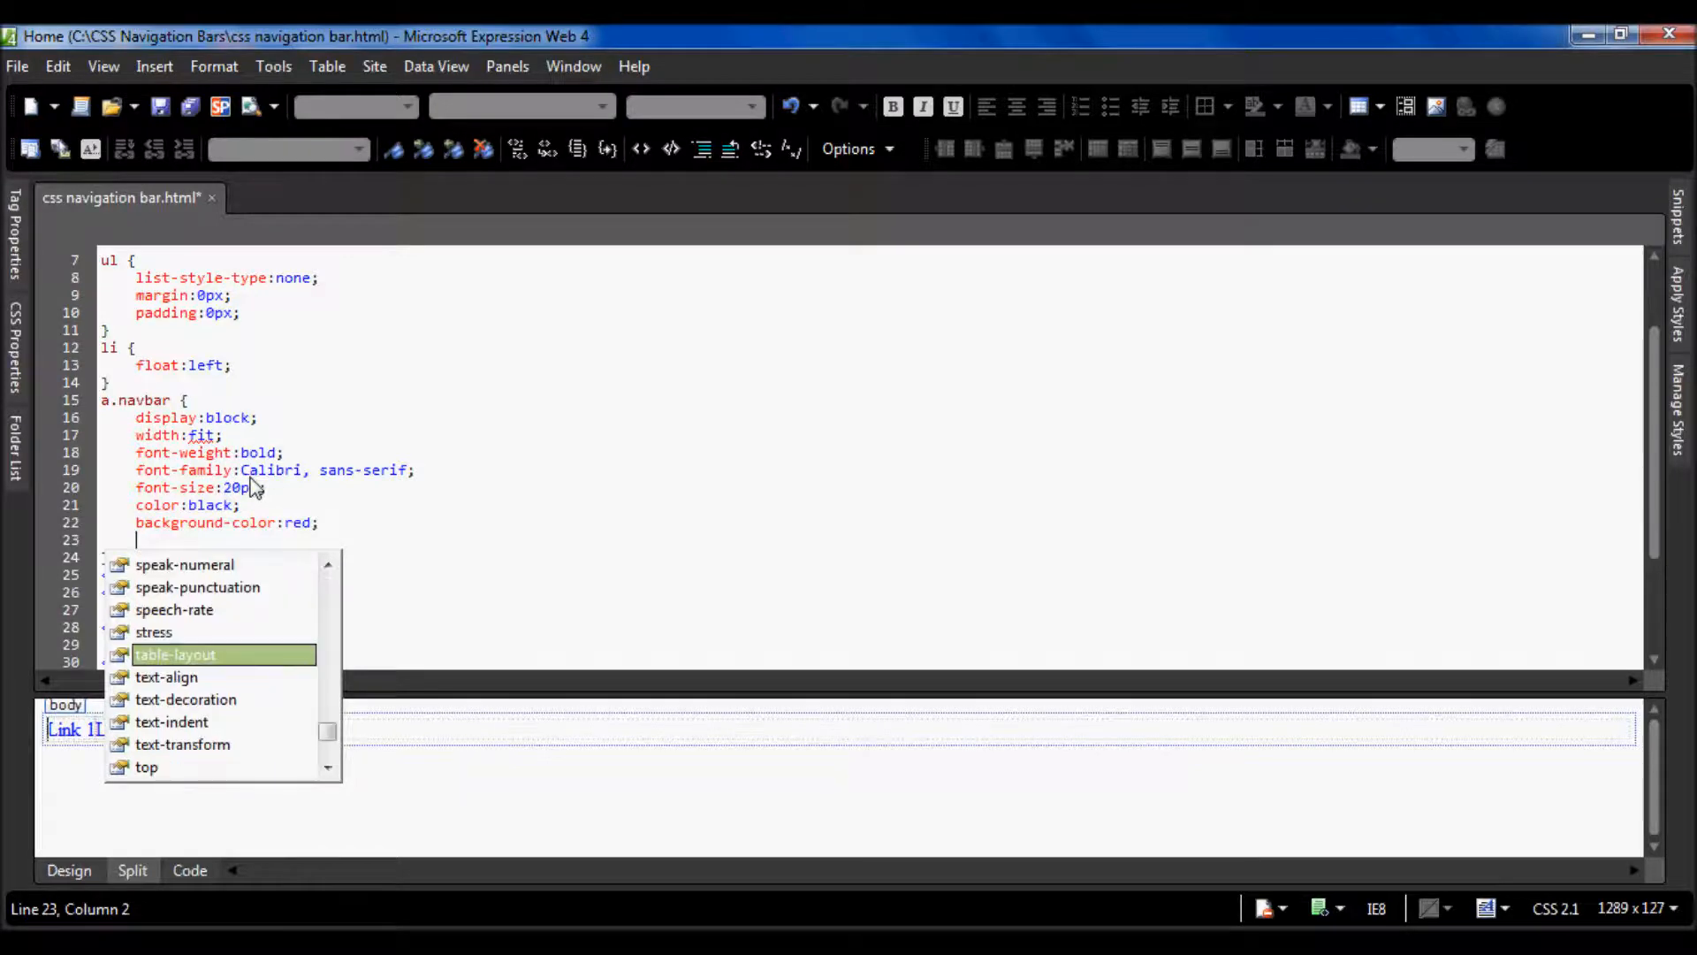
pyautogui.write('text-align:')
pyautogui.write('padding:')
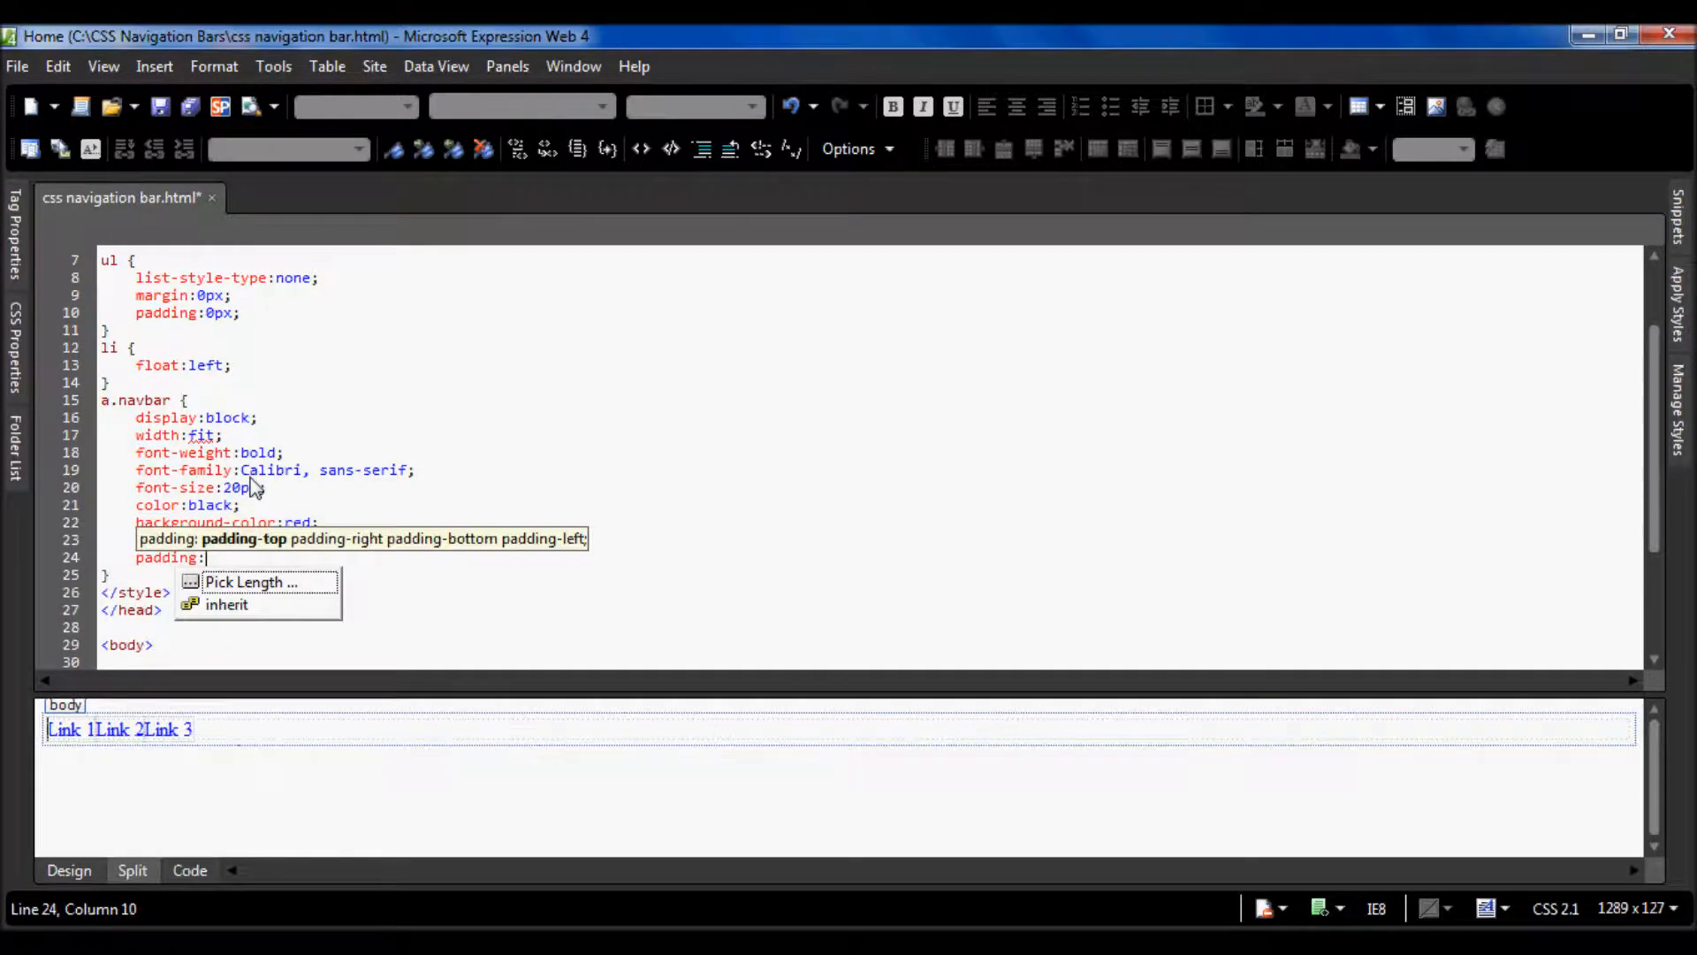
# - Add 4px 7px padding, uppercase text-transform and text-decoration none to a.navbar
pyautogui.write('4px 7px;')
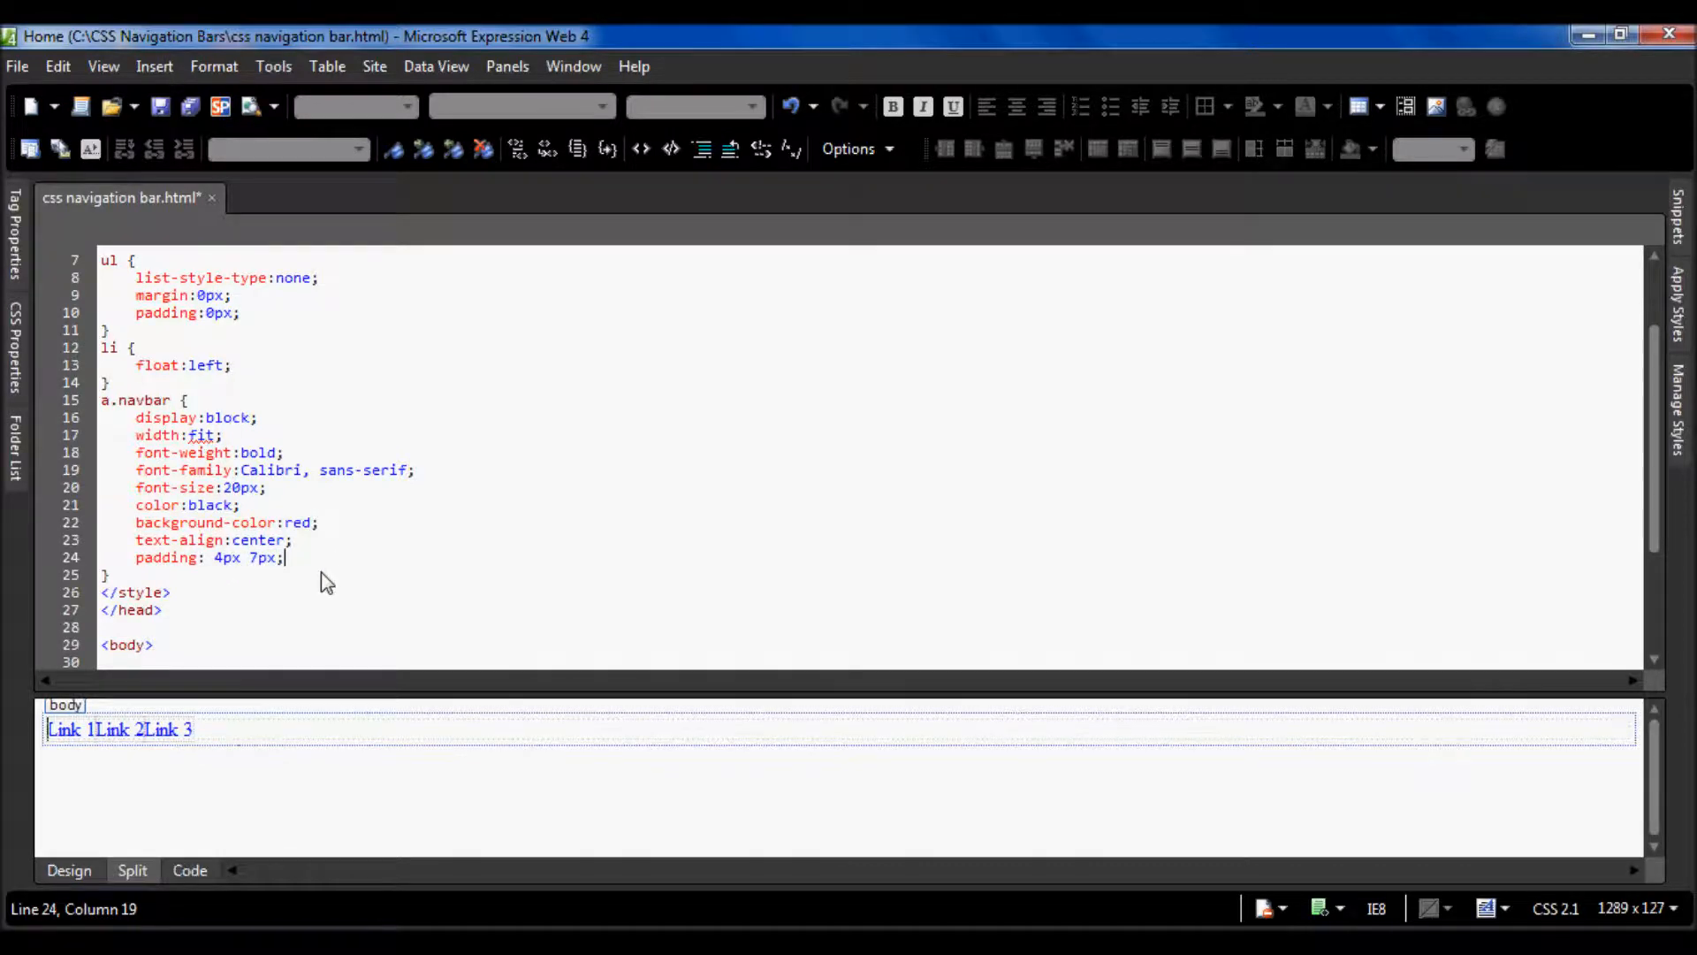
pyautogui.write('text-transform:')
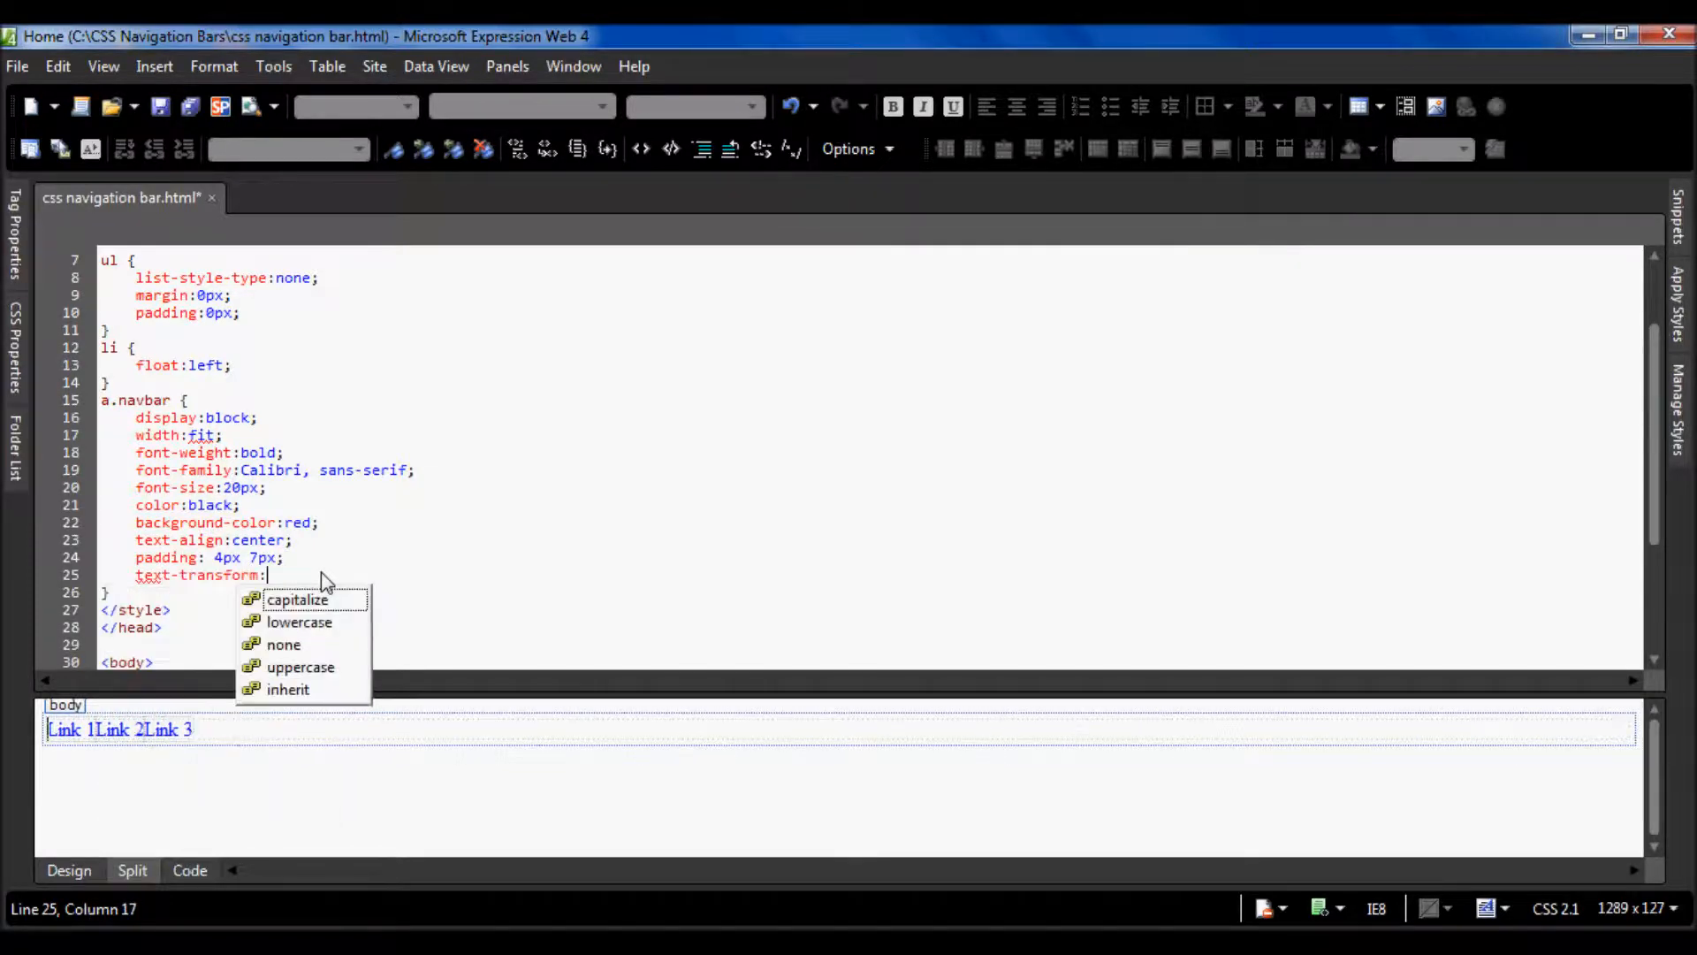
pyautogui.moveTo(300, 666)
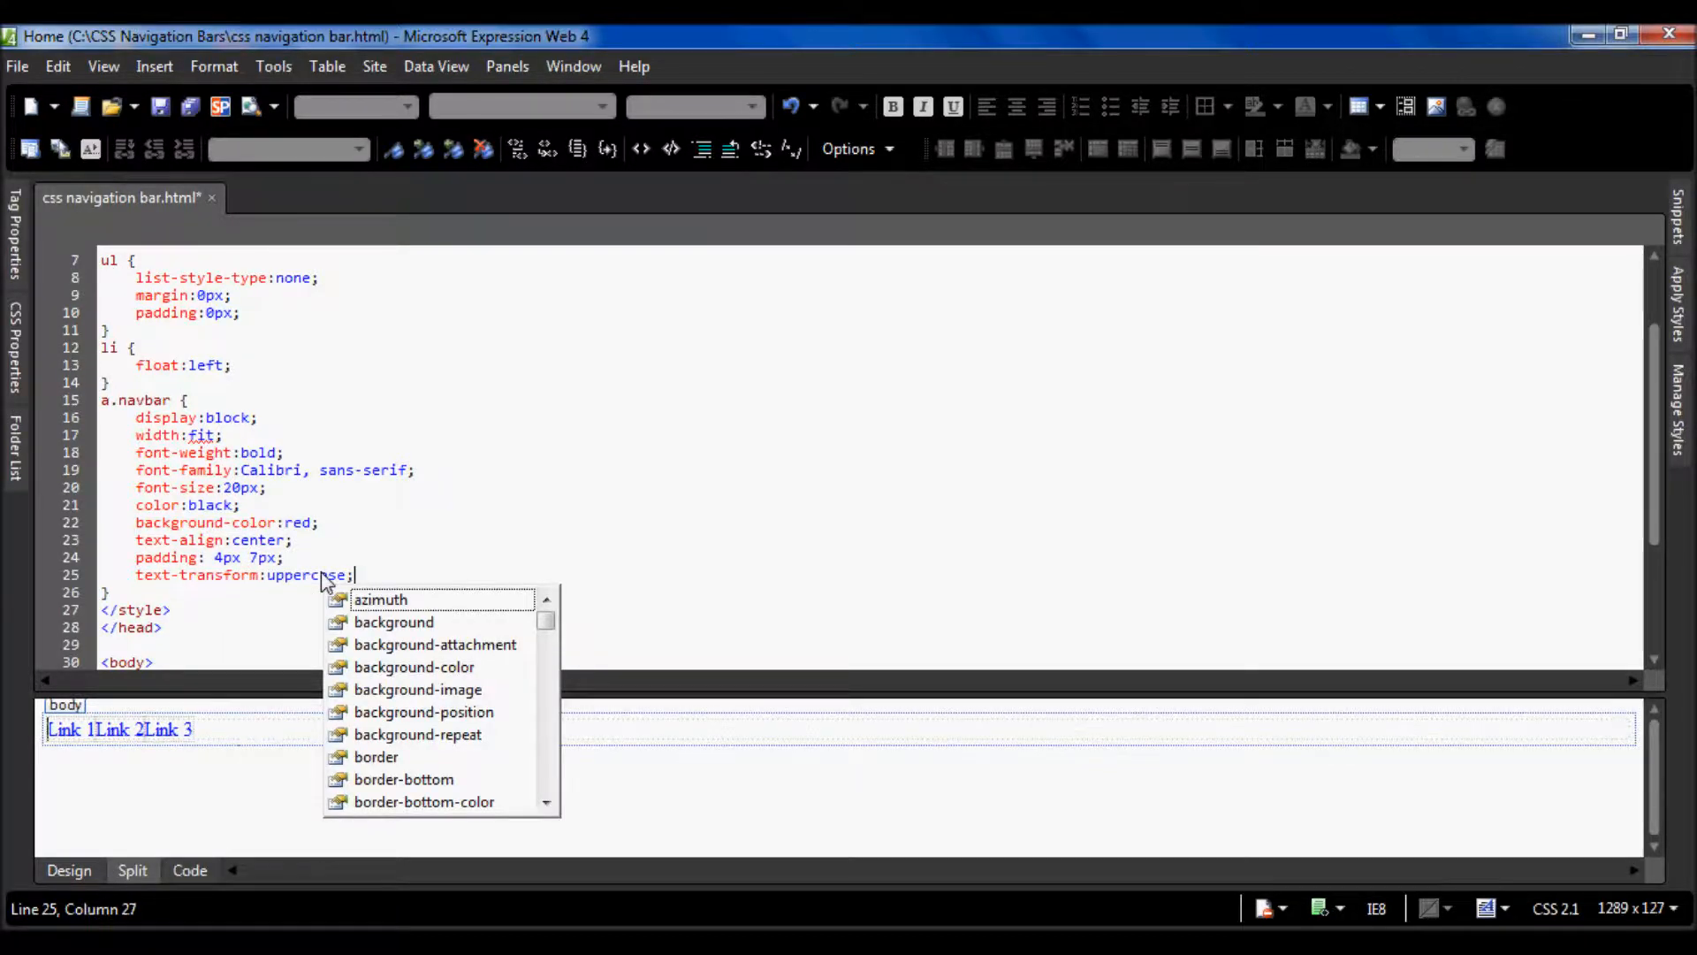
pyautogui.write('te')
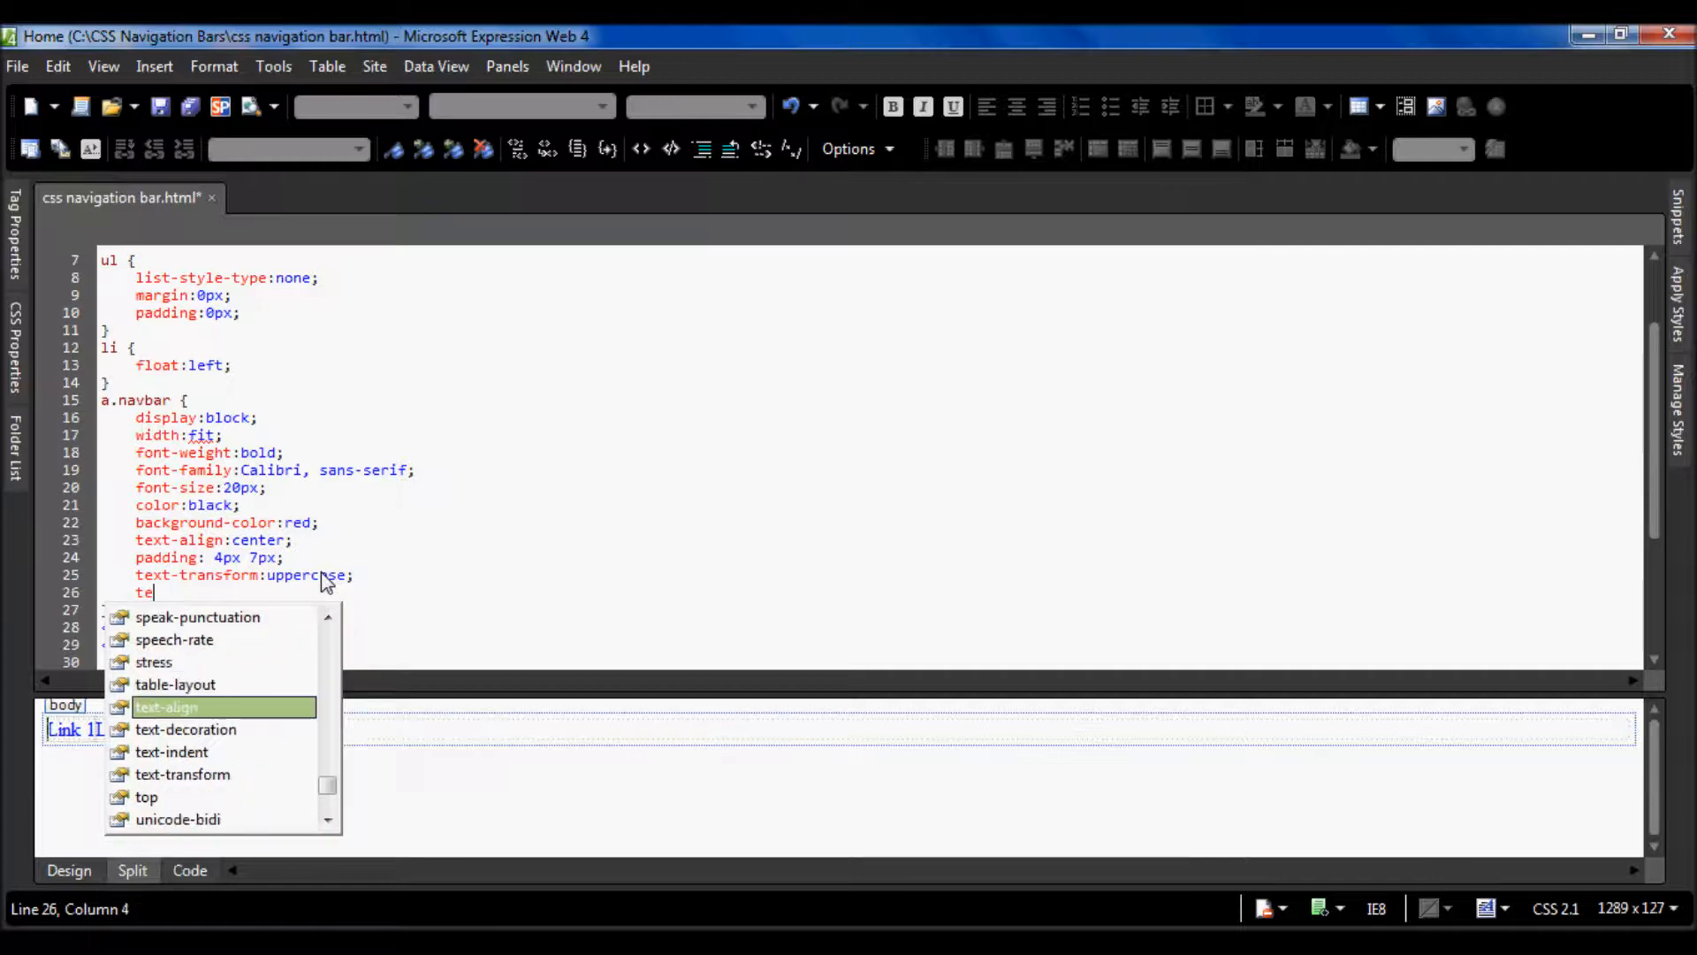
pyautogui.write('xt-decoration:none;')
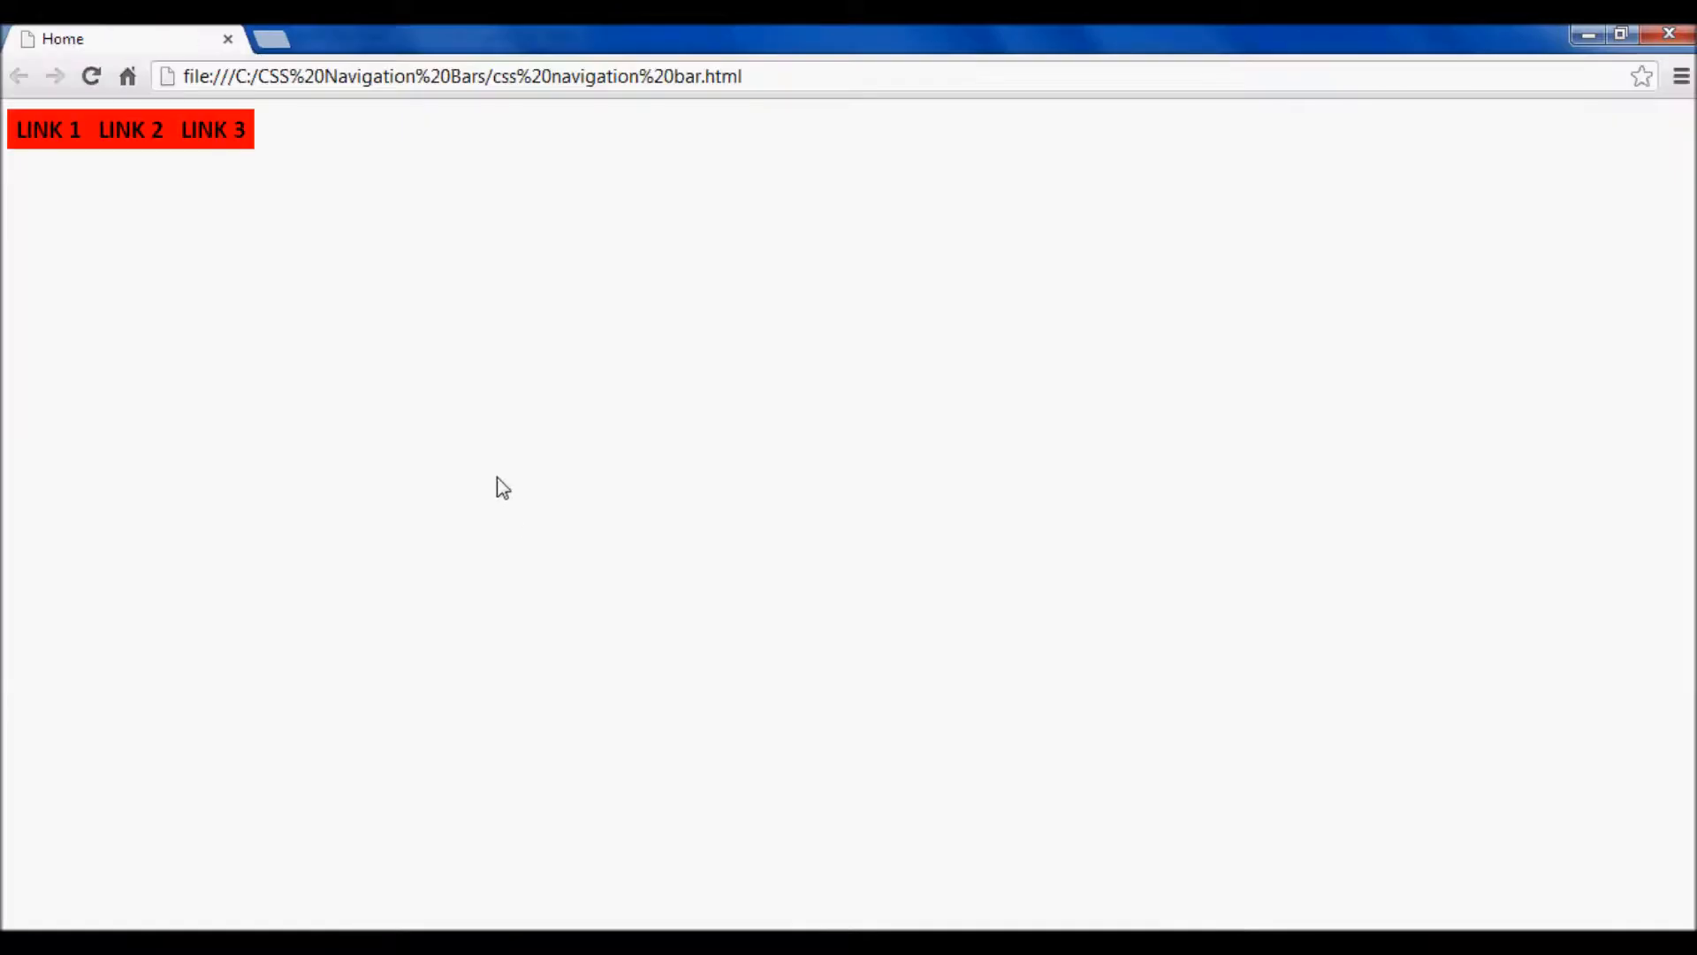
pyautogui.moveTo(129, 129)
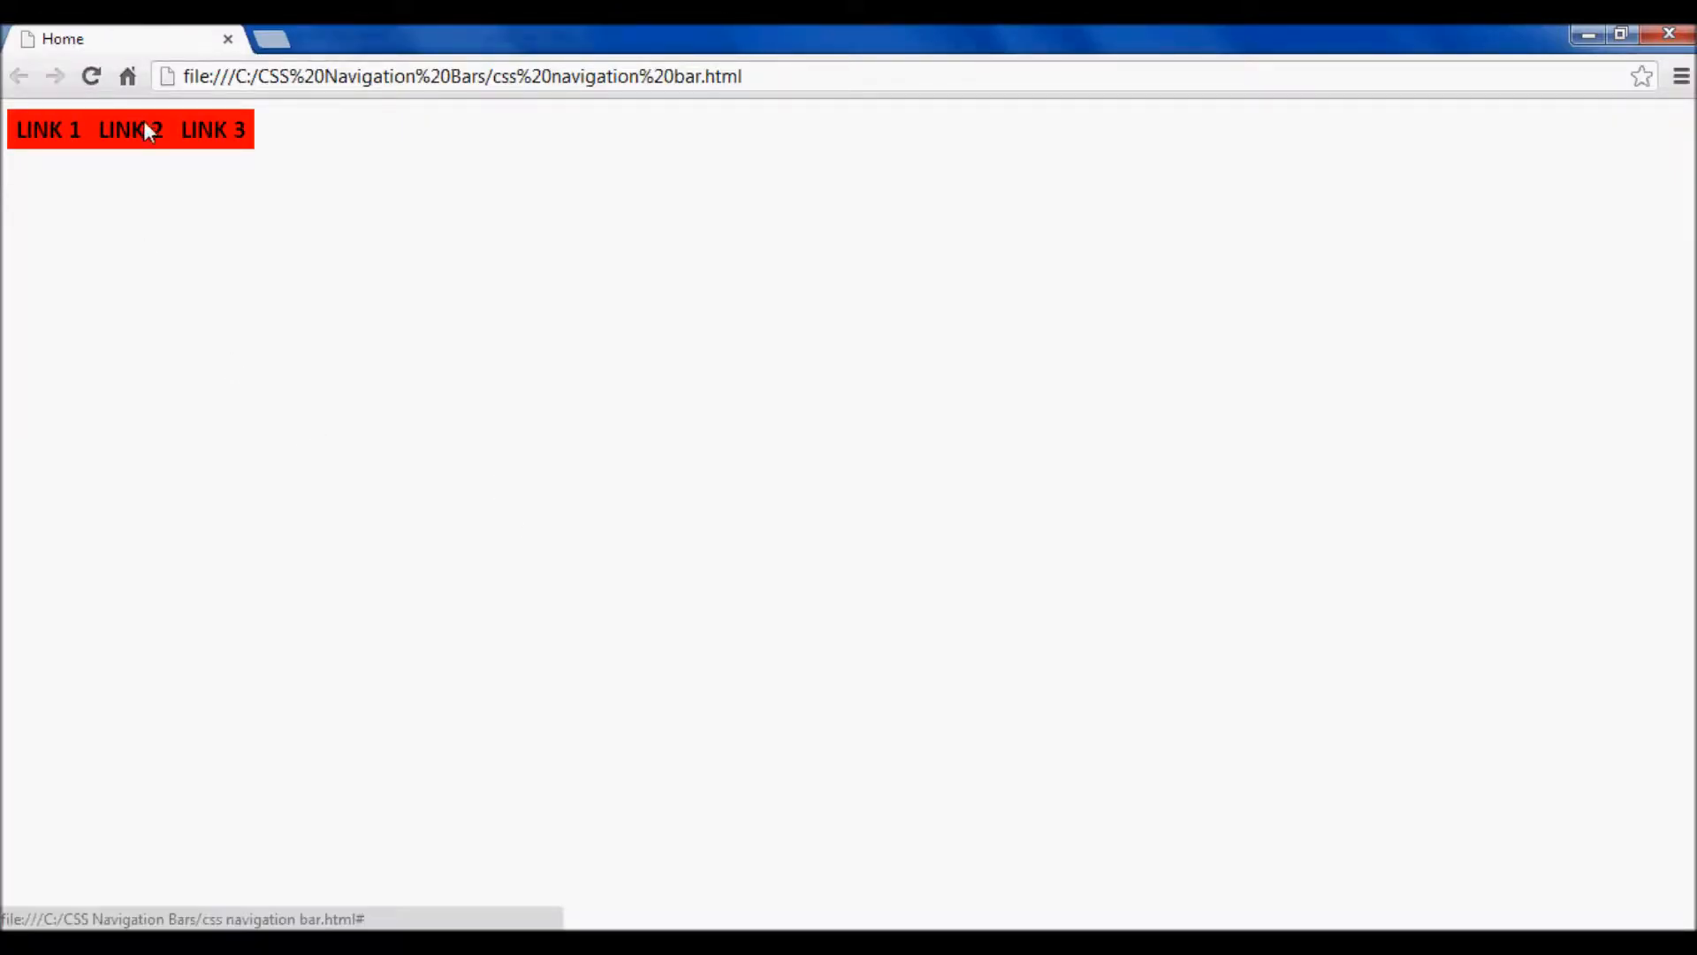
pyautogui.moveTo(55, 138)
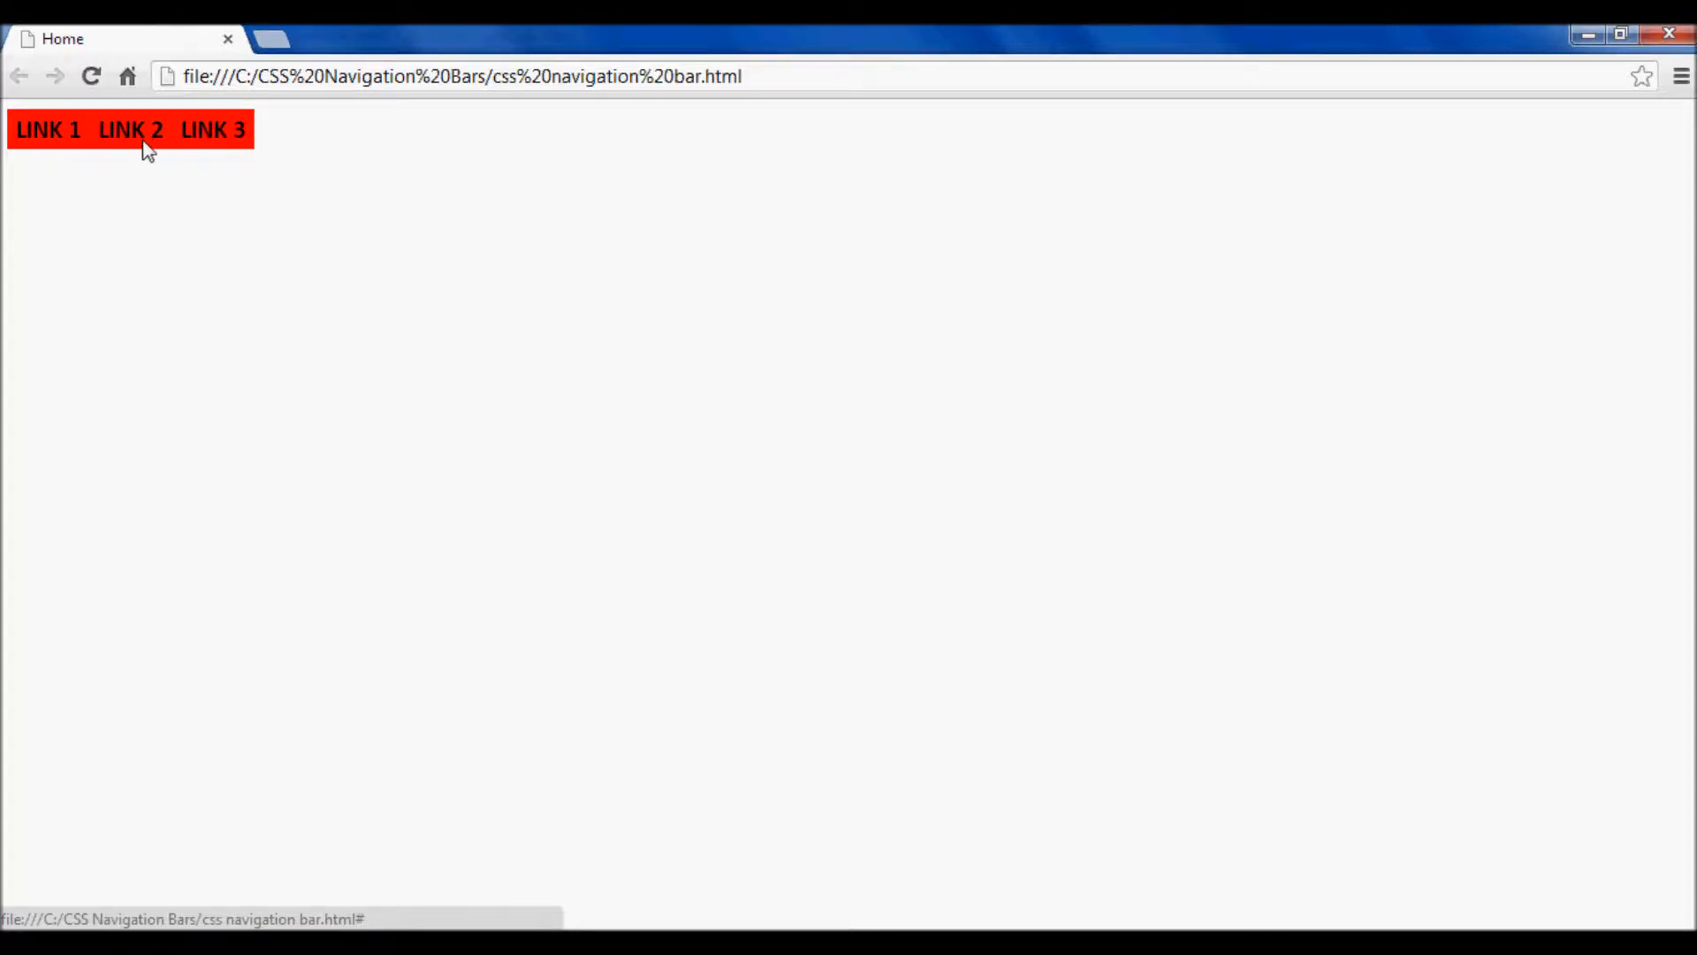
pyautogui.moveTo(93, 129)
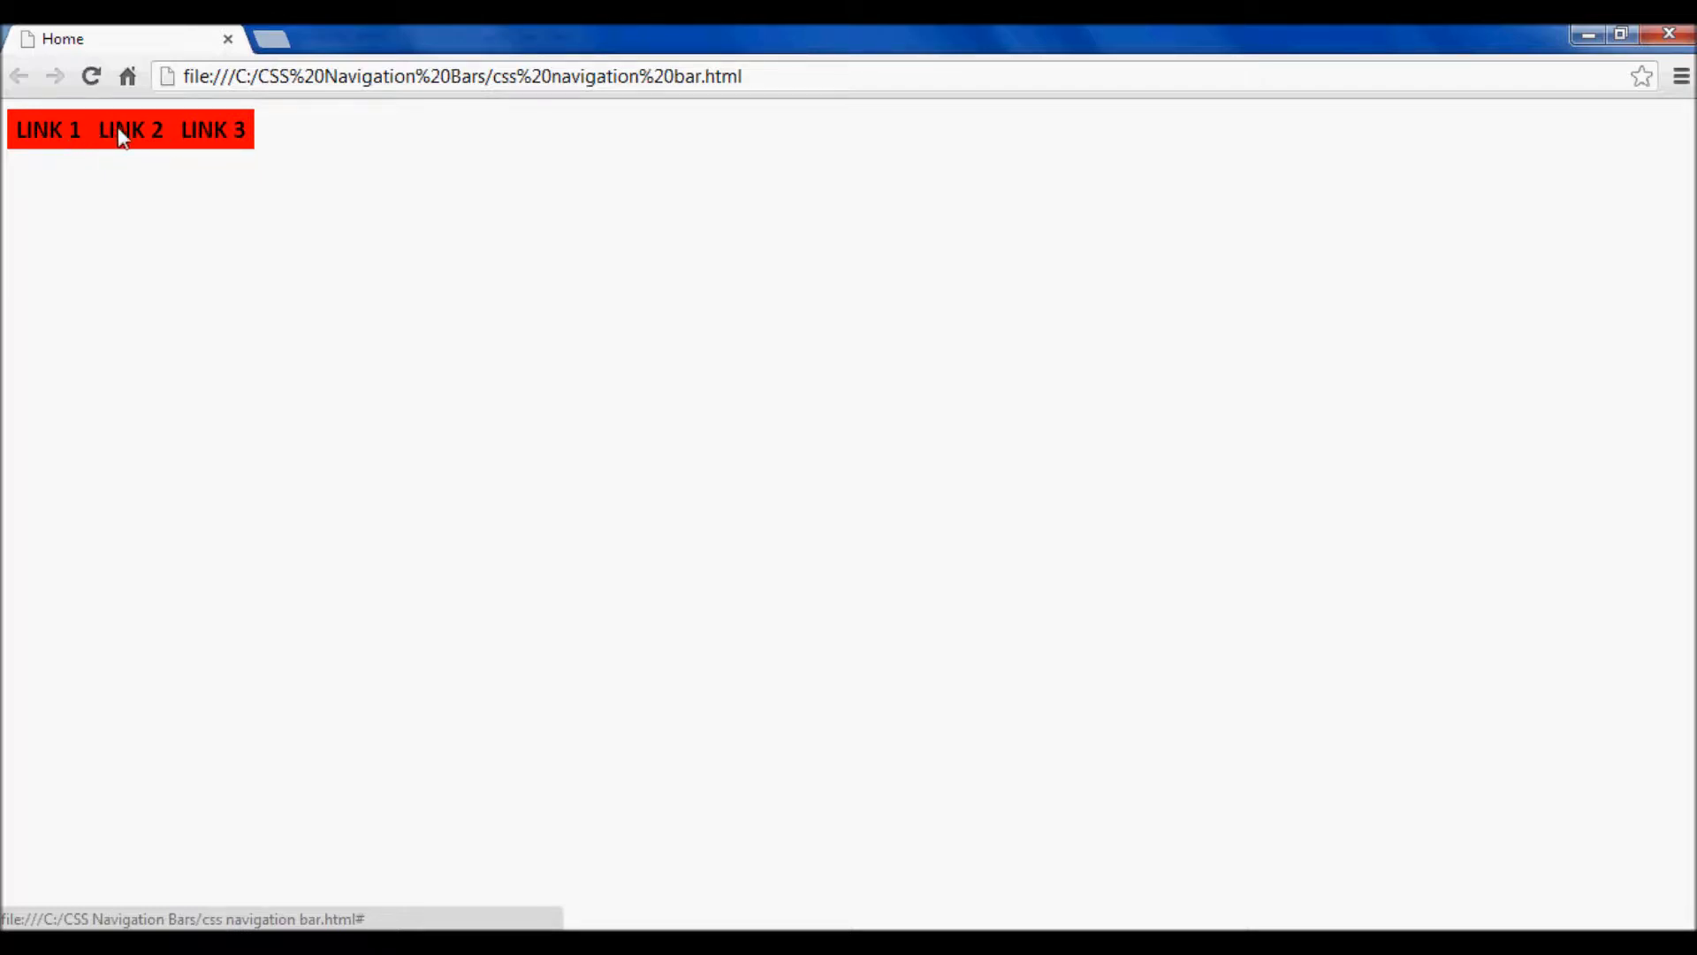
pyautogui.moveTo(205, 143)
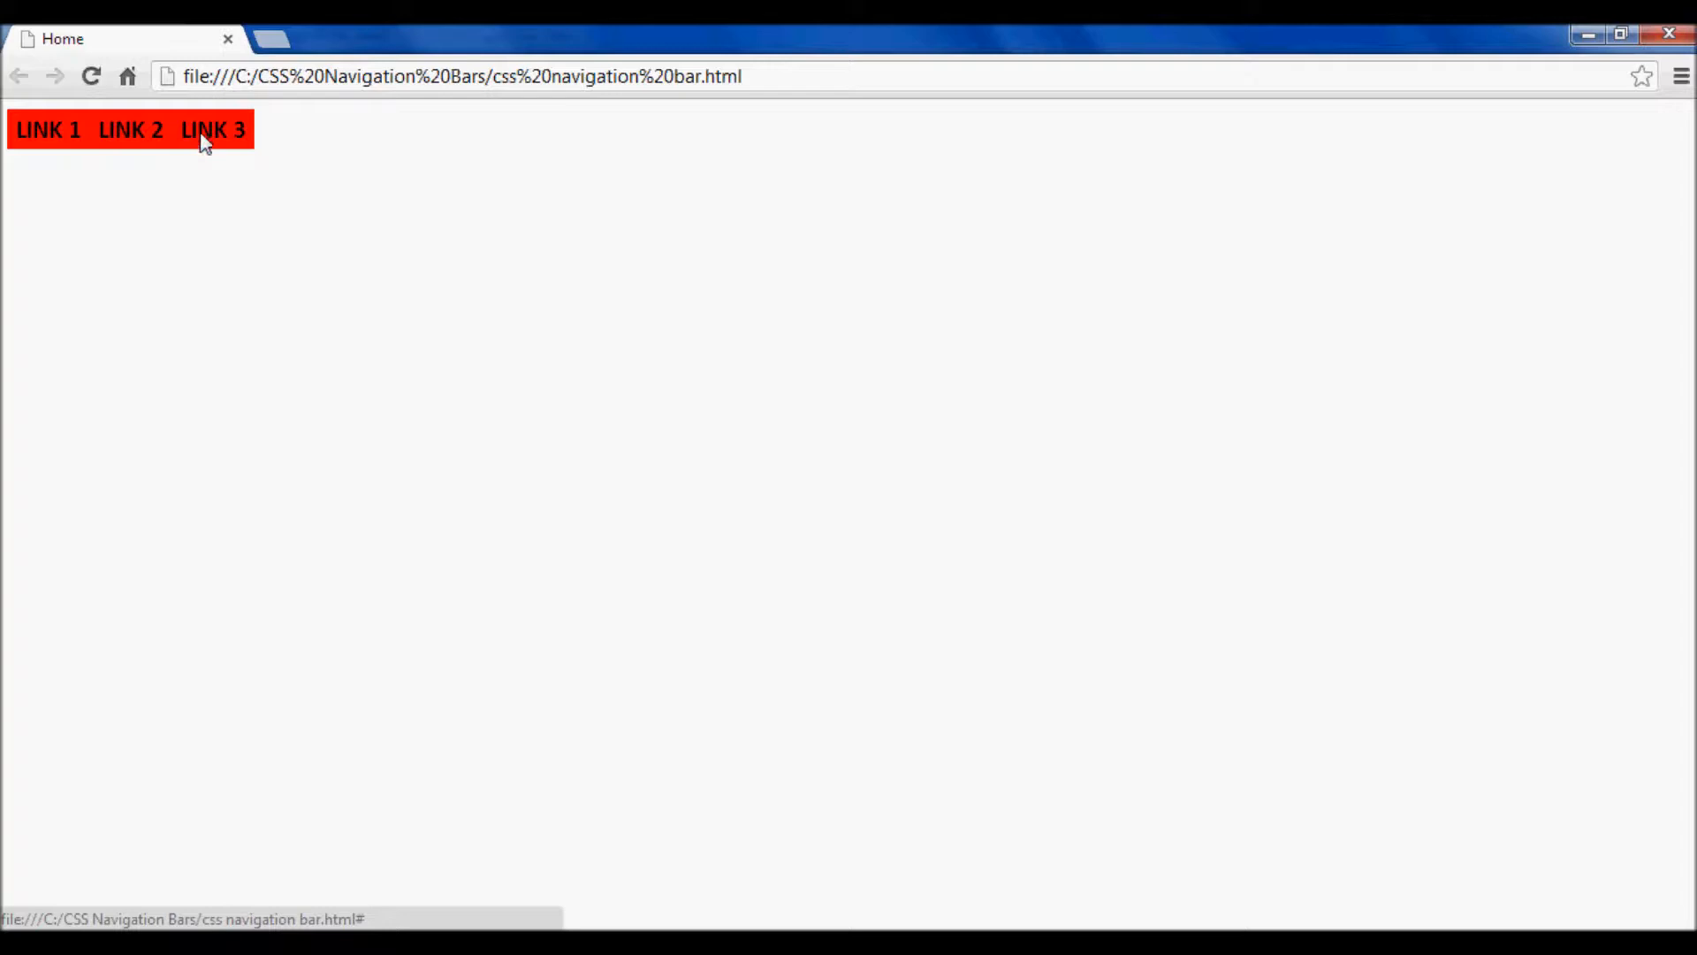
pyautogui.moveTo(651, 204)
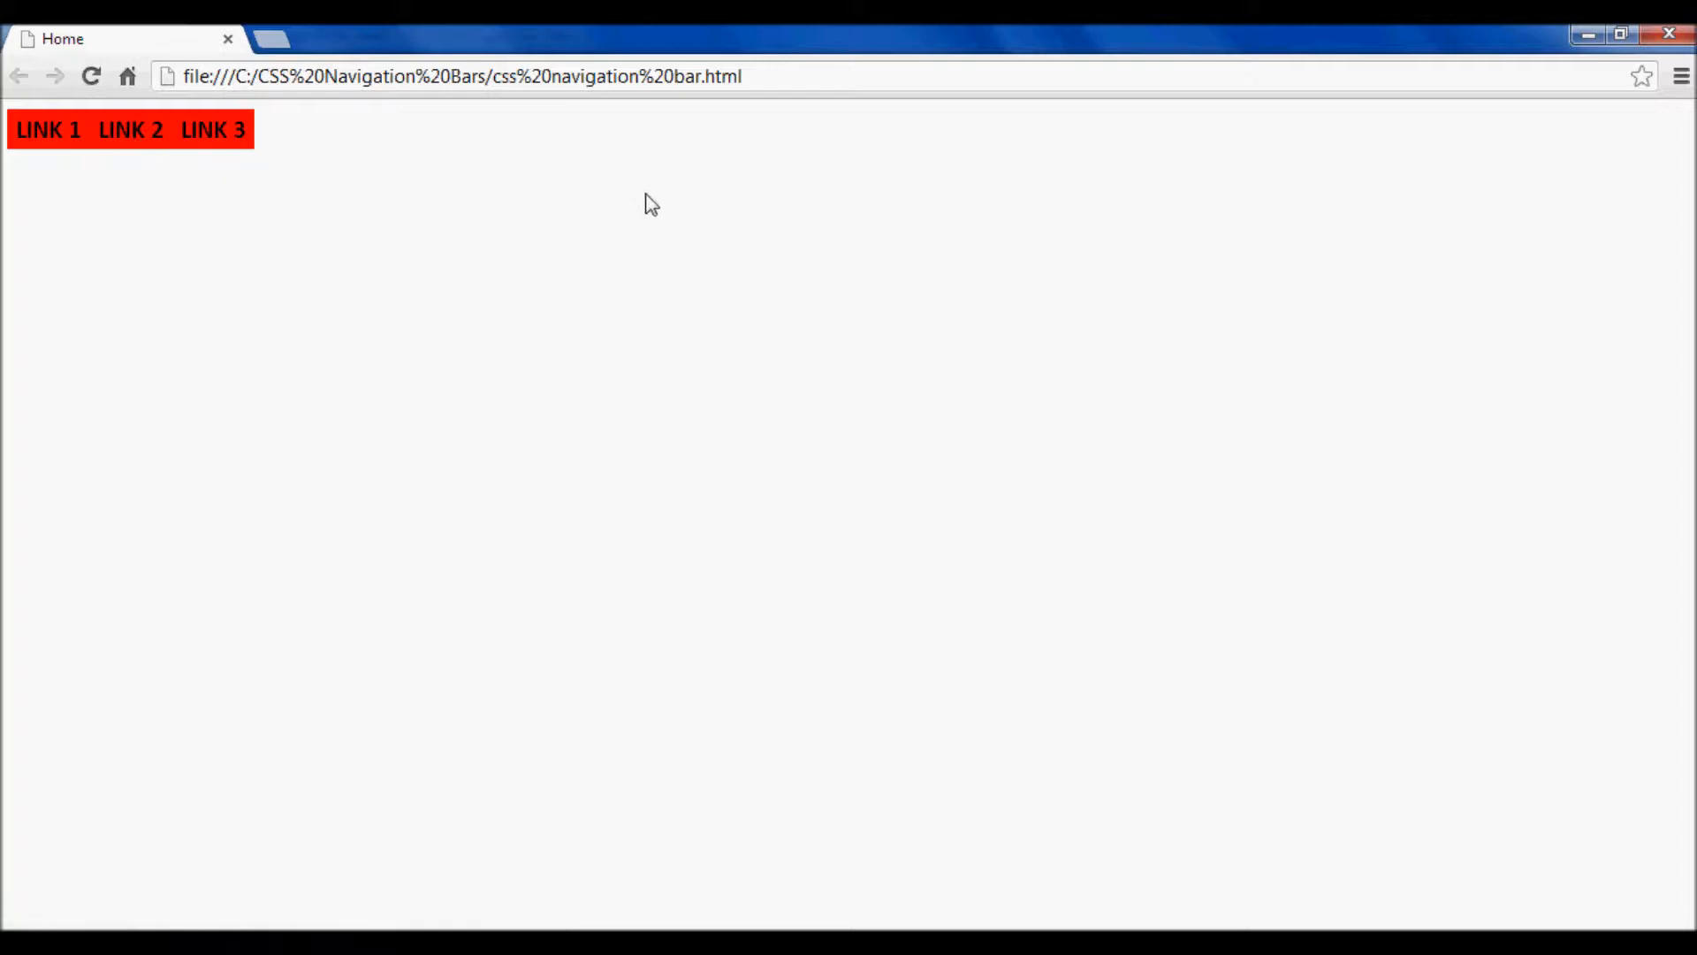
pyautogui.moveTo(713, 210)
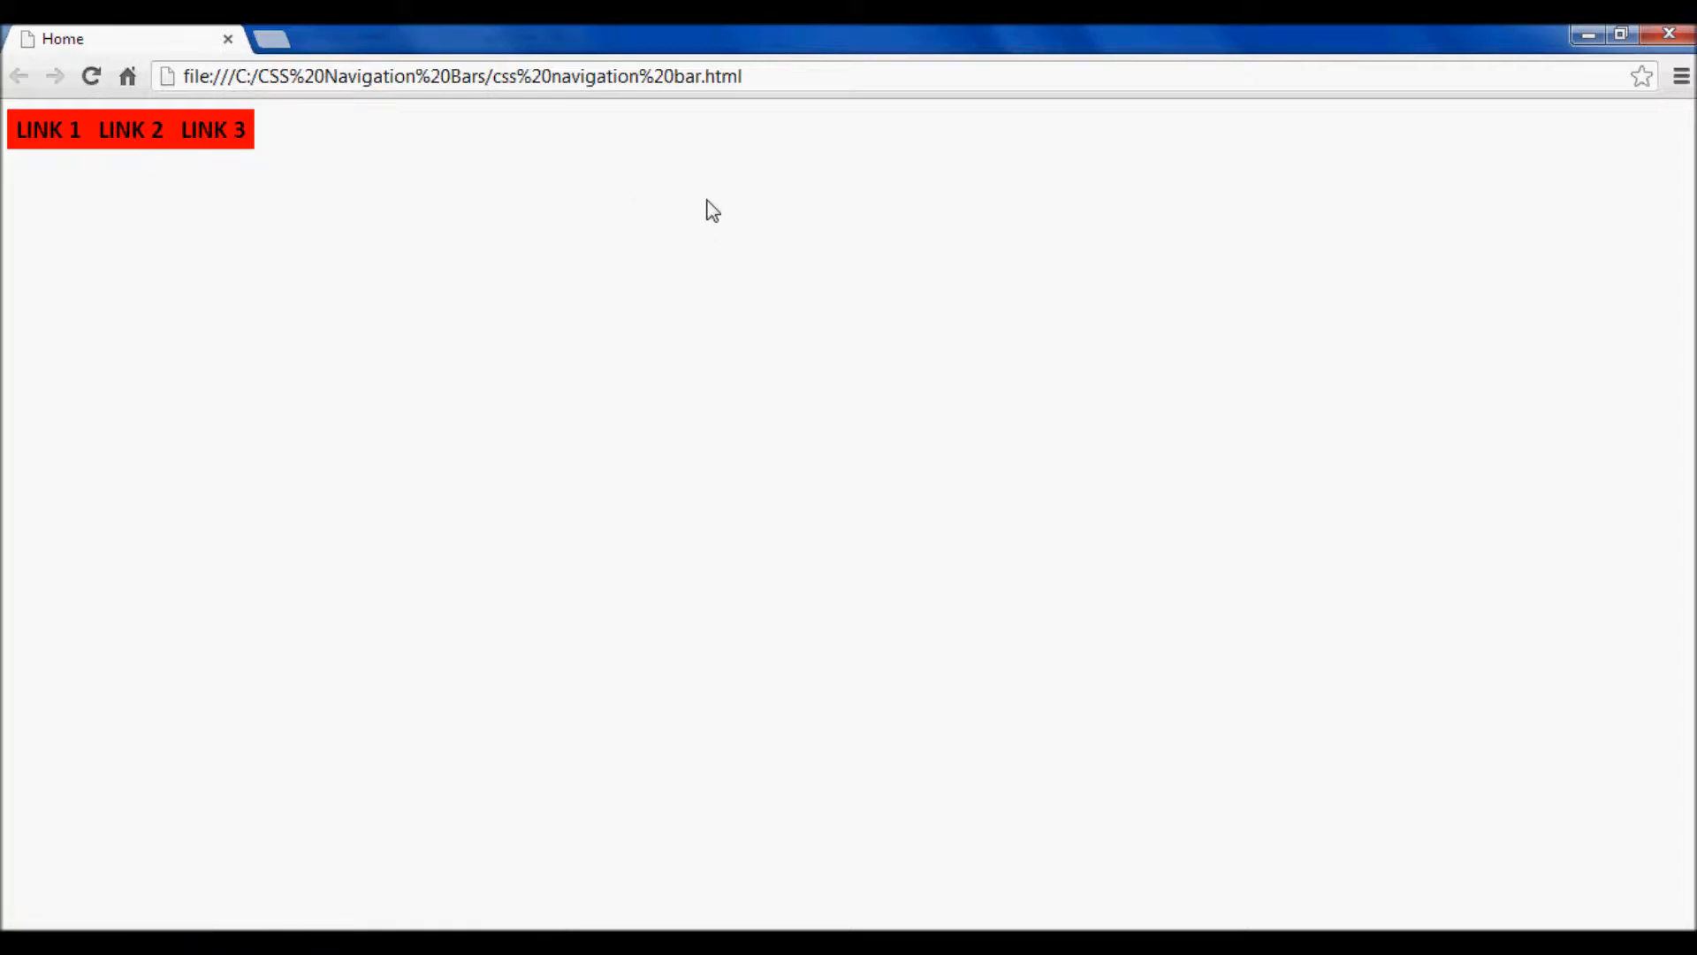
pyautogui.moveTo(368, 233)
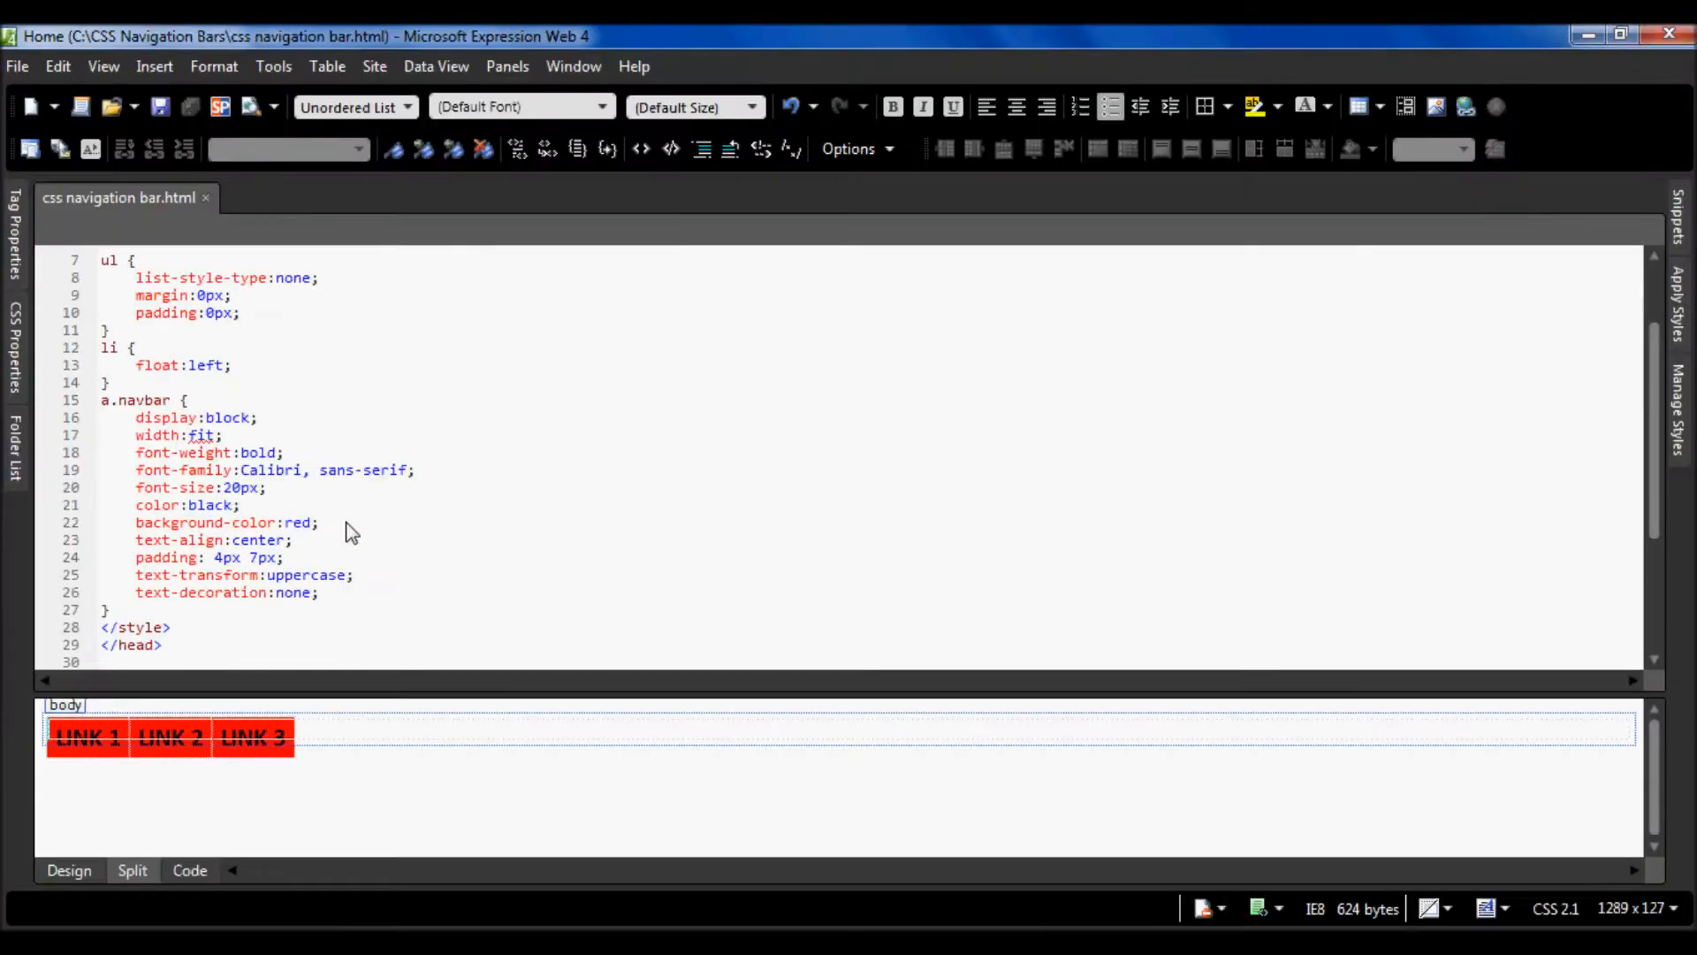
# - Start an a.navbar:hover rule below the a.navbar rule
pyautogui.click(109, 610)
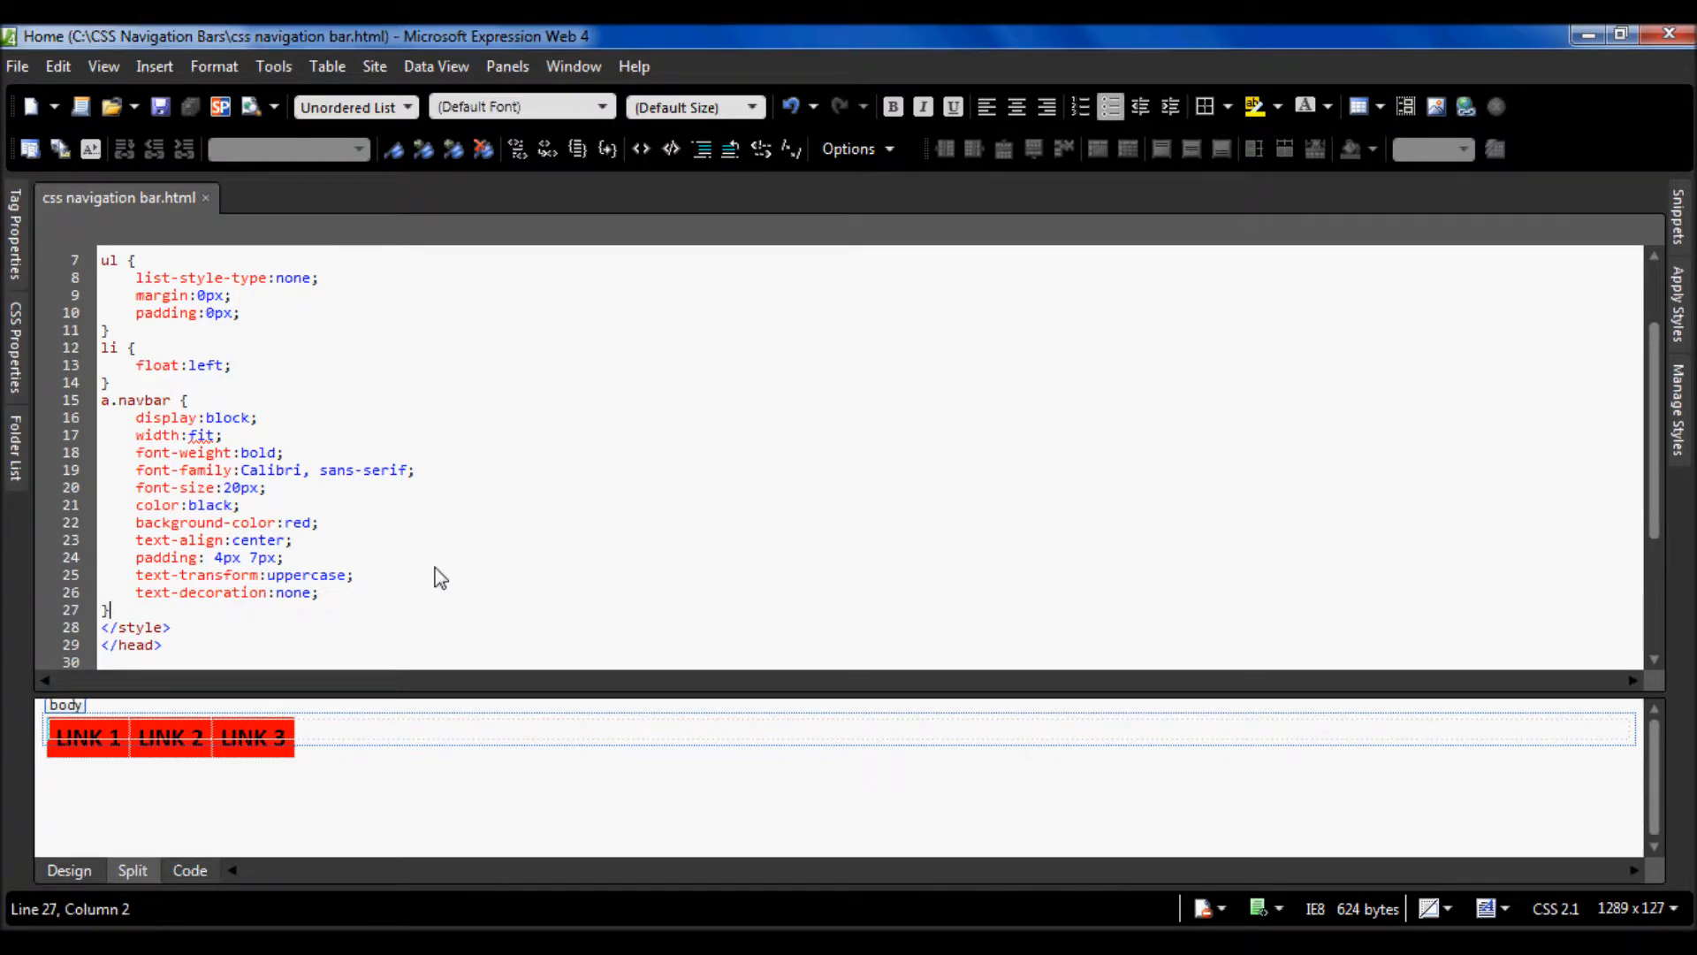
pyautogui.write('az')
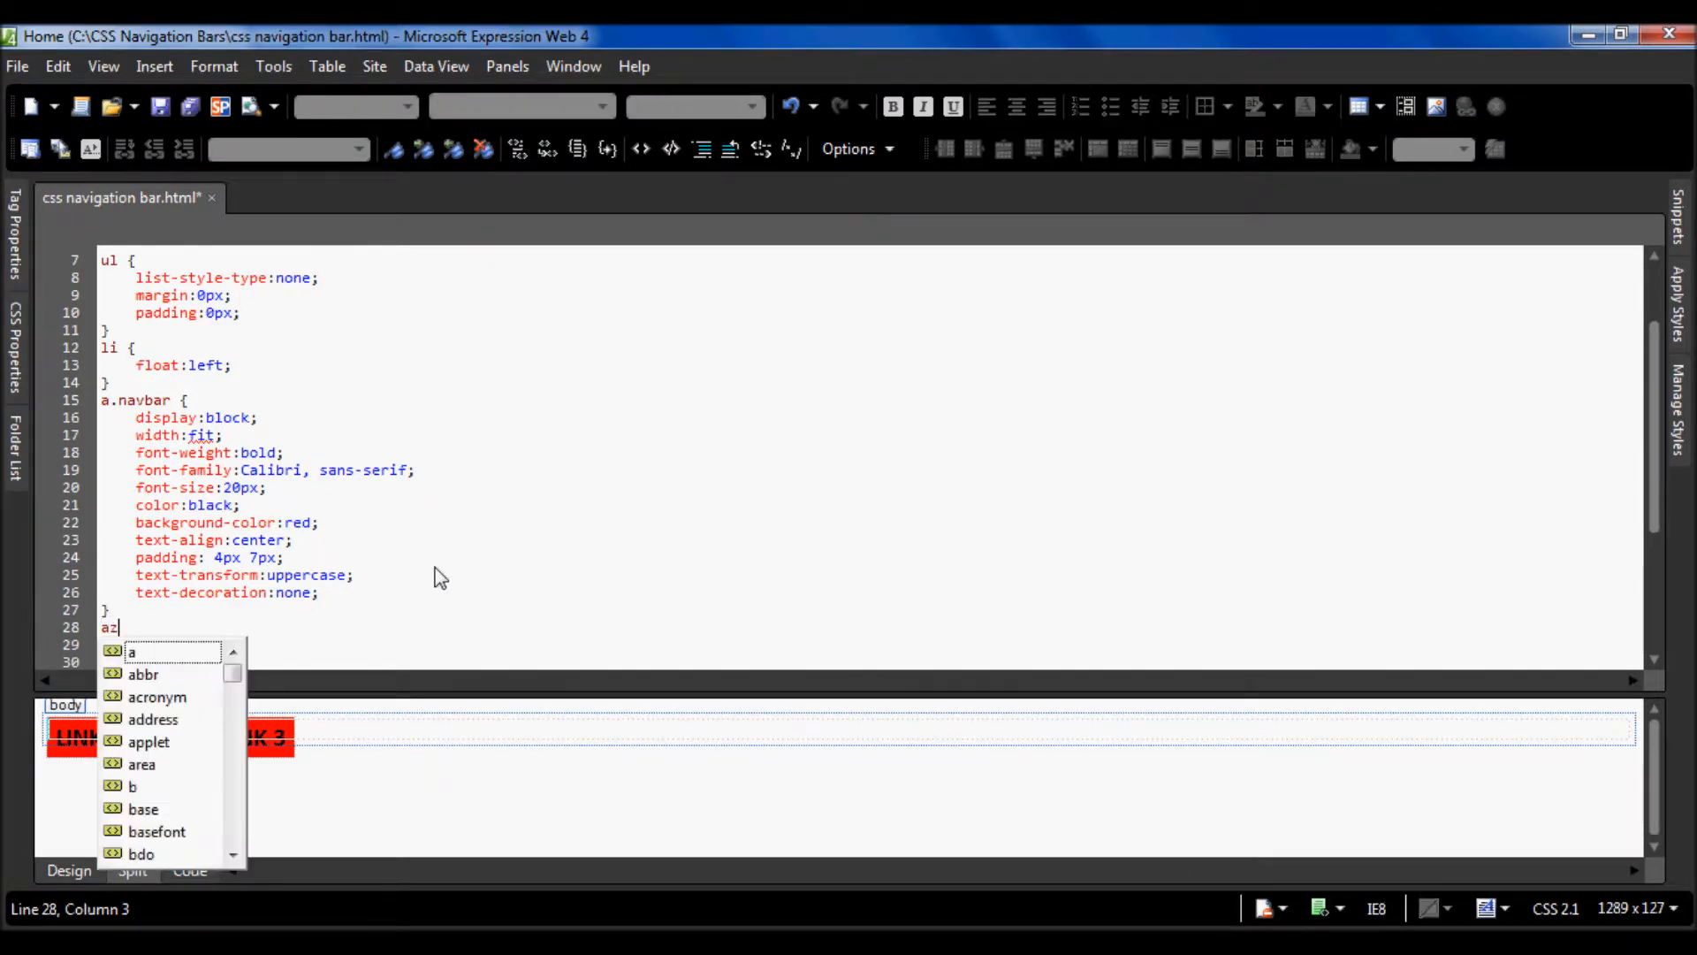
pyautogui.write('.navbar')
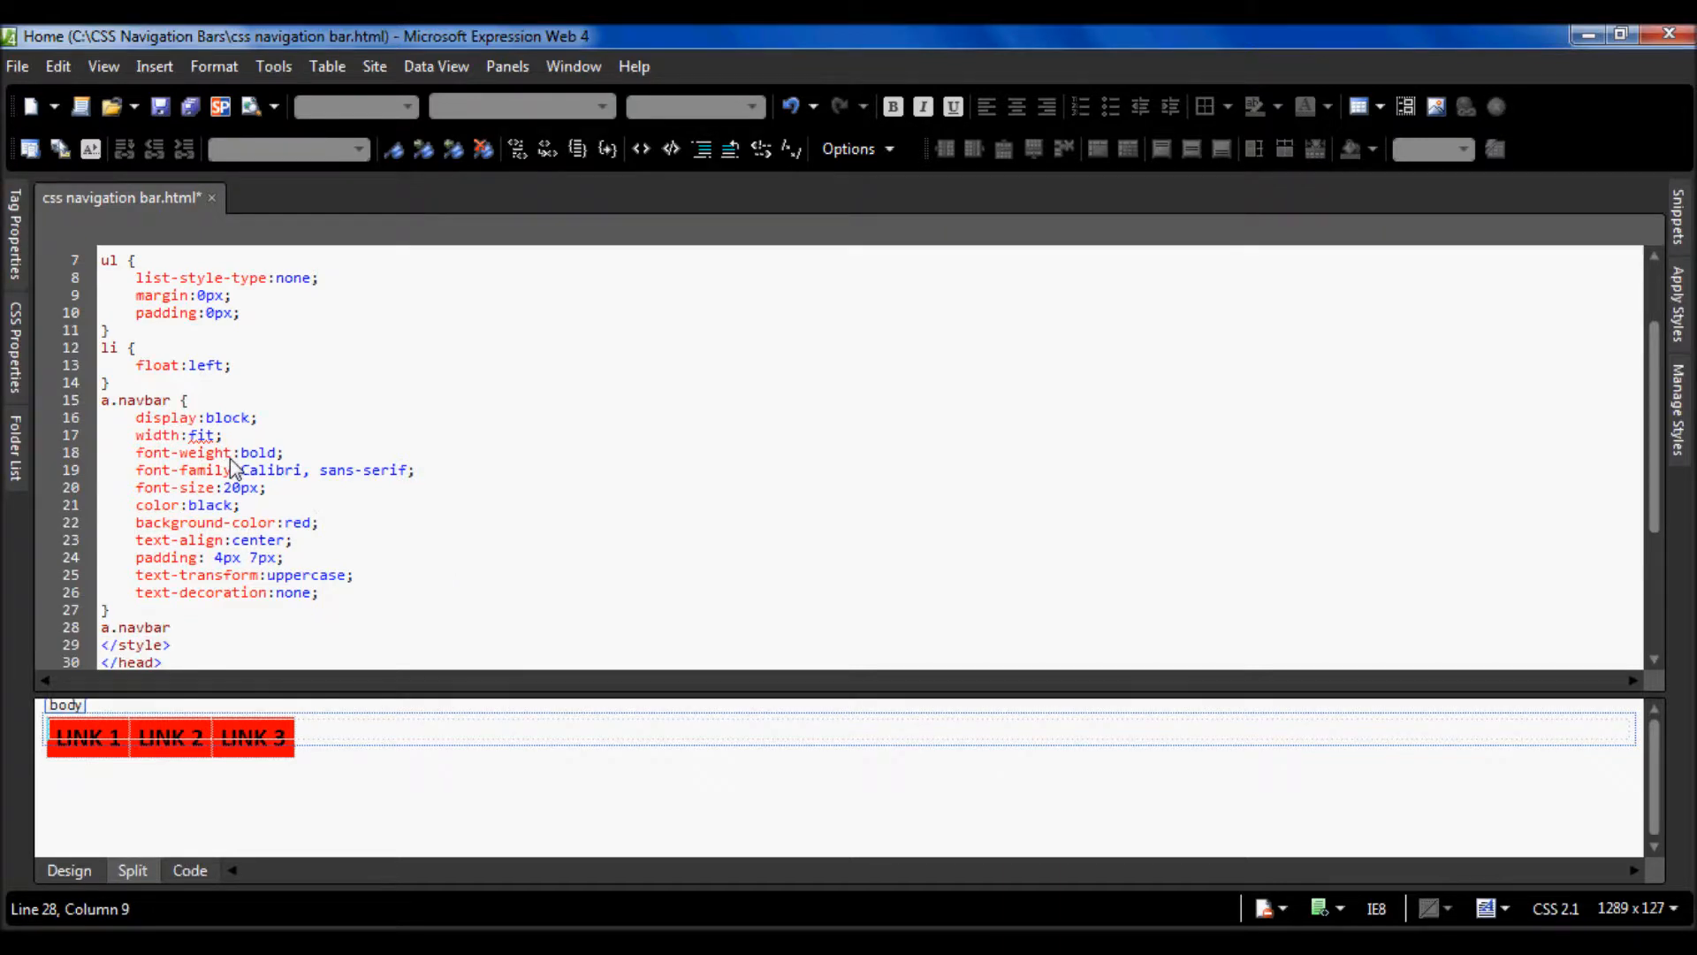
pyautogui.write(':hover {')
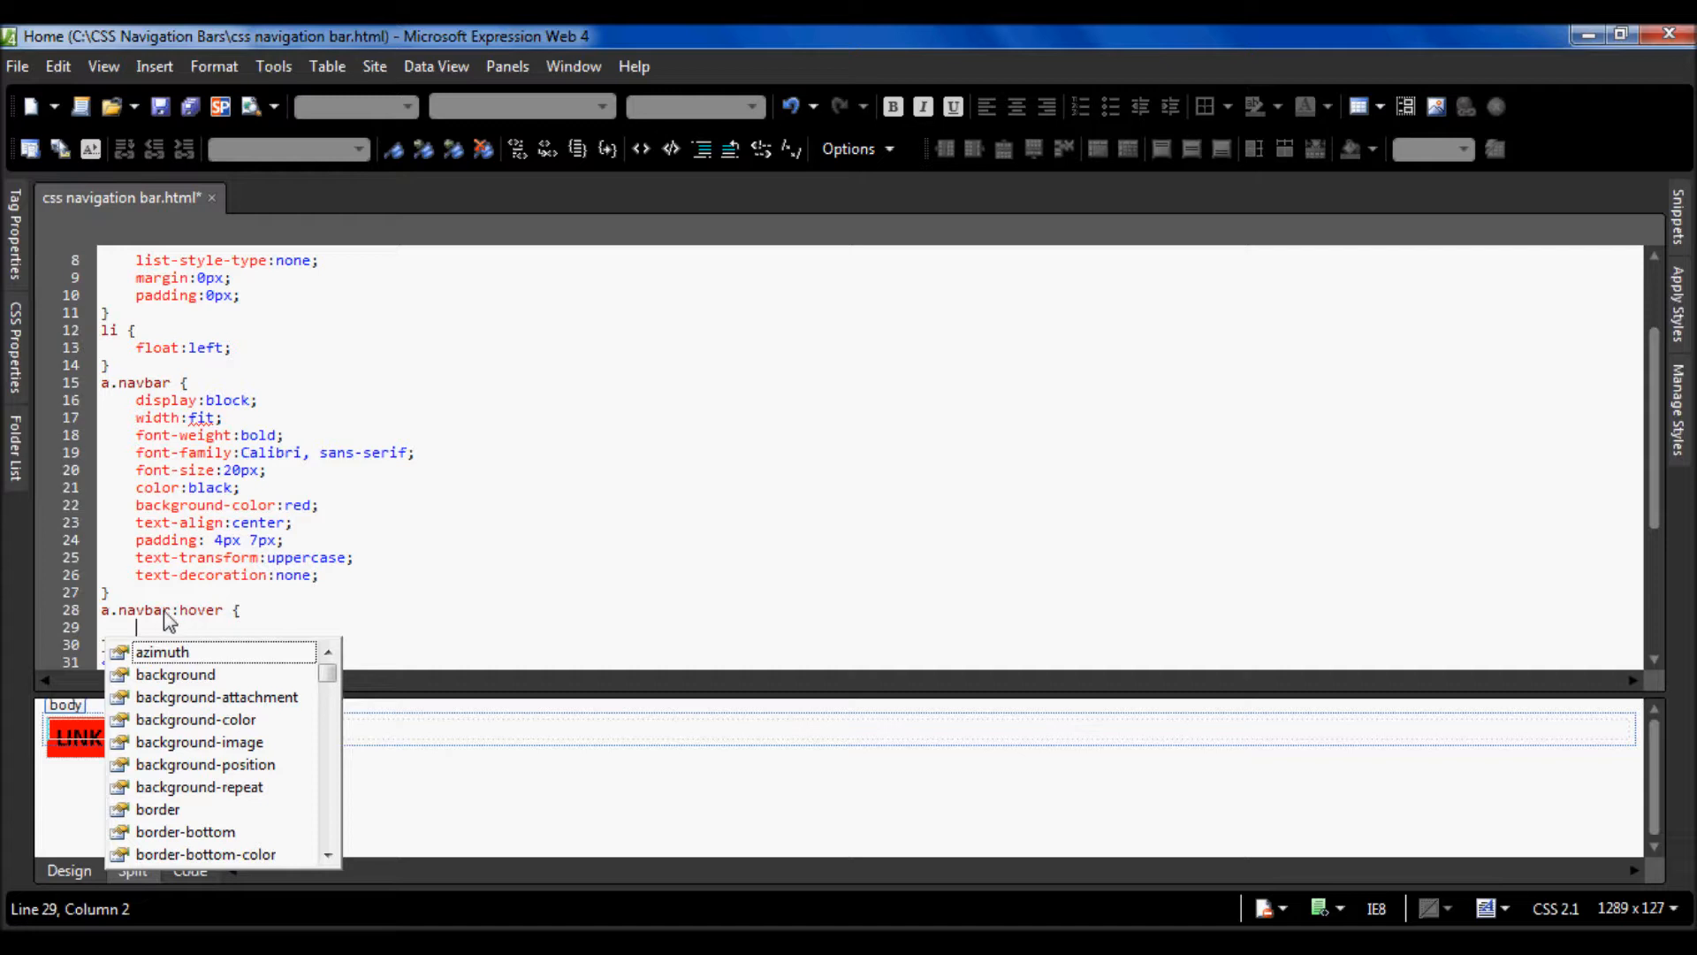
# - Give the hover rule white text and a blue background colour
pyautogui.write('c')
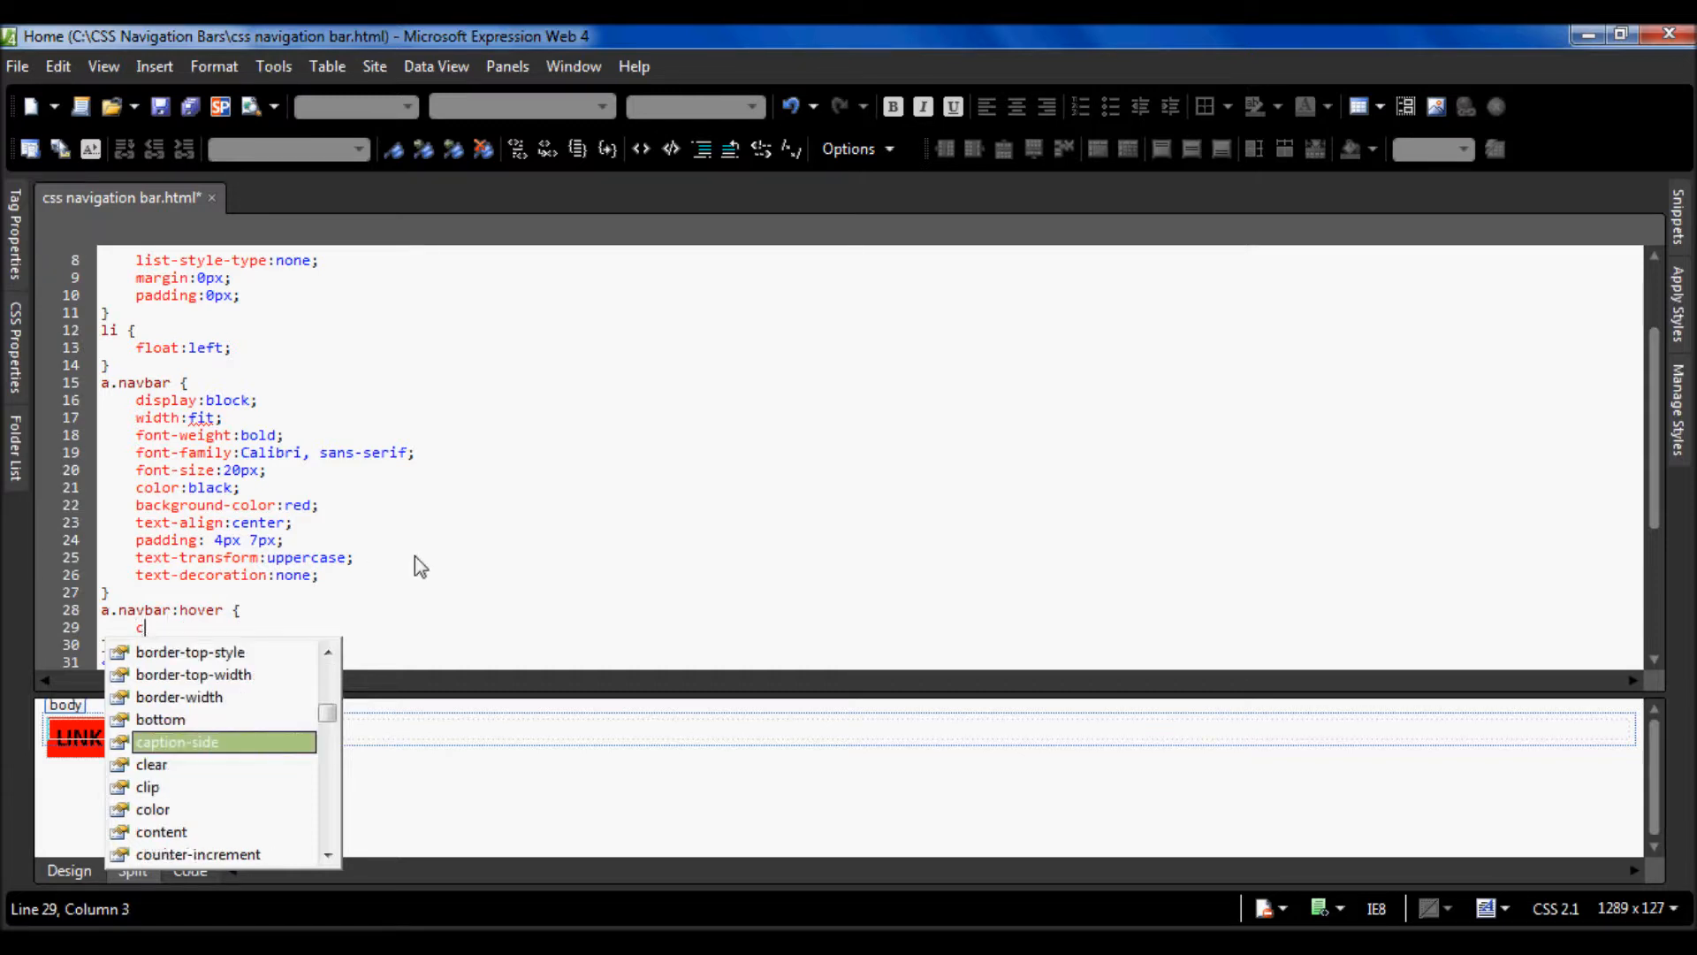
pyautogui.write('olor:')
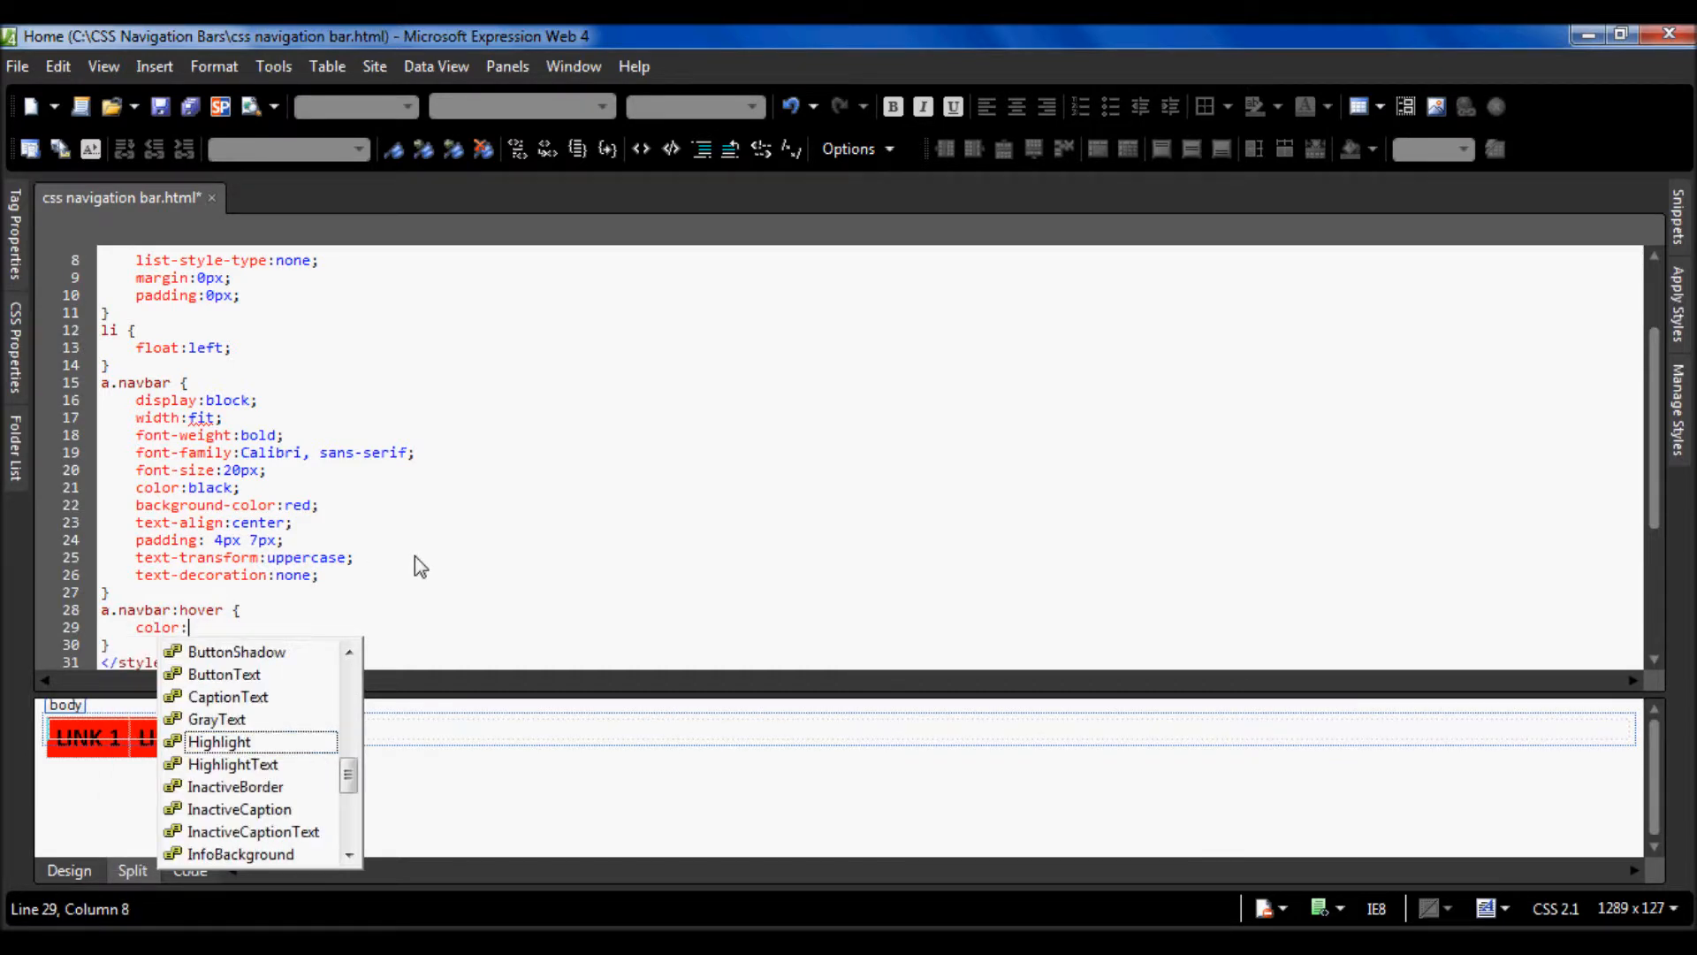
pyautogui.write('white;')
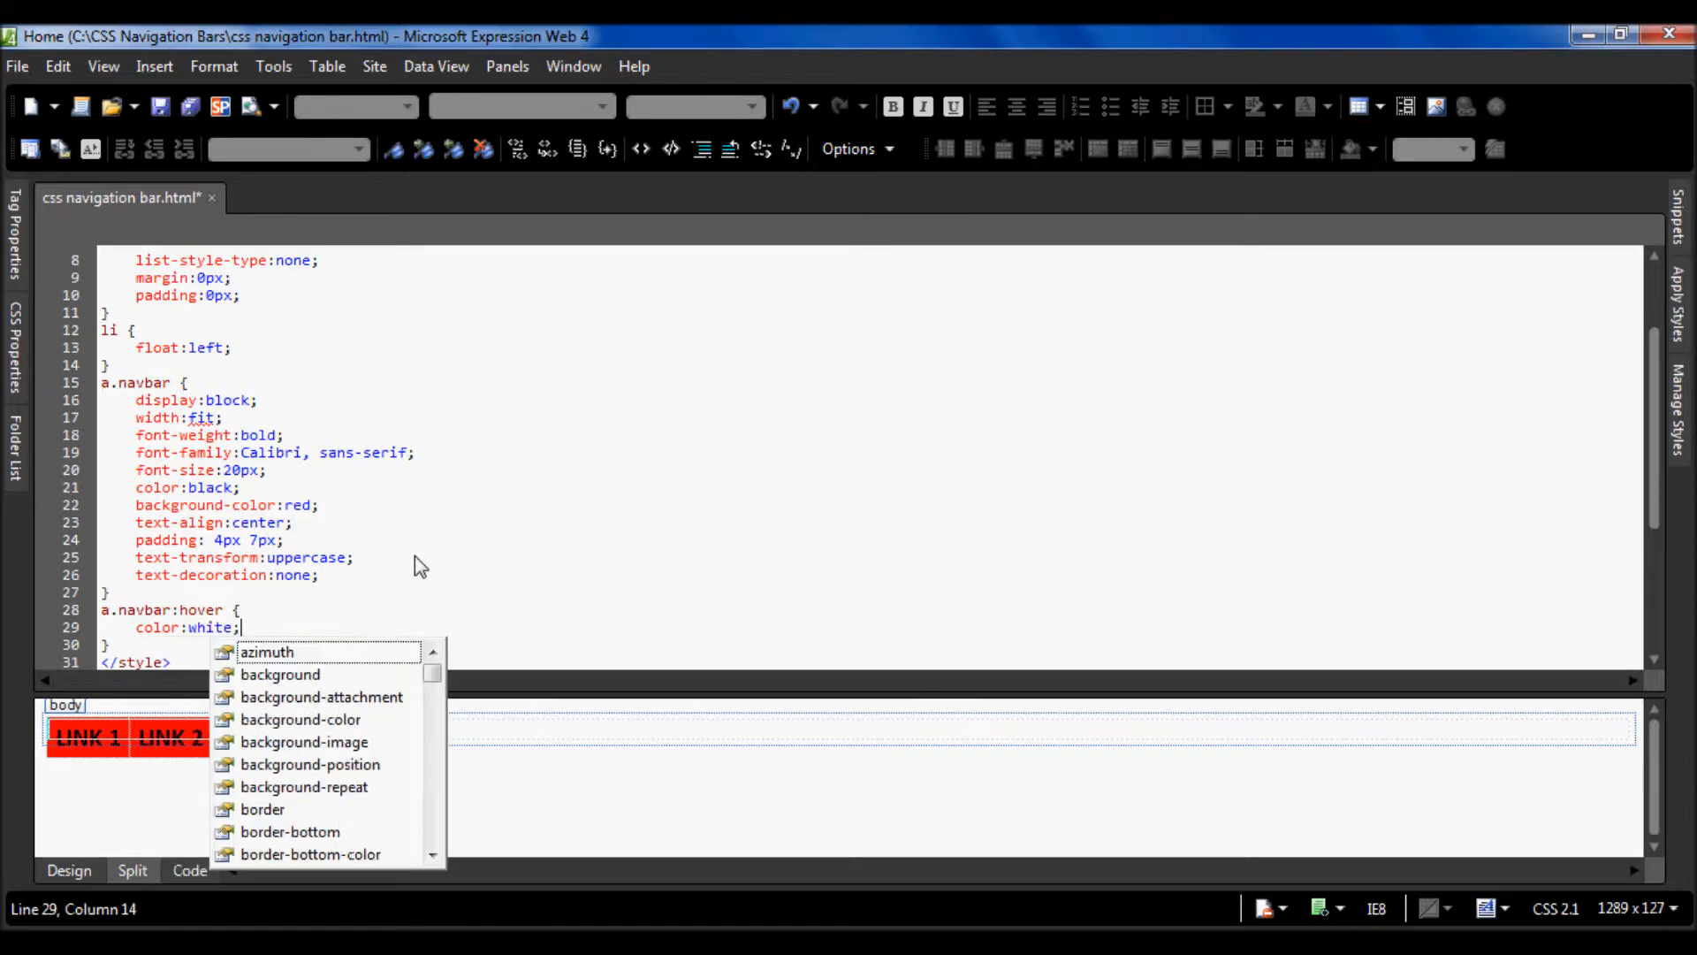
pyautogui.write('background-color:')
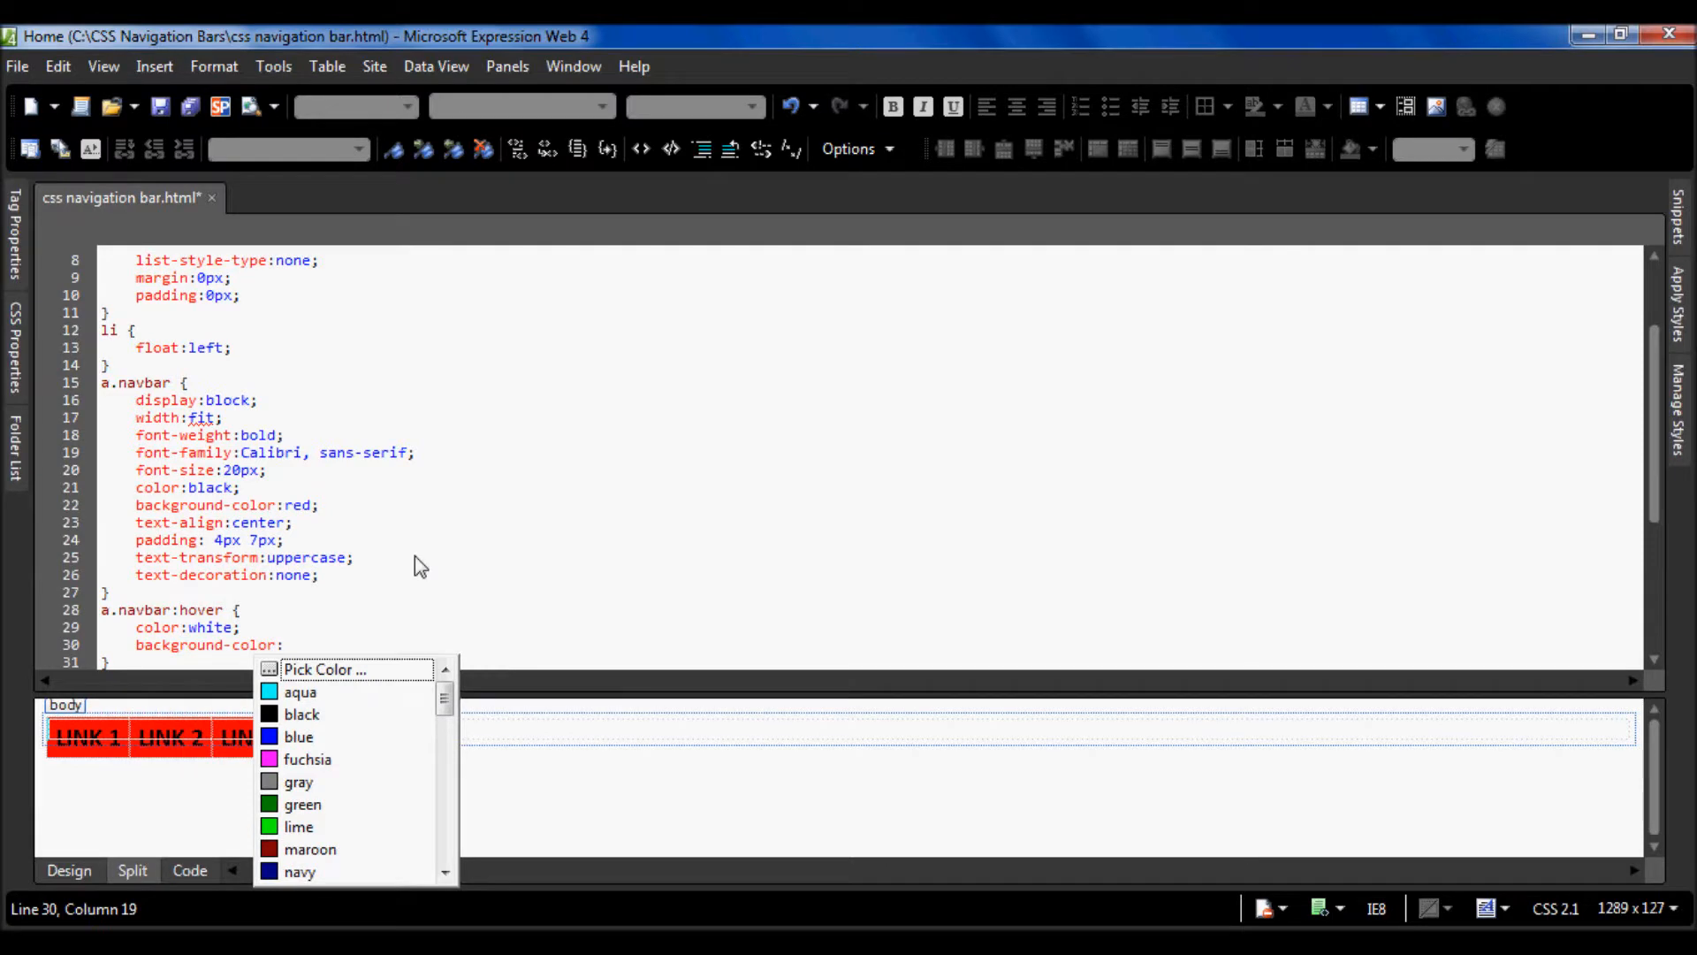
pyautogui.click(298, 735)
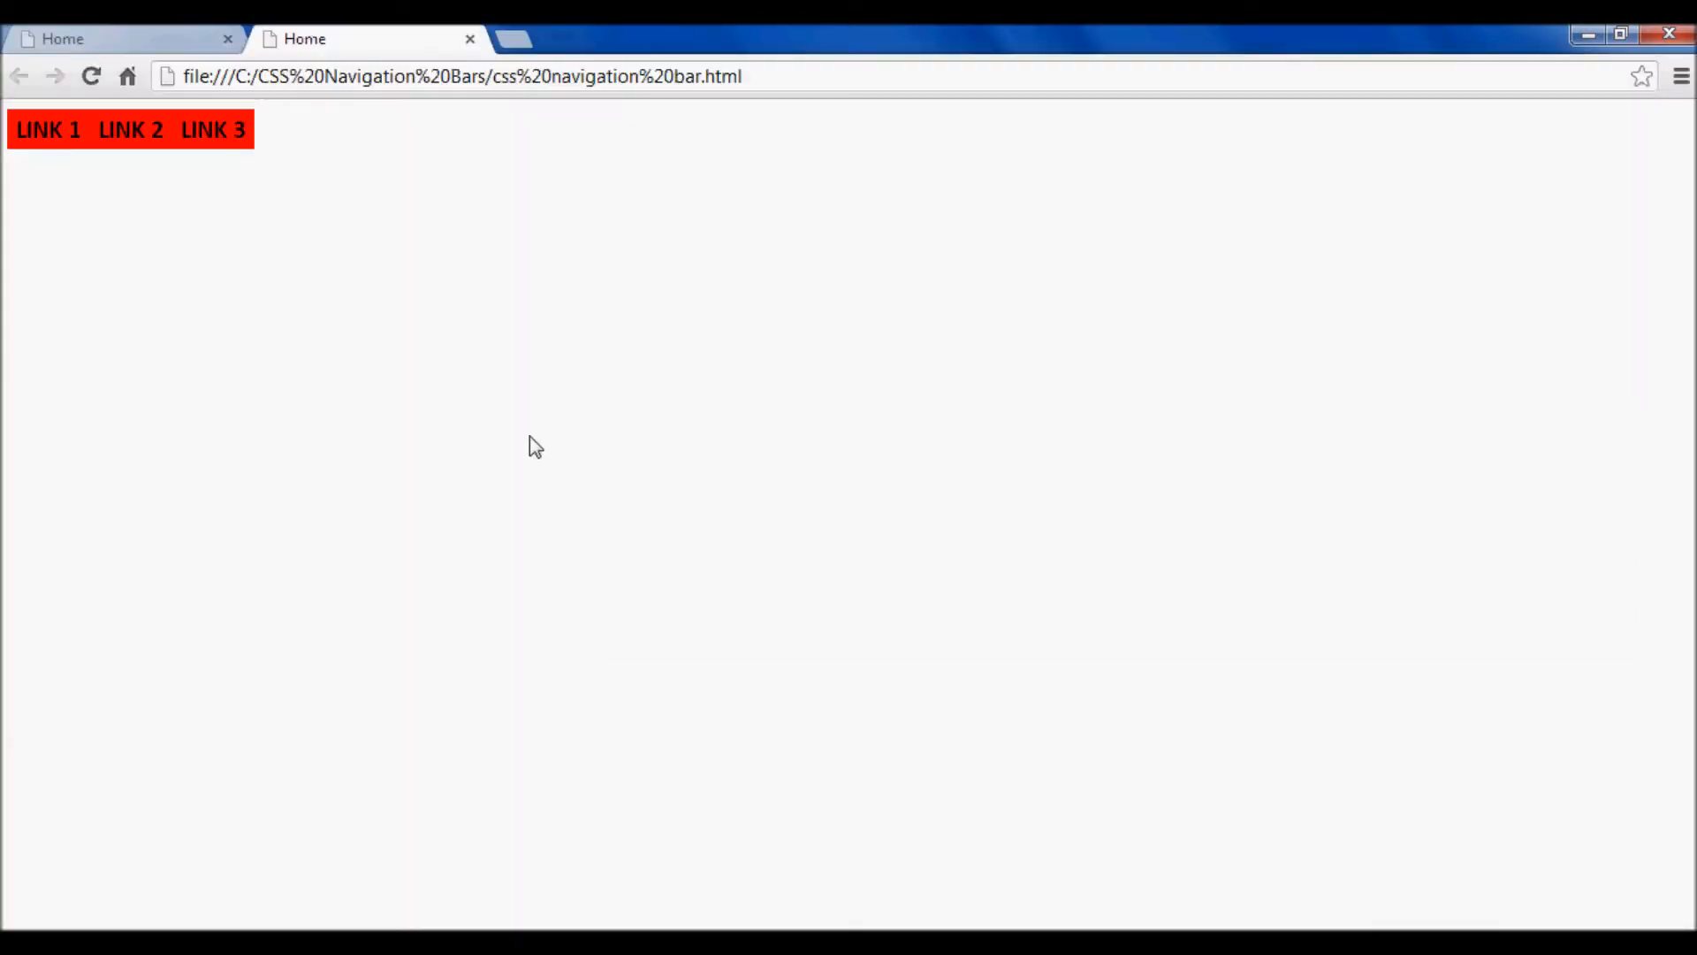
pyautogui.moveTo(212, 129)
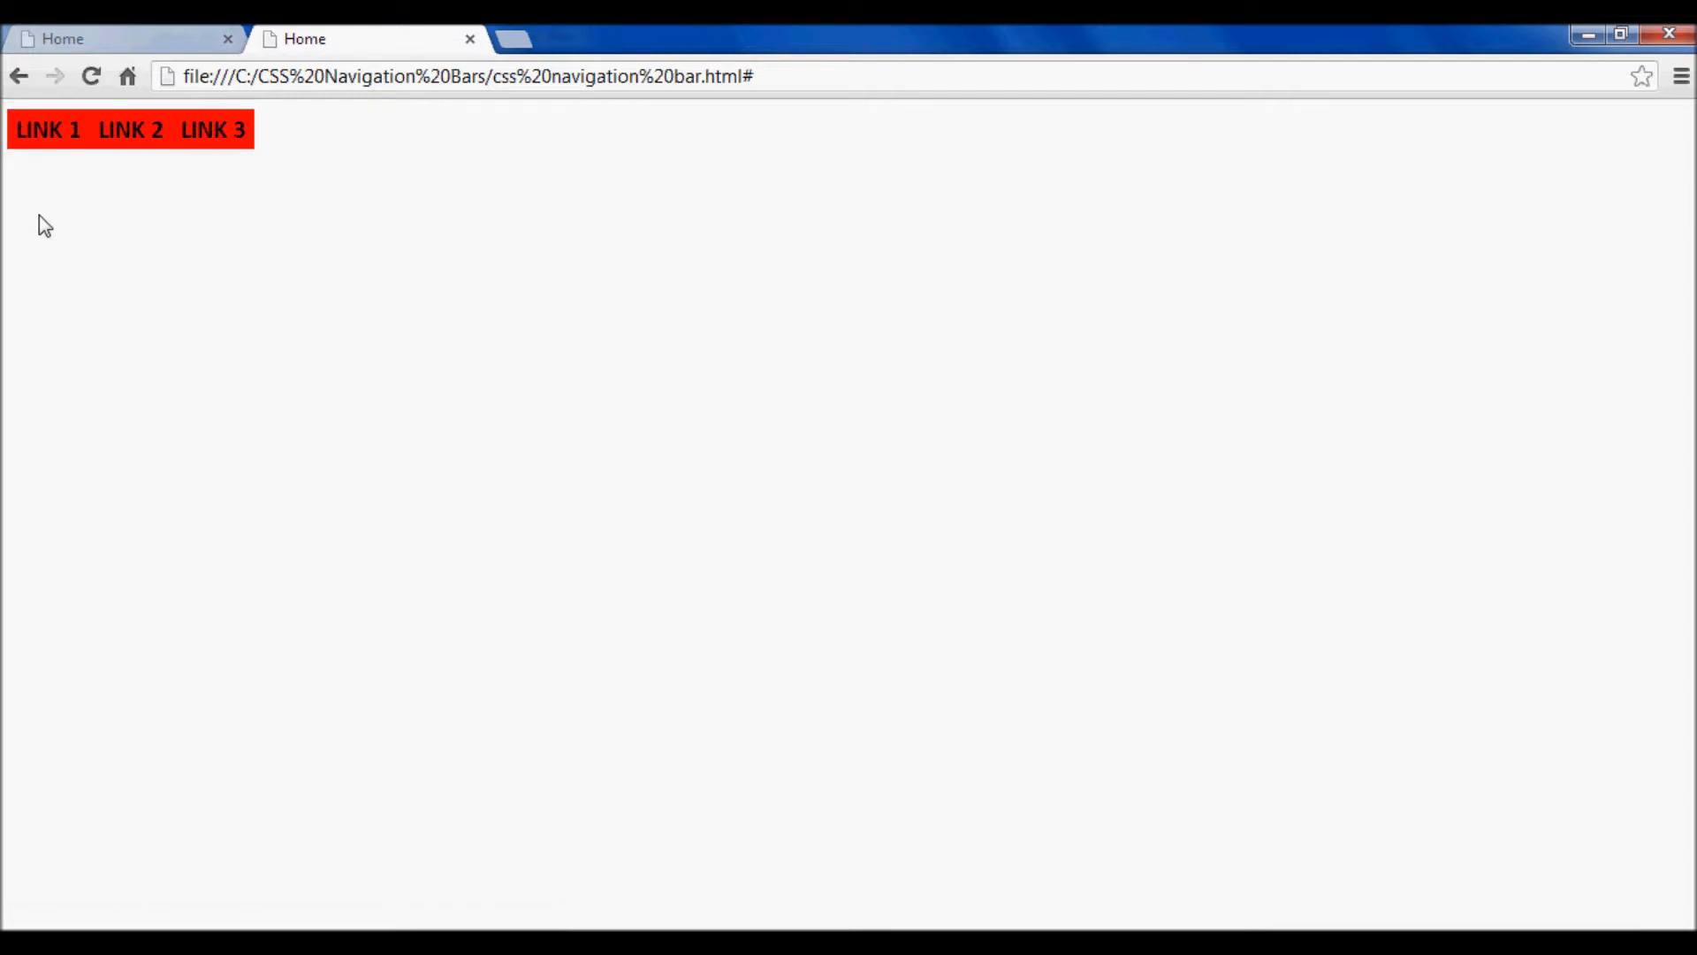
pyautogui.moveTo(46, 129)
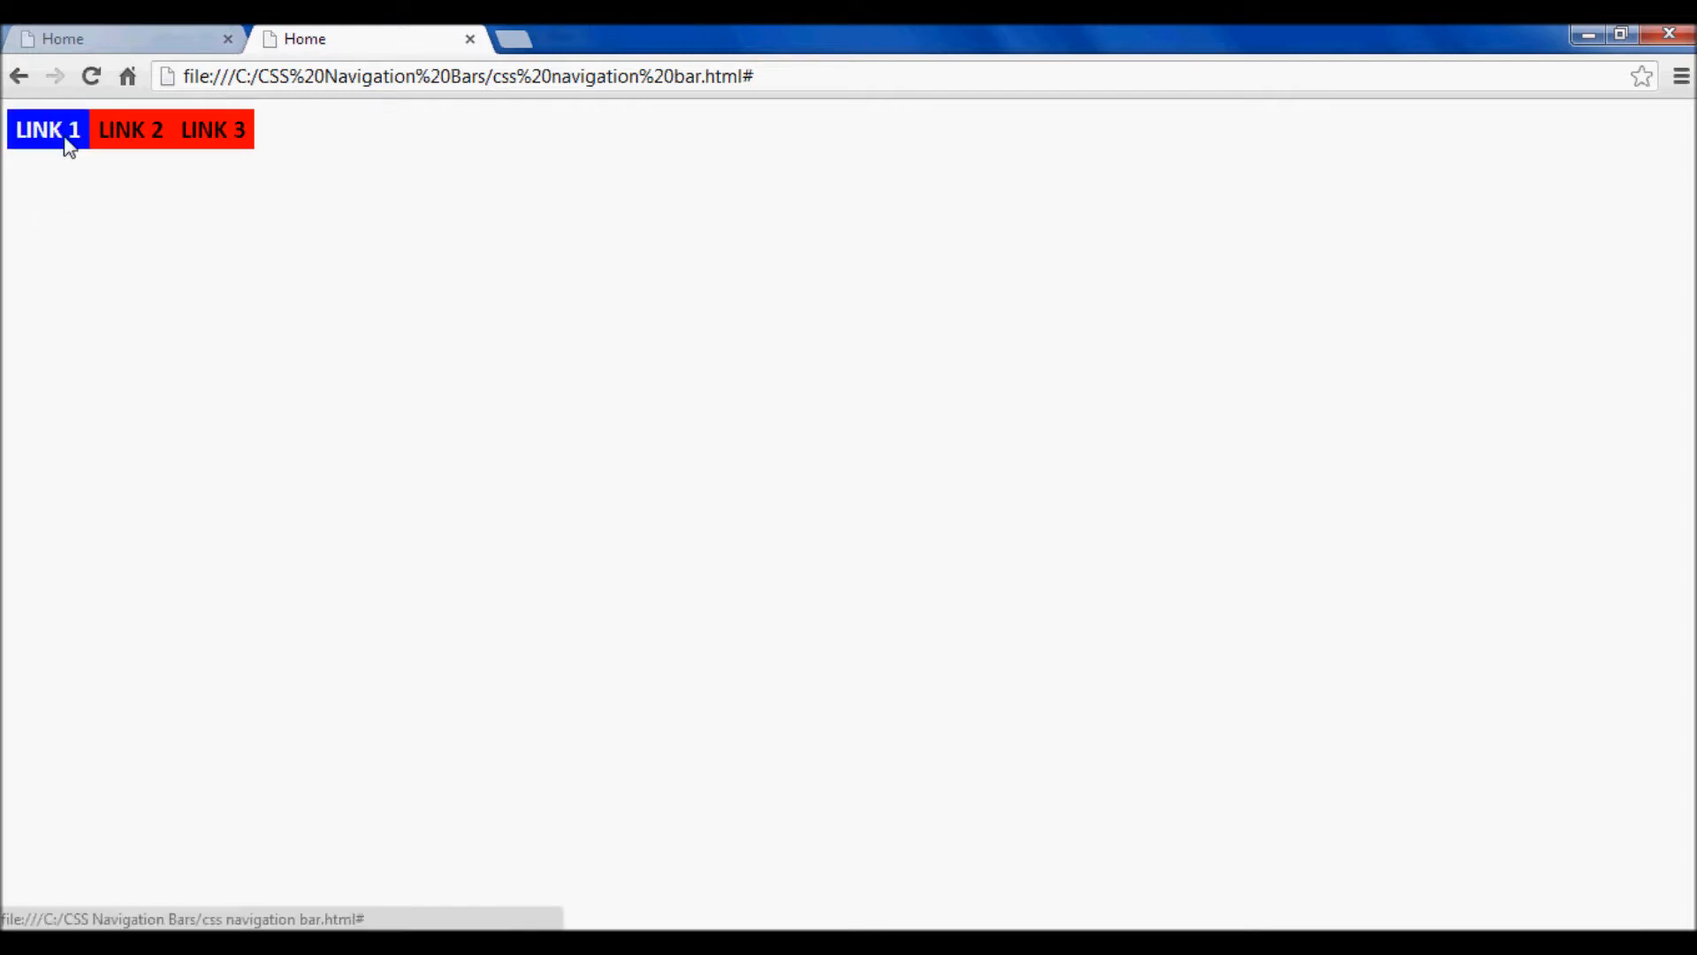
pyautogui.moveTo(202, 325)
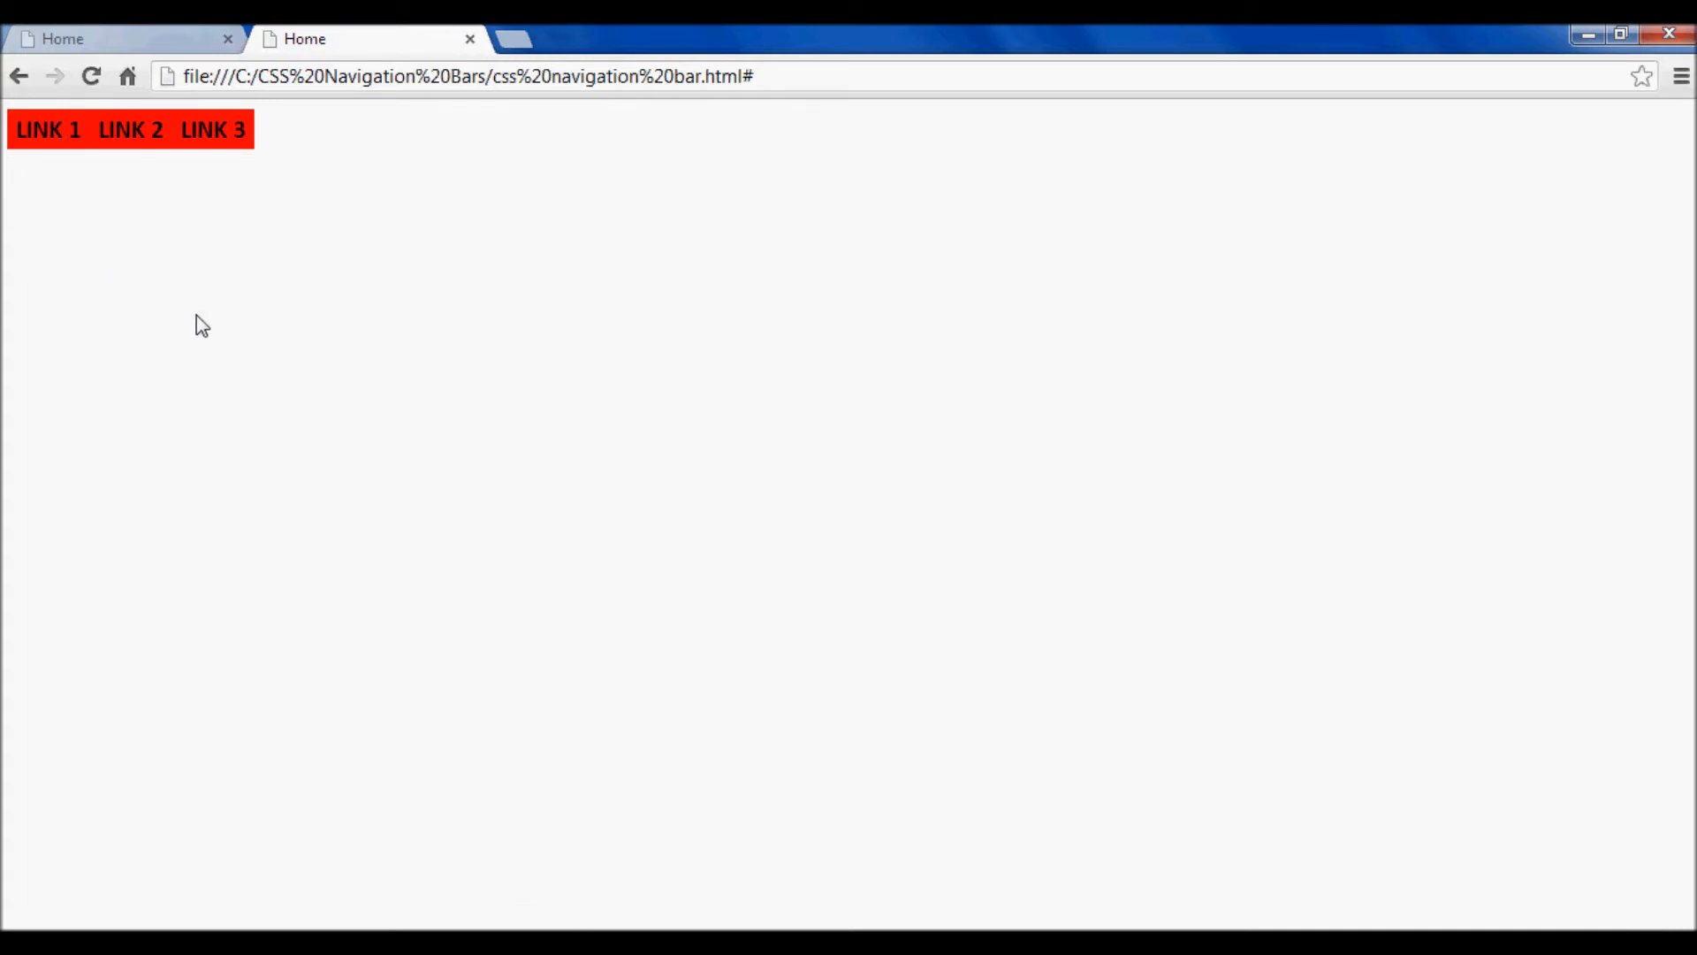
pyautogui.moveTo(365, 235)
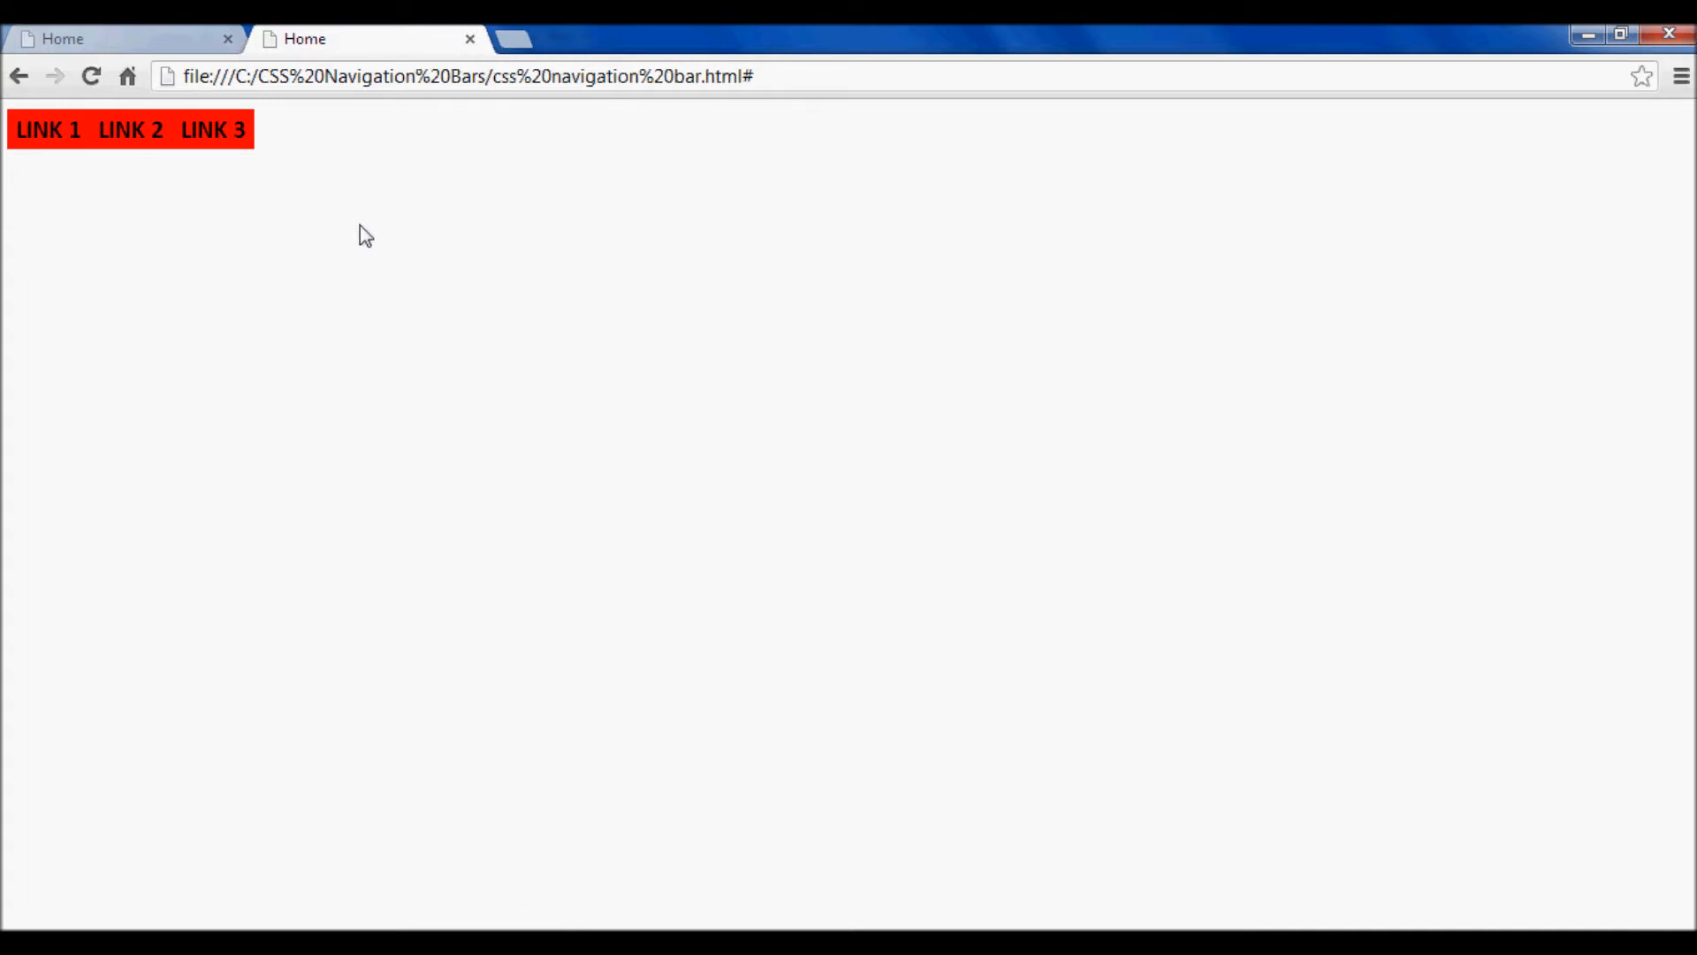
pyautogui.moveTo(357, 240)
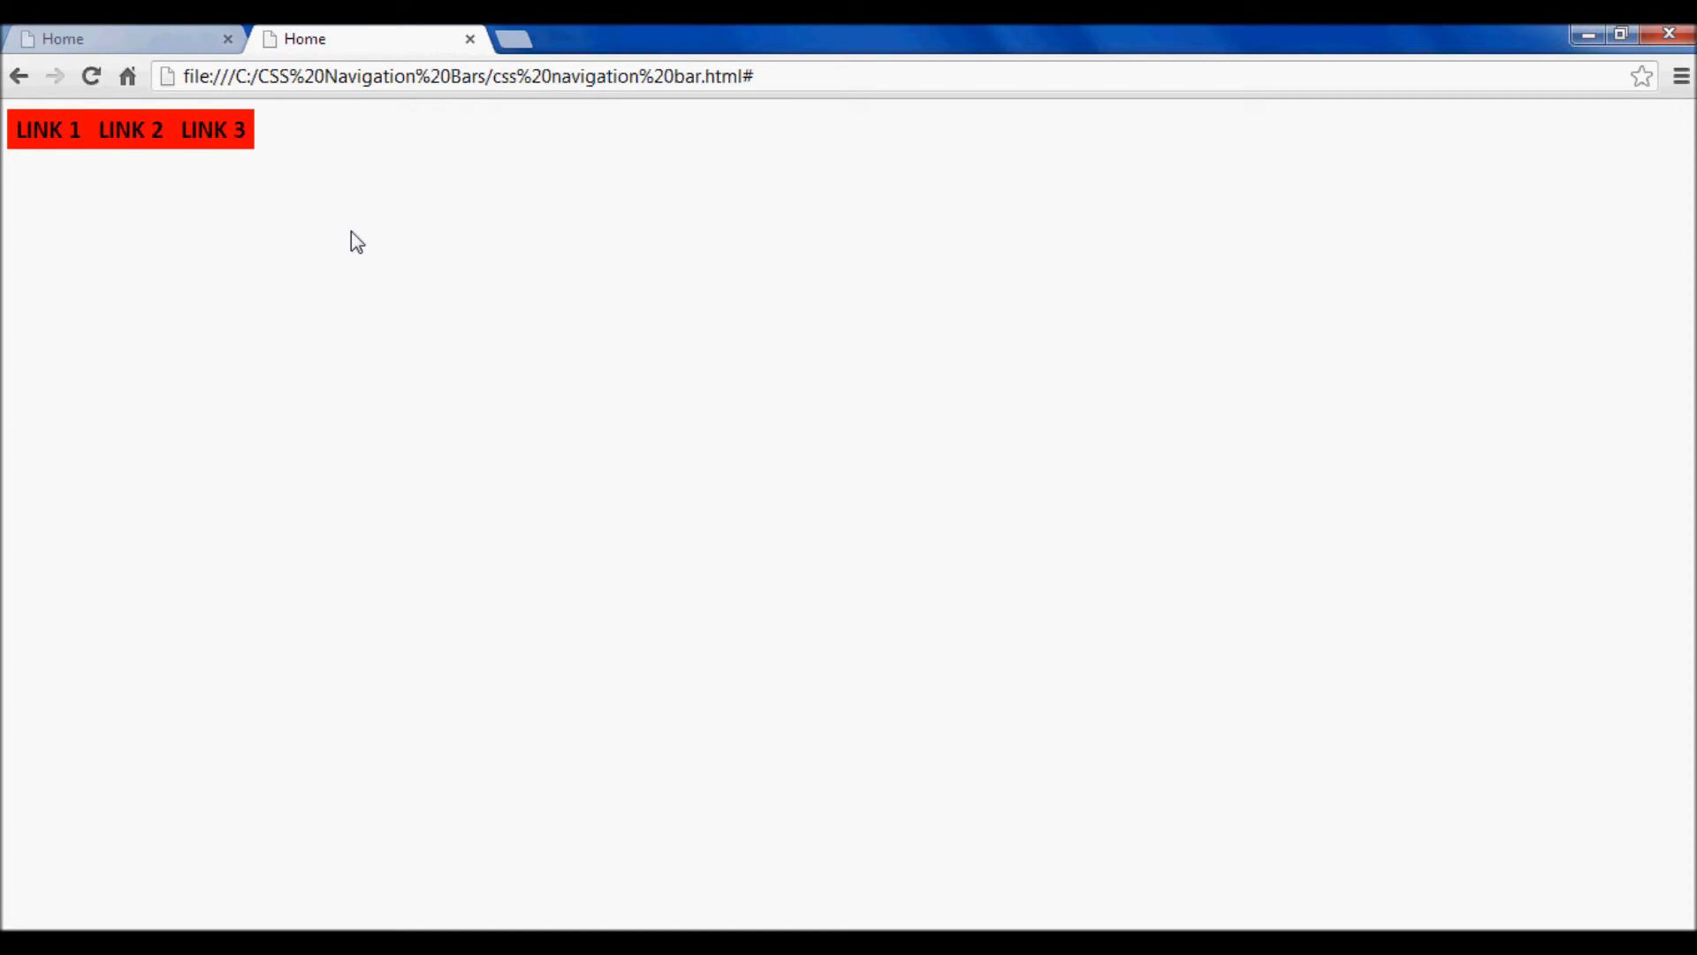
pyautogui.moveTo(331, 170)
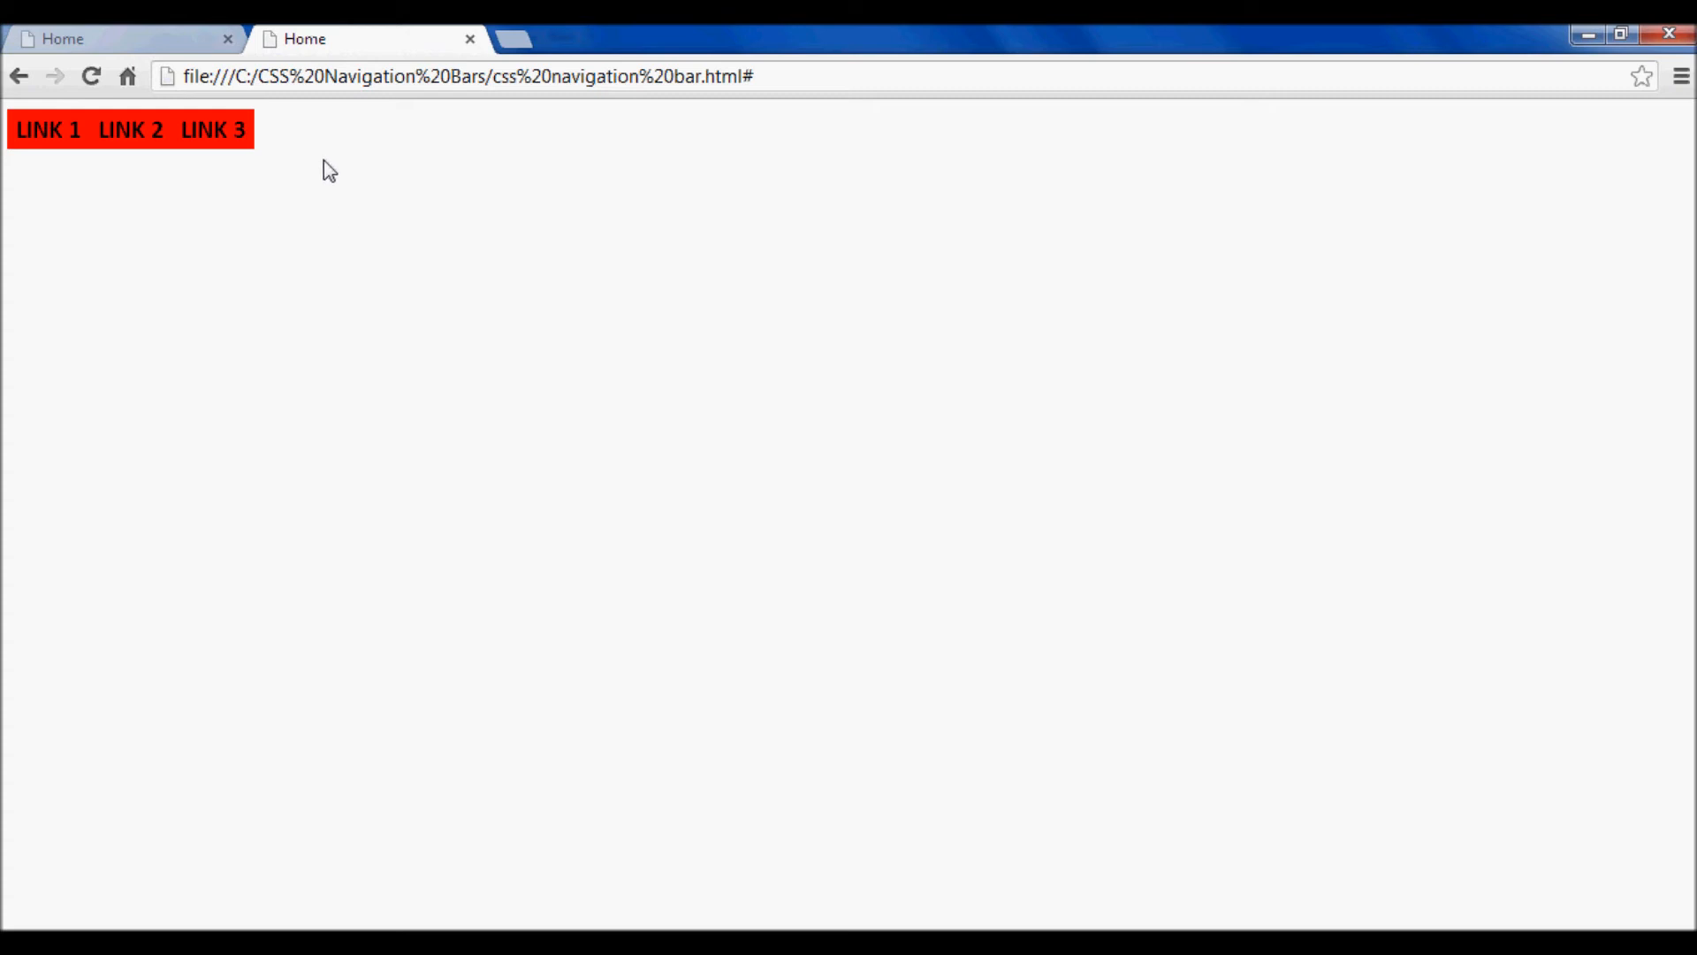